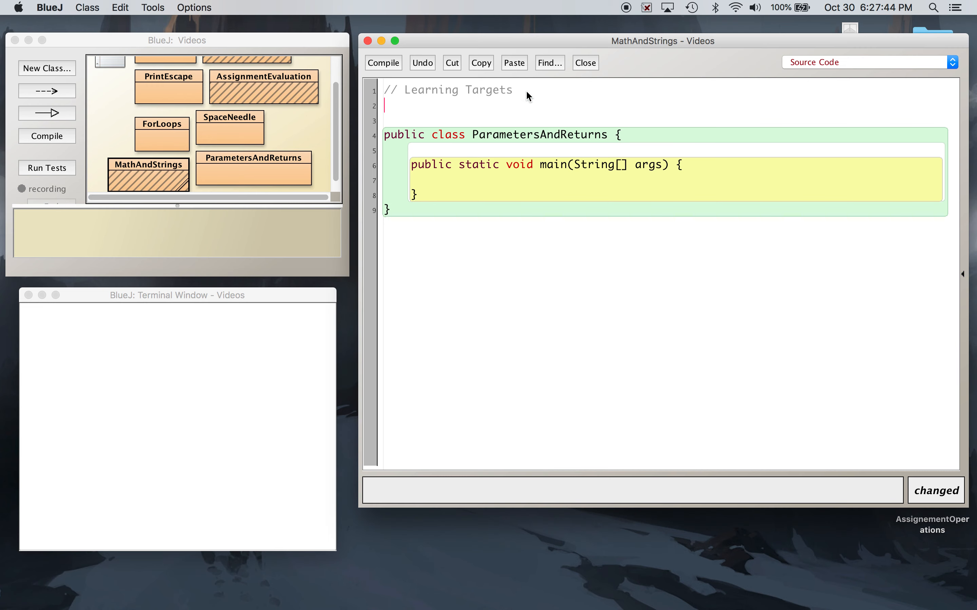
Add the learning-target comment line listing Math methods max, min, pow, random, sqrt
type("-")
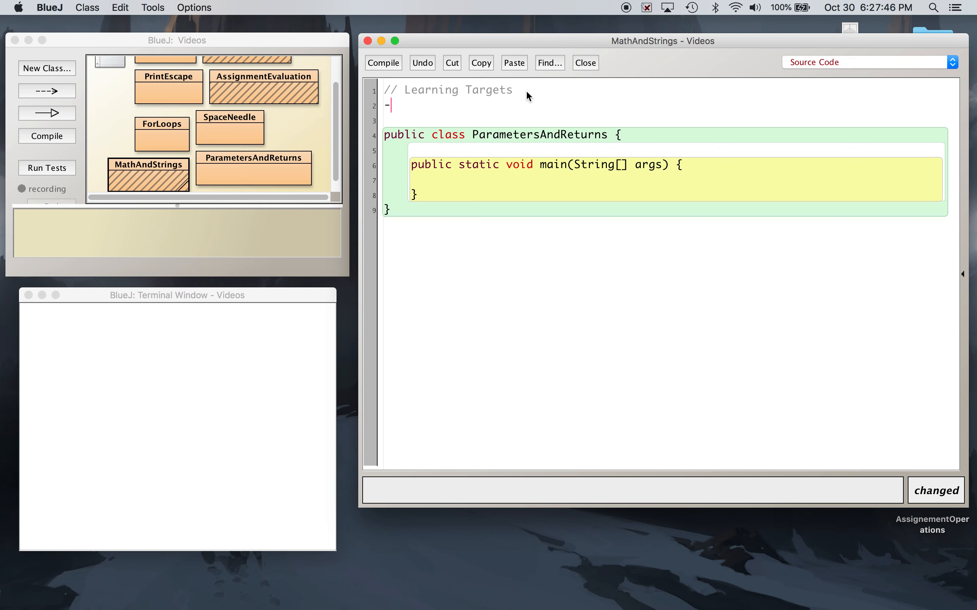
type("// - Ma")
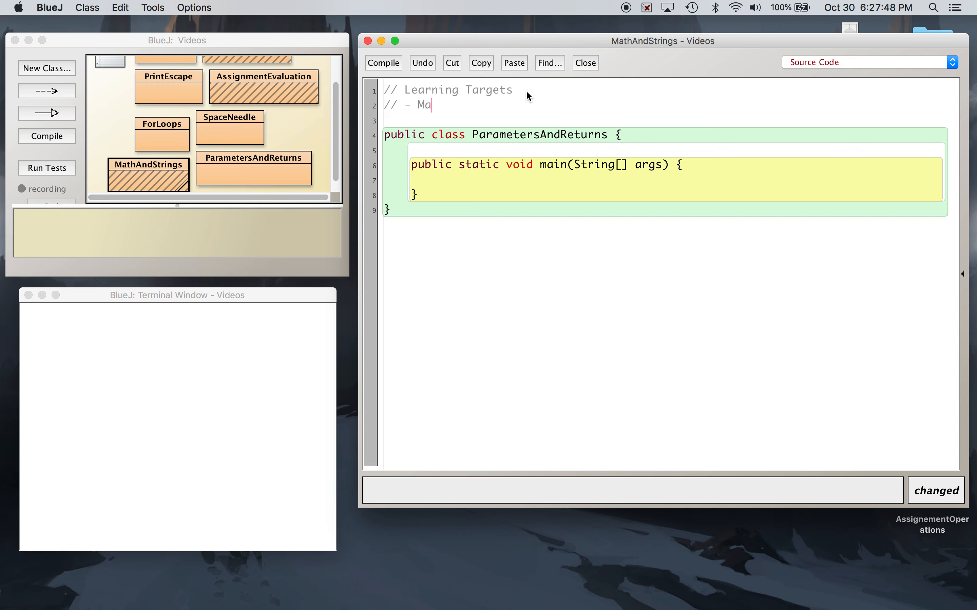
type("th:")
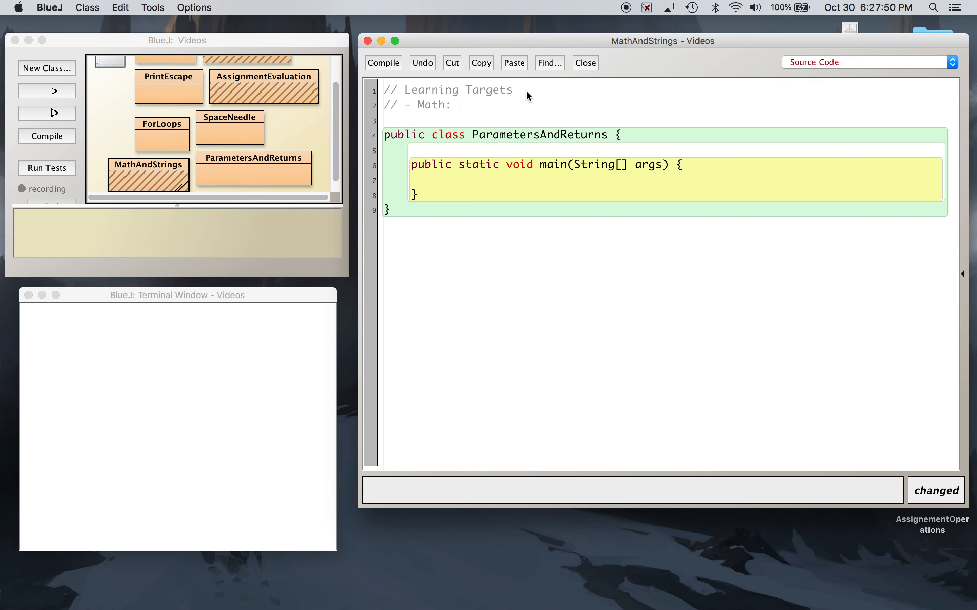
type("max, min")
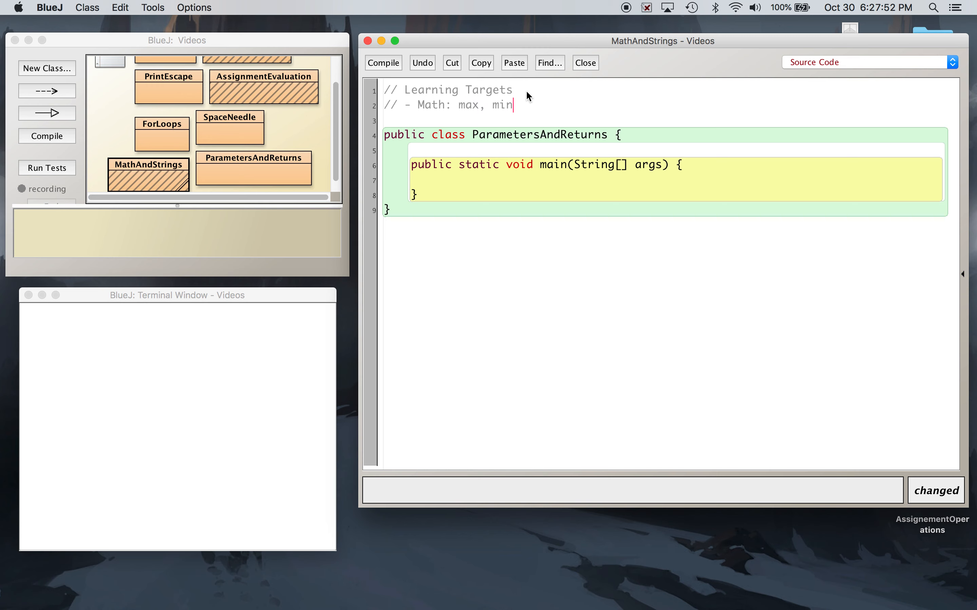
type(", pow")
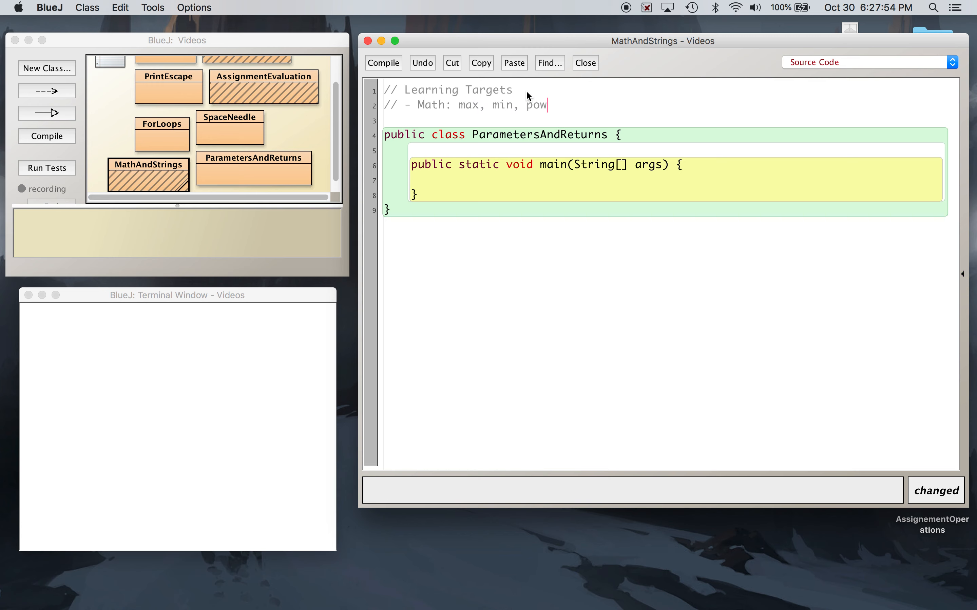
type(", random, sqrt")
left_click(663, 120)
type("// -")
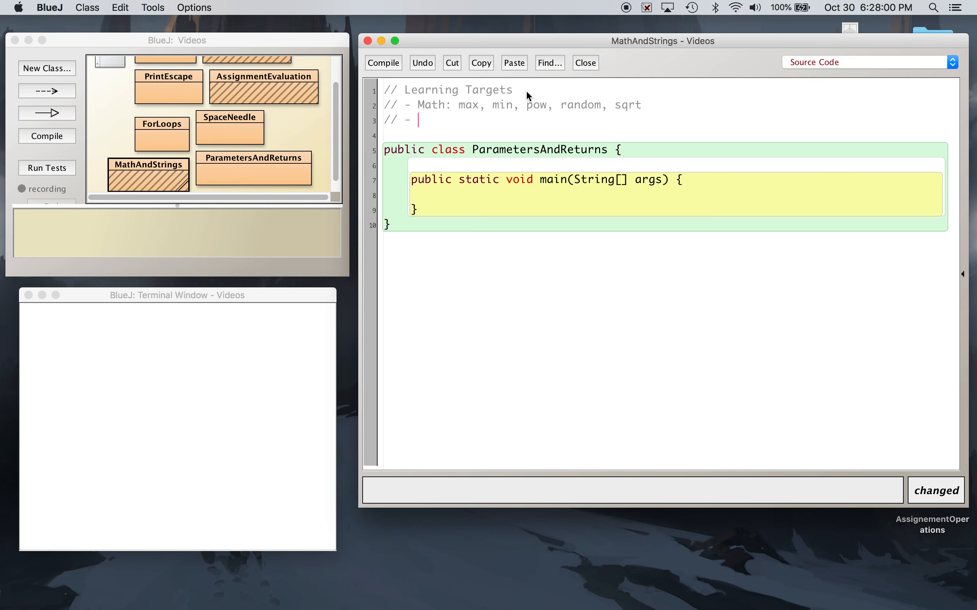
Add the String line listing indexOf, substring, charAt, fixing the stray letter after substring
type("String:")
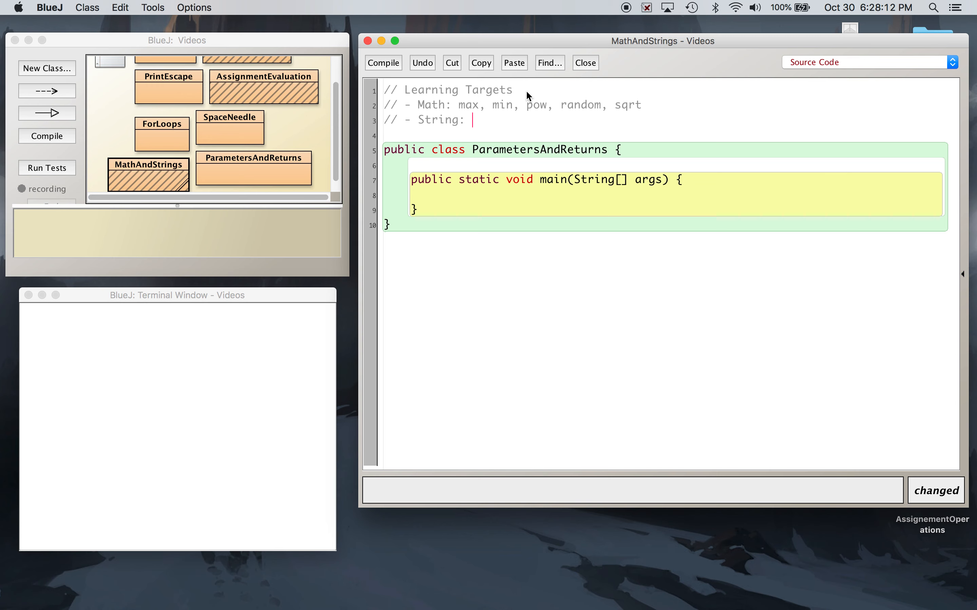
type("index, substringm")
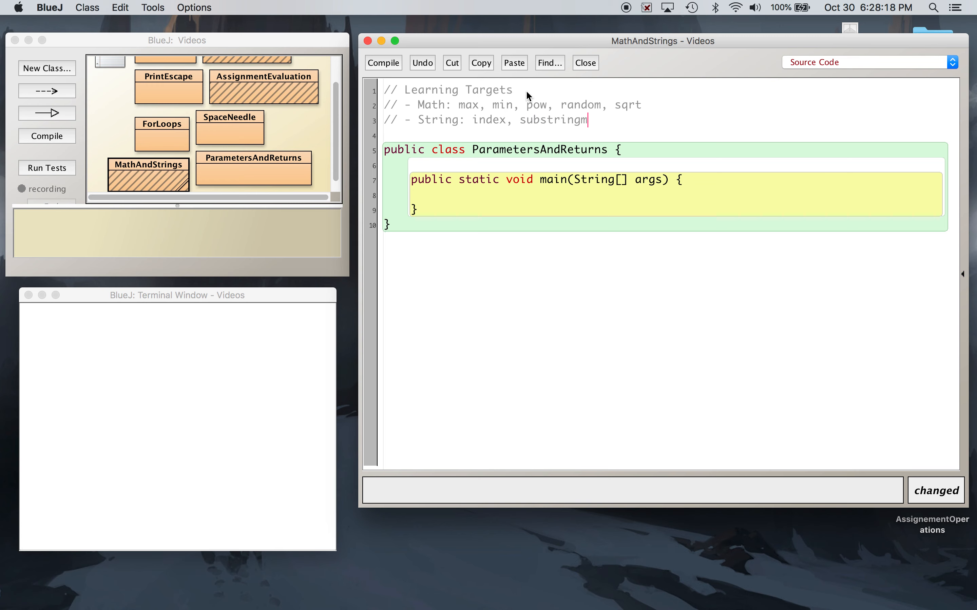
key("Backspace")
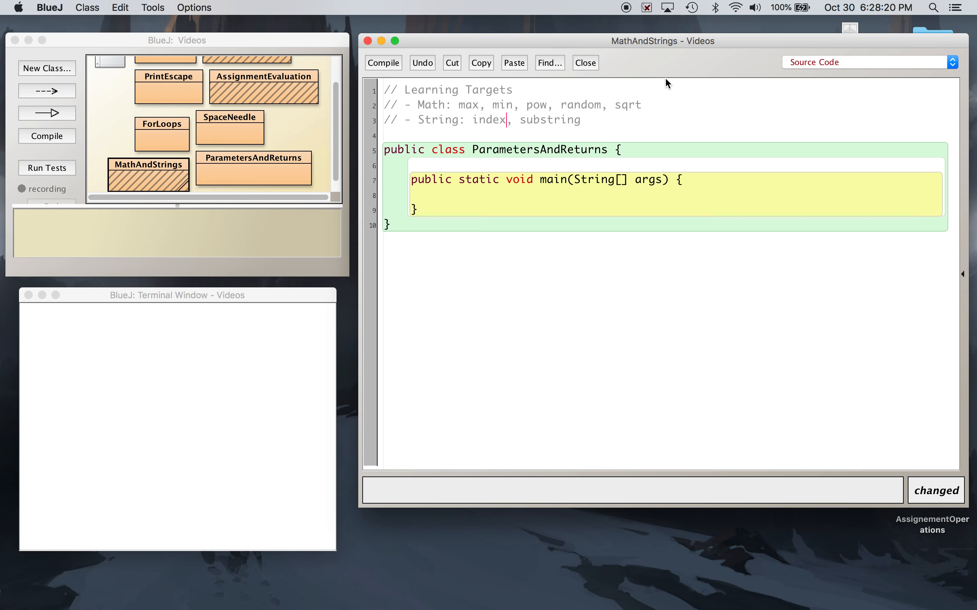
type("Of")
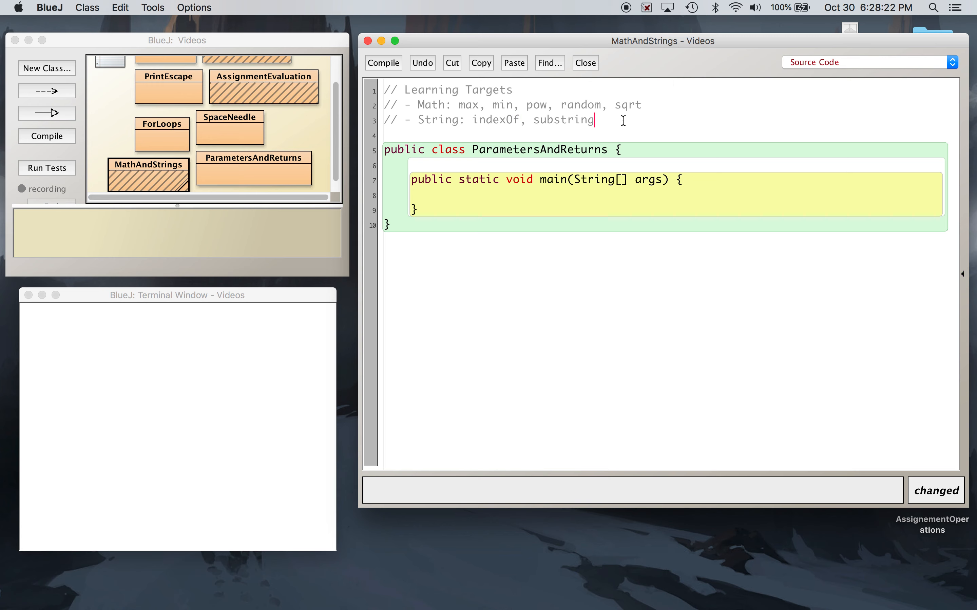
type(", charAt")
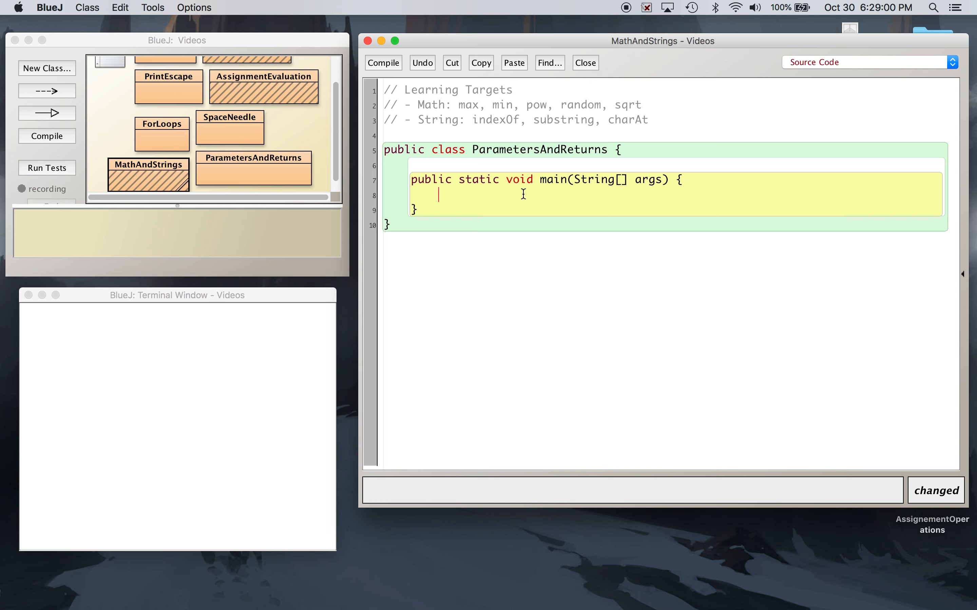
Write int x = 2 ^ 3; inside main, replacing the half-written Math word, and save
type("Math")
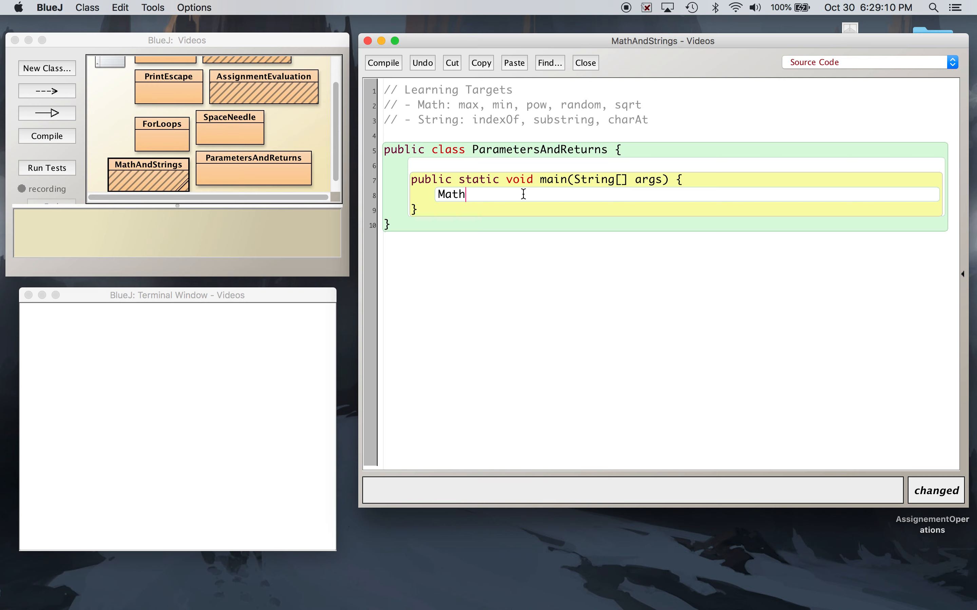
key("backspace")
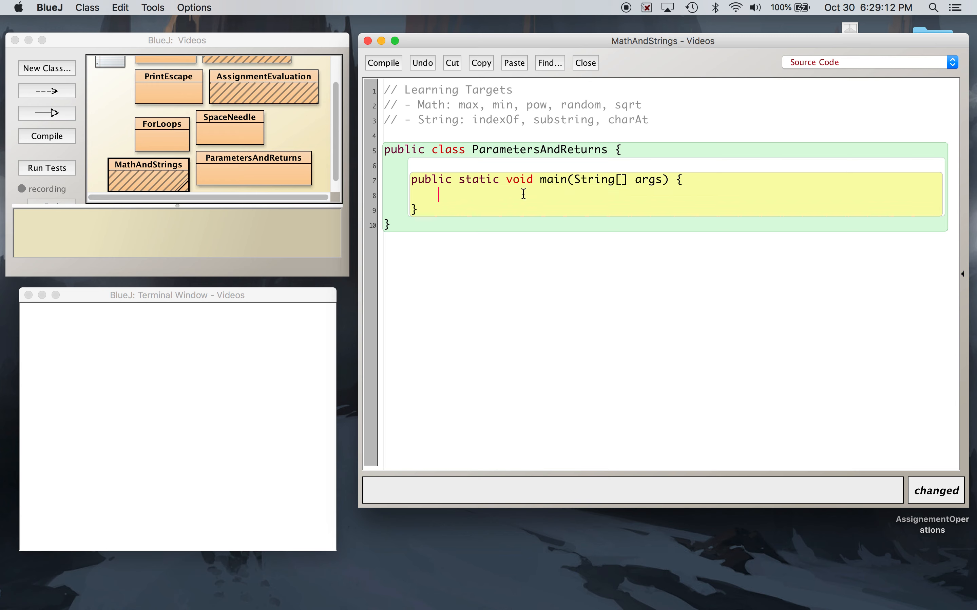
type("int x =")
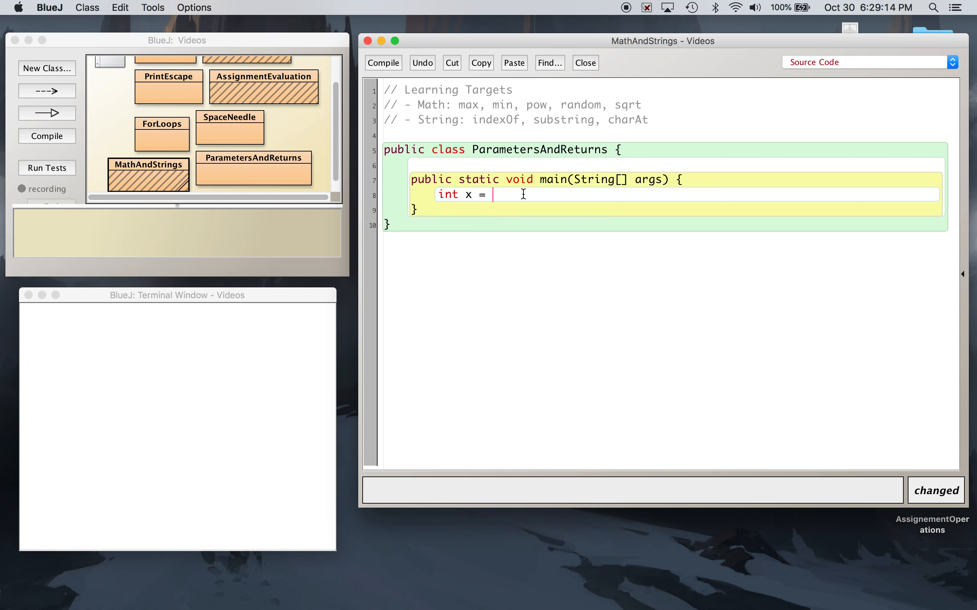
type("2")
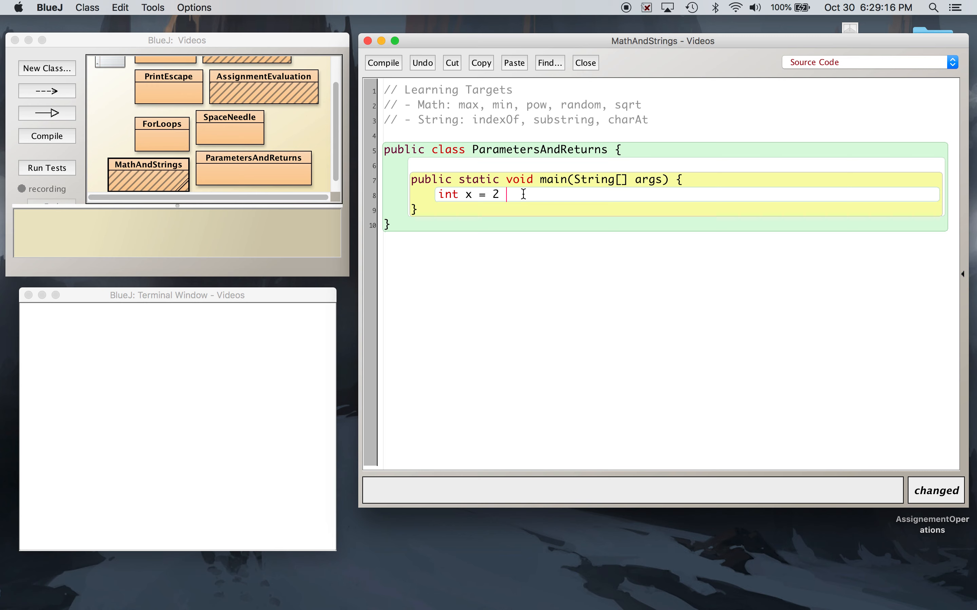
type("^ 3;")
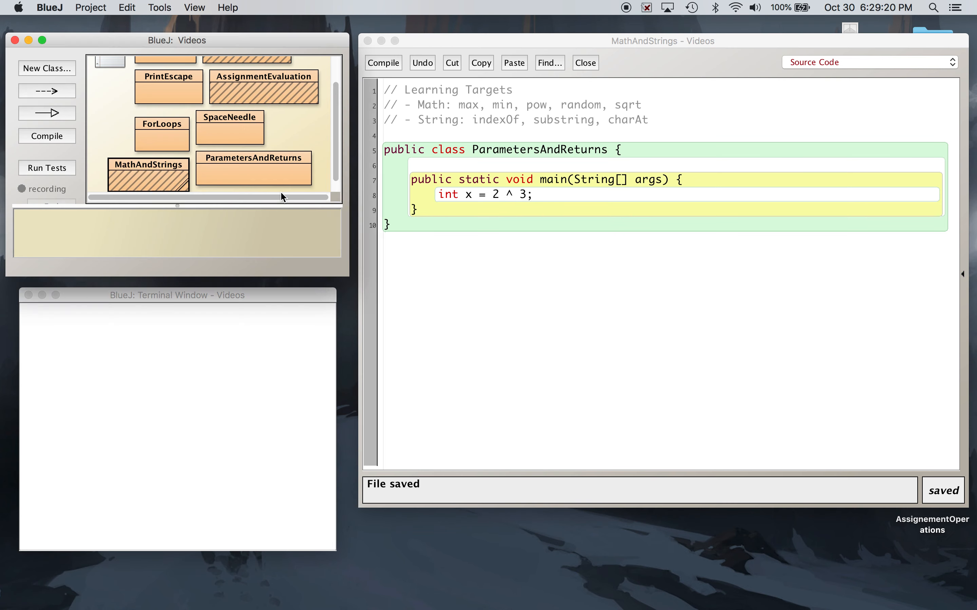
Compile, rename the class to MathAndStrings to fix the file-name error, and recompile cleanly
left_click(383, 63)
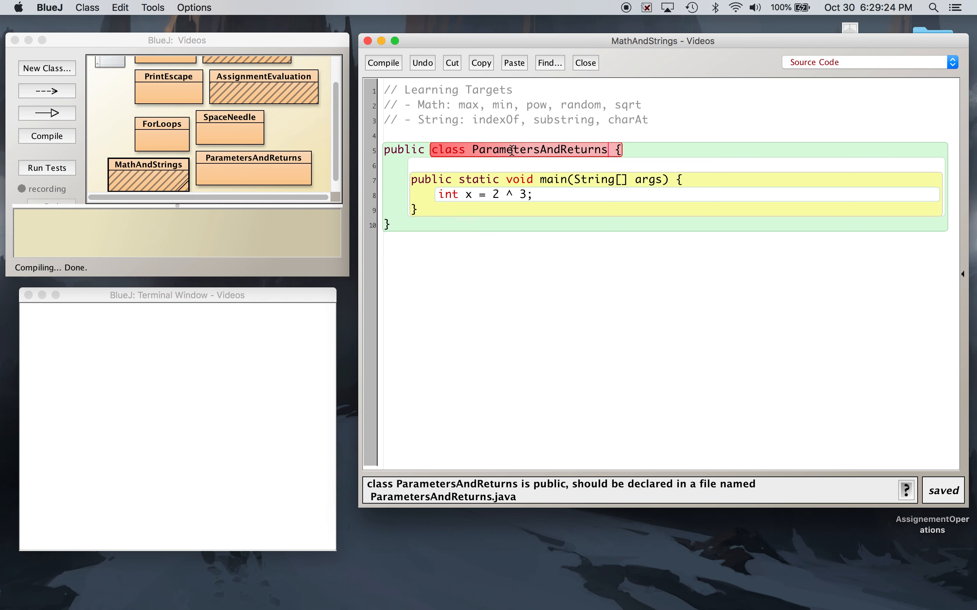
type("MathAndSt")
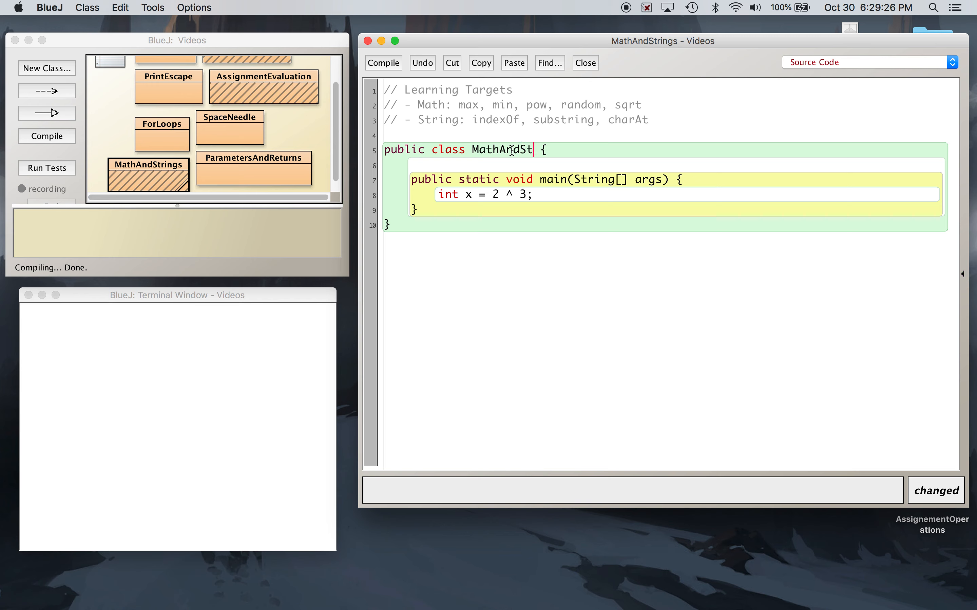
type("rings")
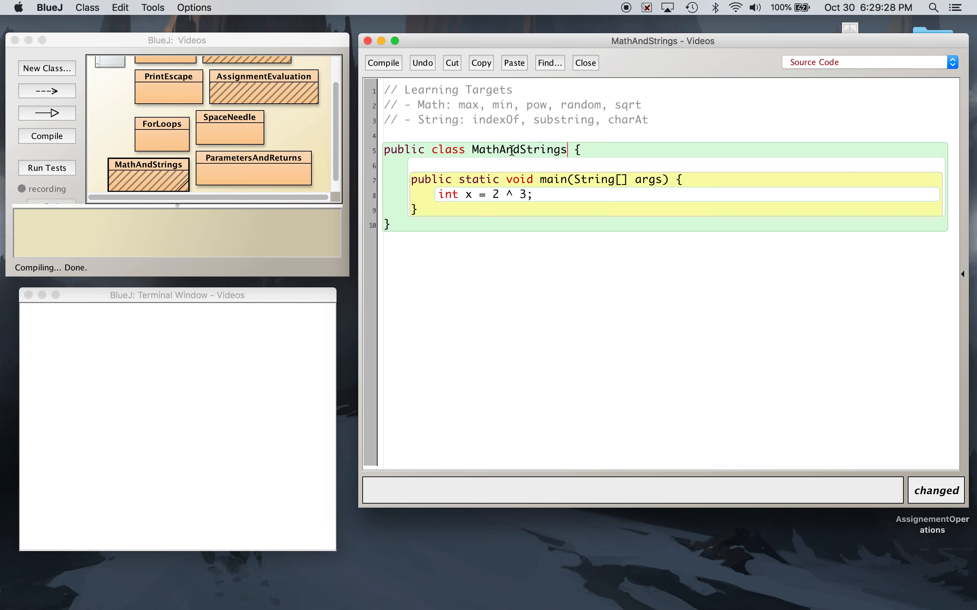
left_click(383, 62)
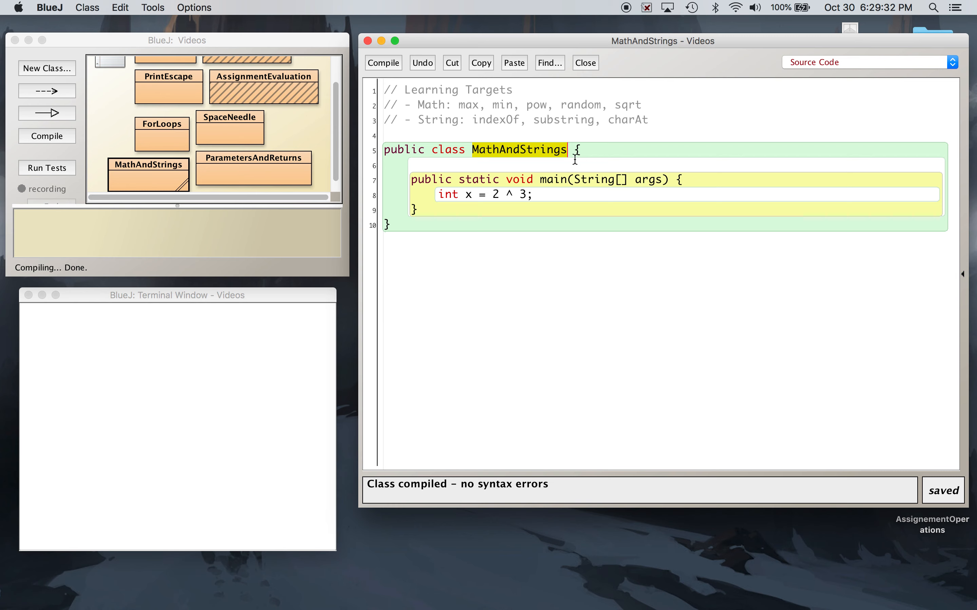
left_click(533, 195)
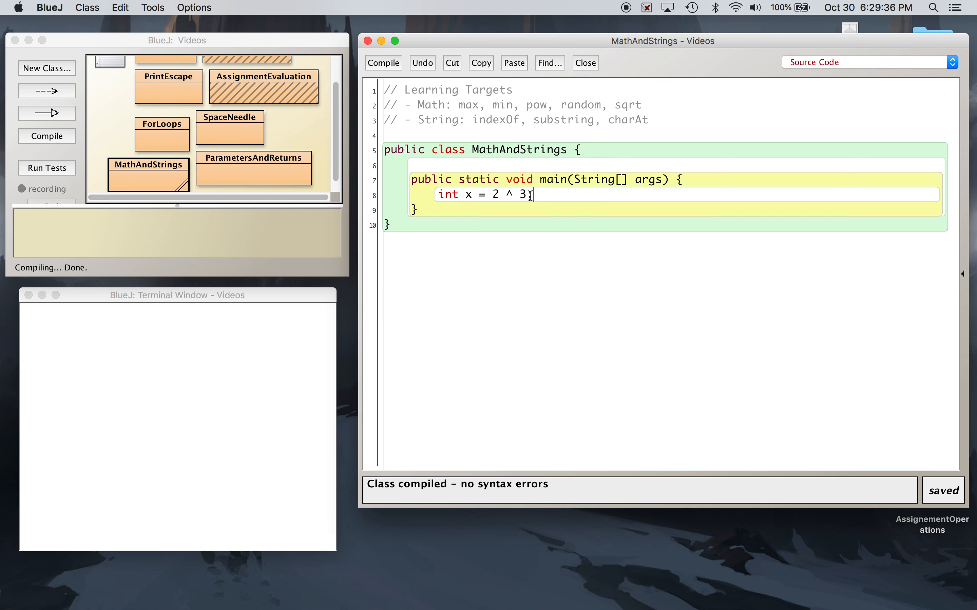
Replace 2 ^ 3 with Math.pow(2, 3) and compile, getting a lossy double-to-int error
type(";")
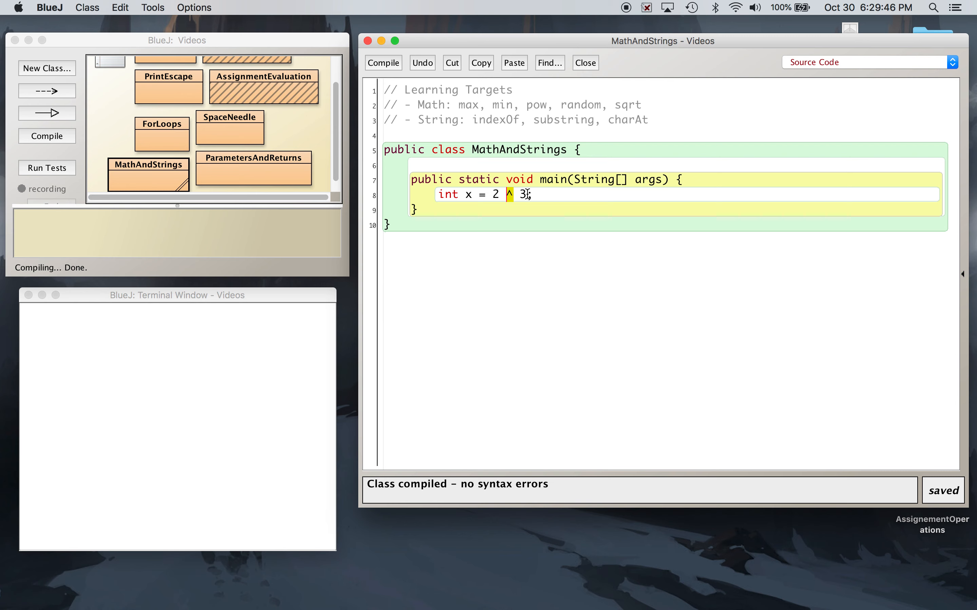
key("Backspace")
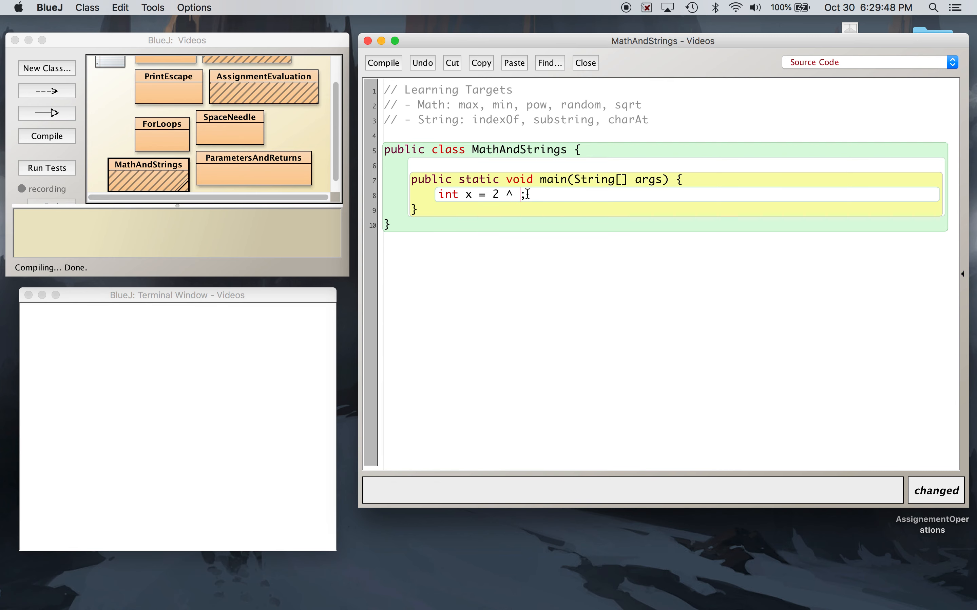
type("Math")
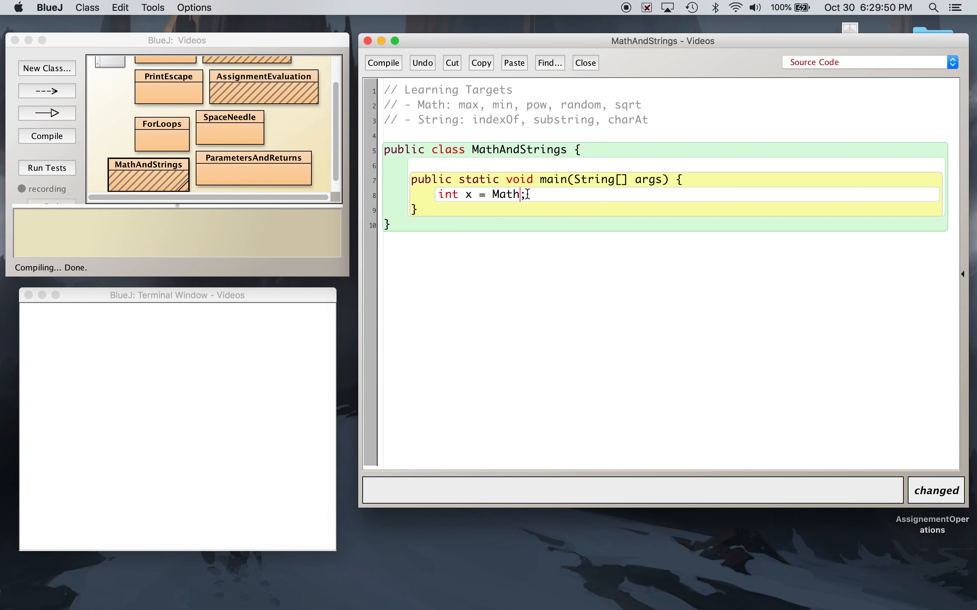
type(".")
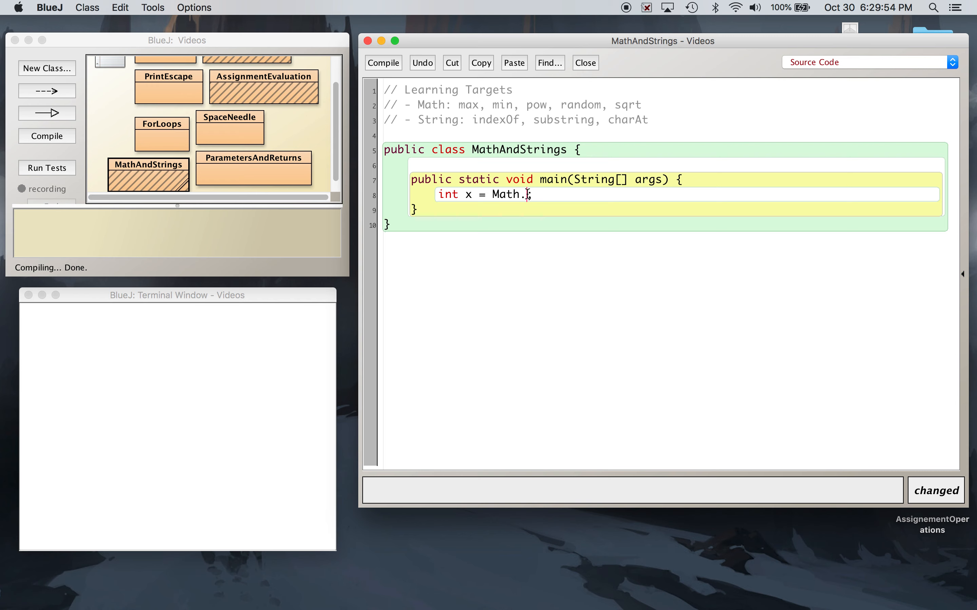
type("pow(2,")
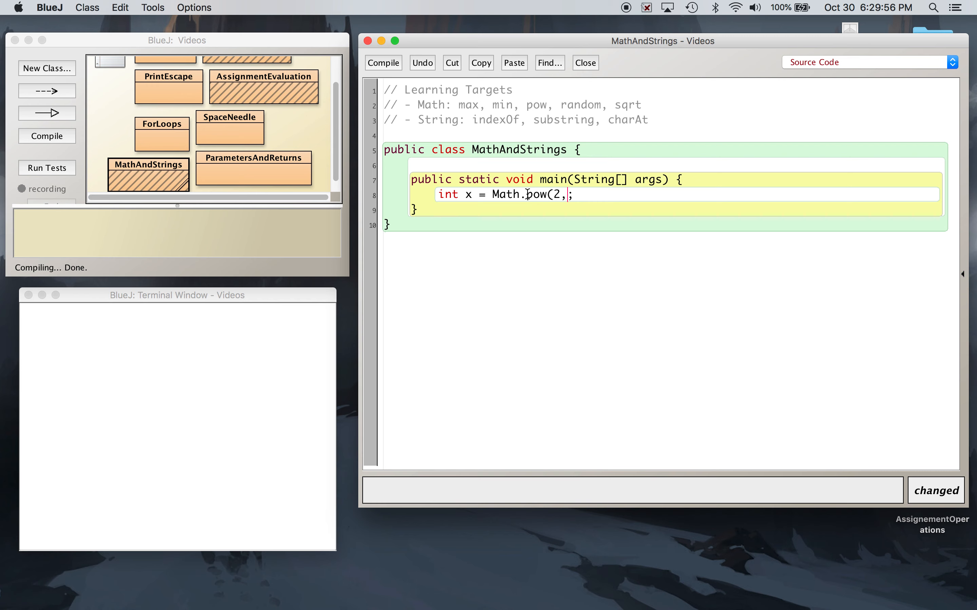
type("3)")
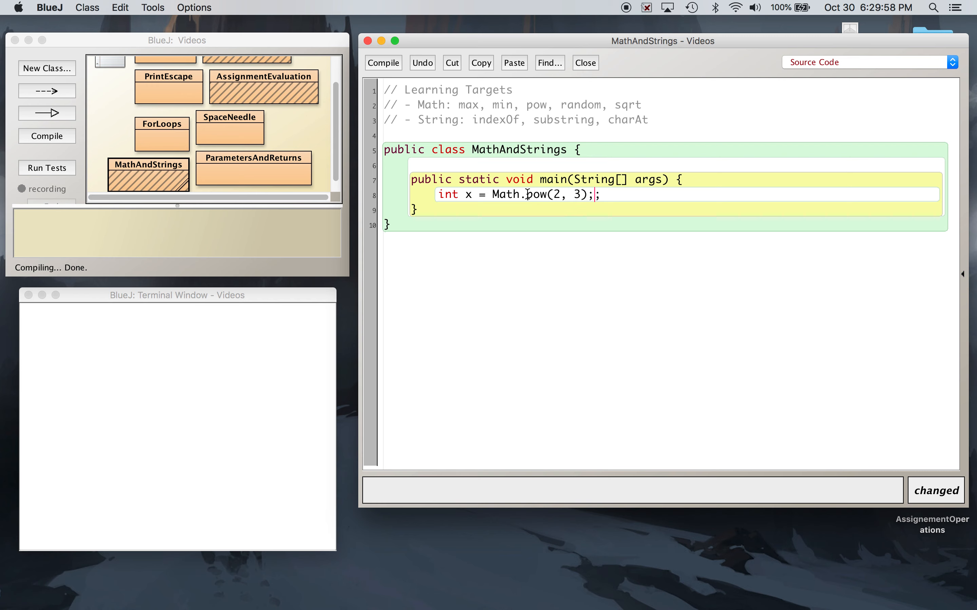
left_click(383, 62)
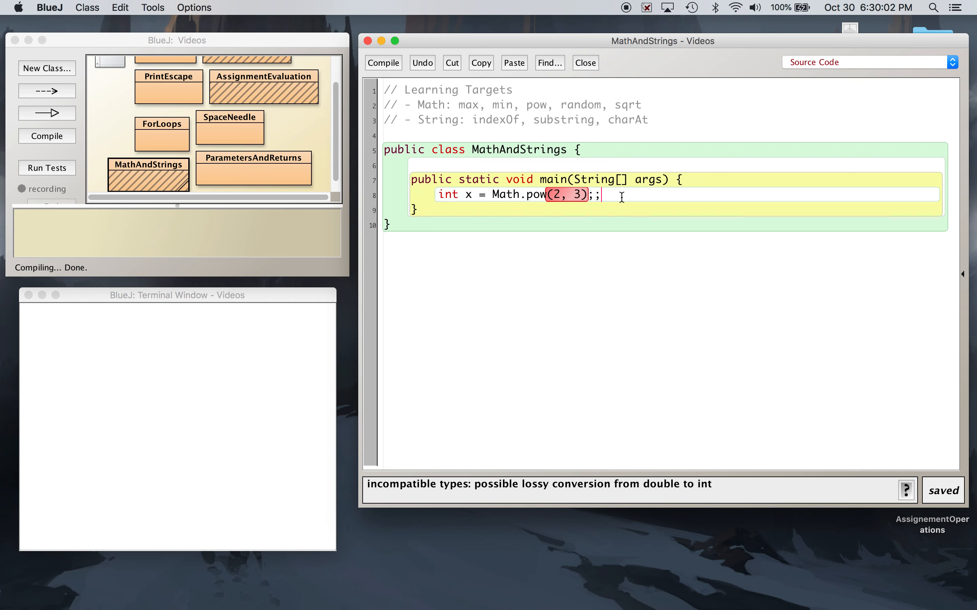
Remove the extra semicolon and change x's type from int to double
key("backspace")
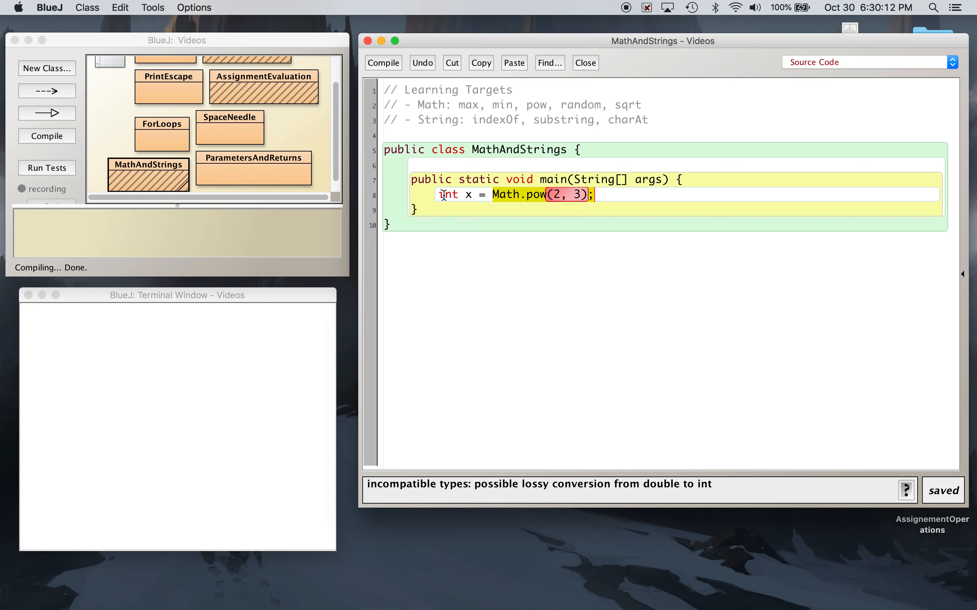
left_click(469, 195)
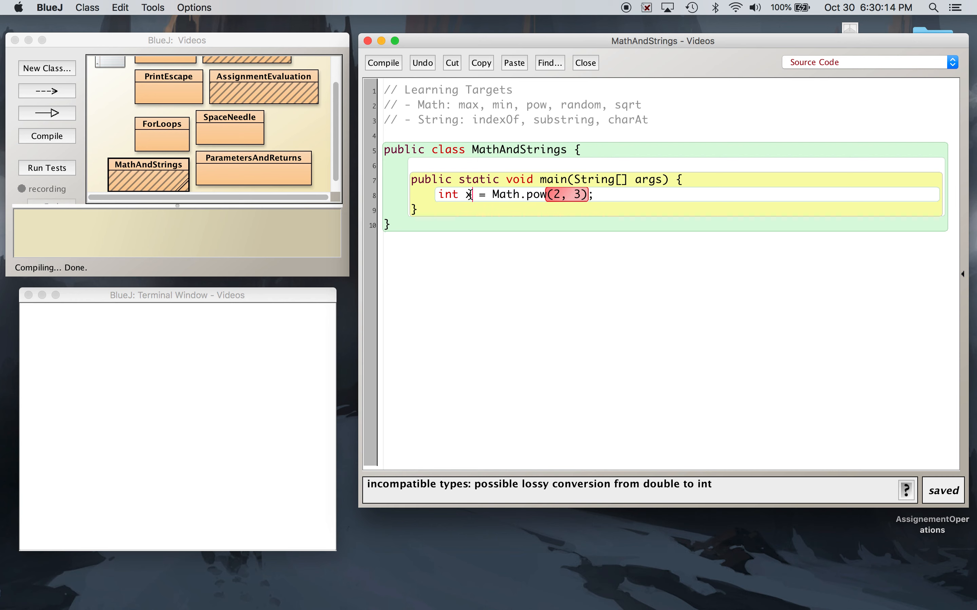
double_click(447, 195)
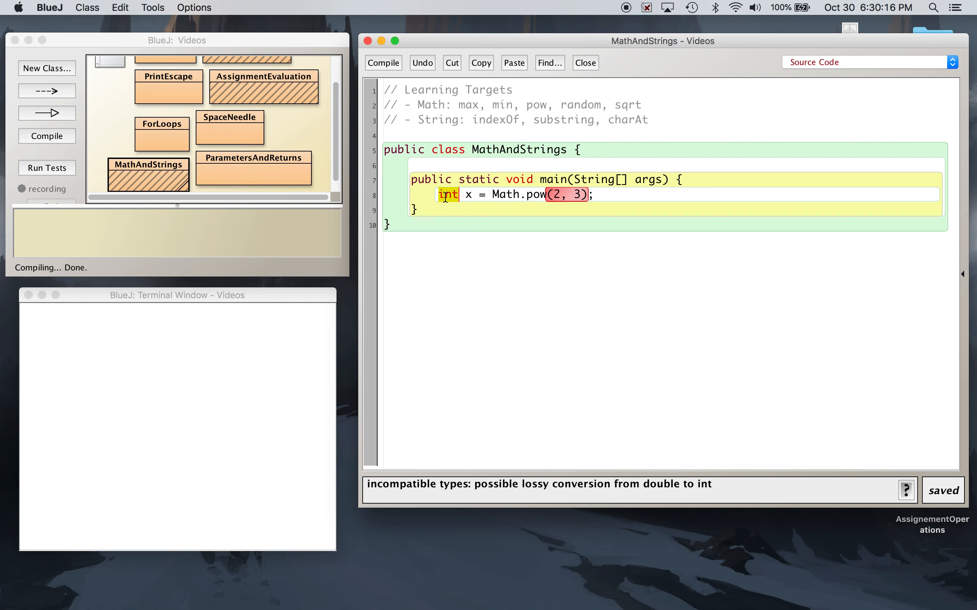
type("double")
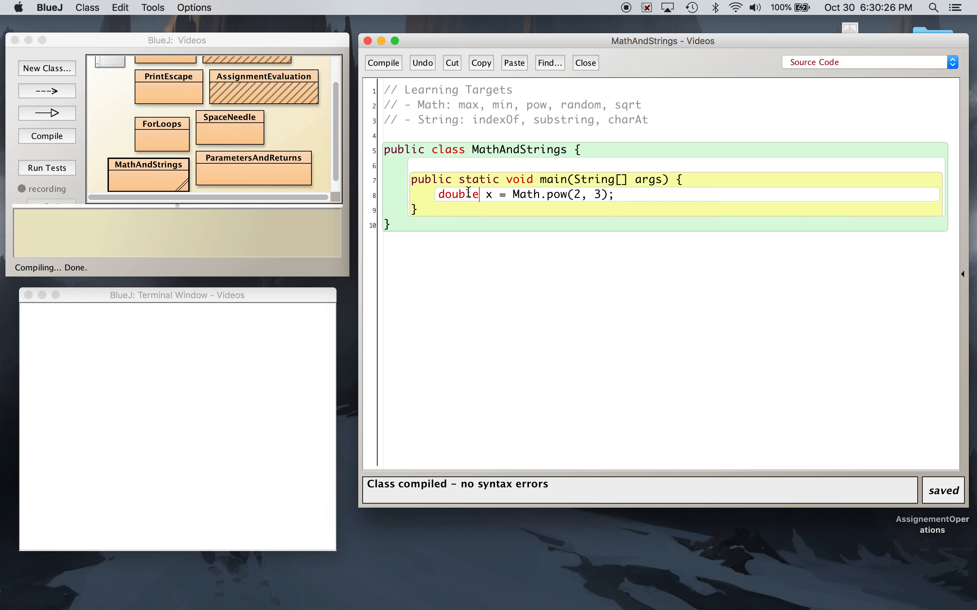
mouse_move(549, 194)
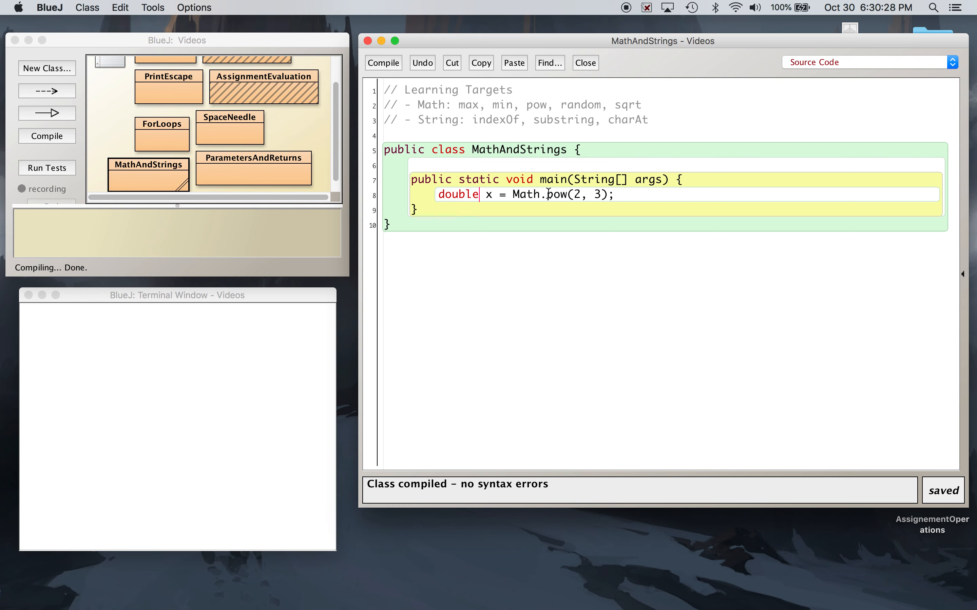
double_click(557, 195)
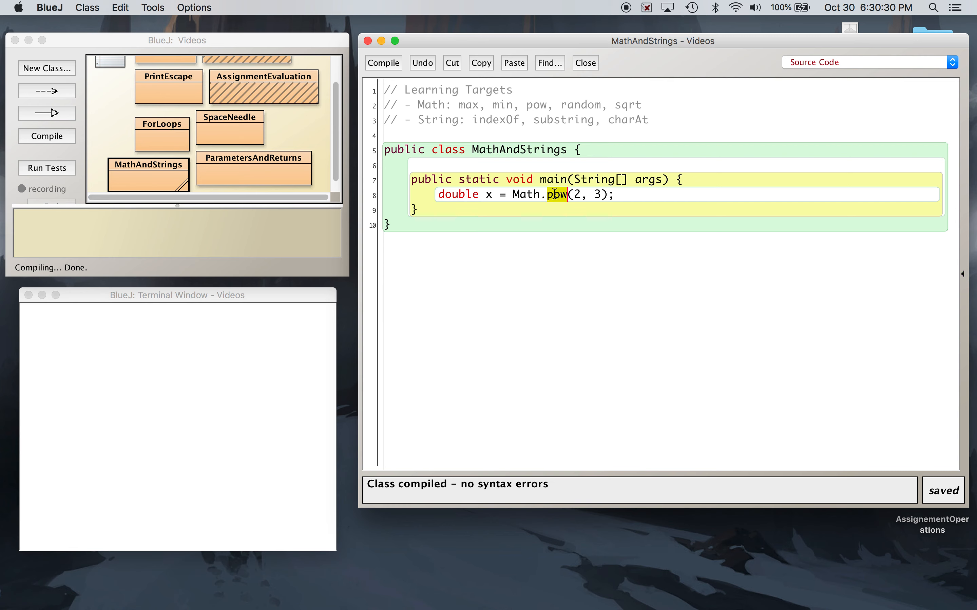
double_click(525, 195)
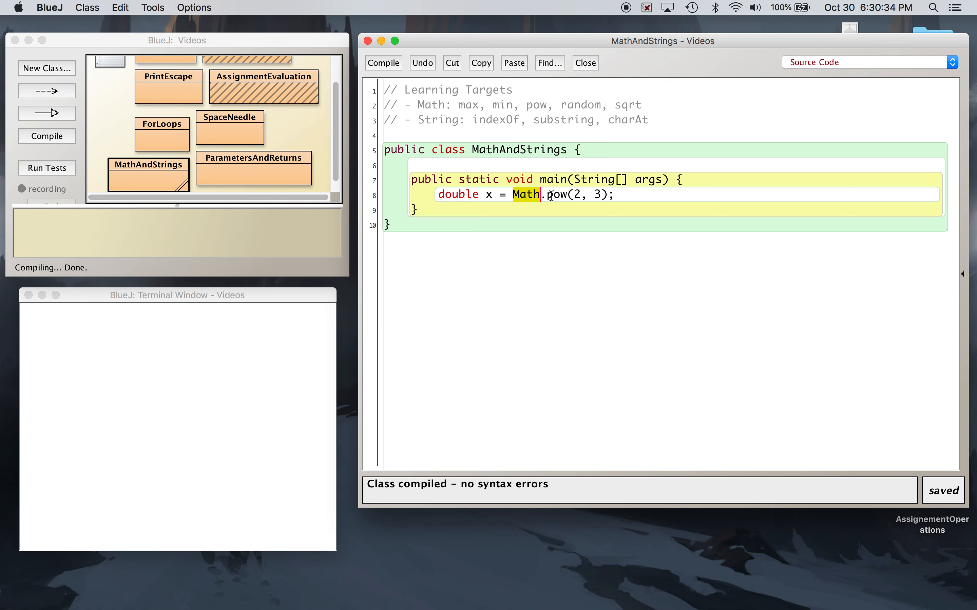
double_click(558, 195)
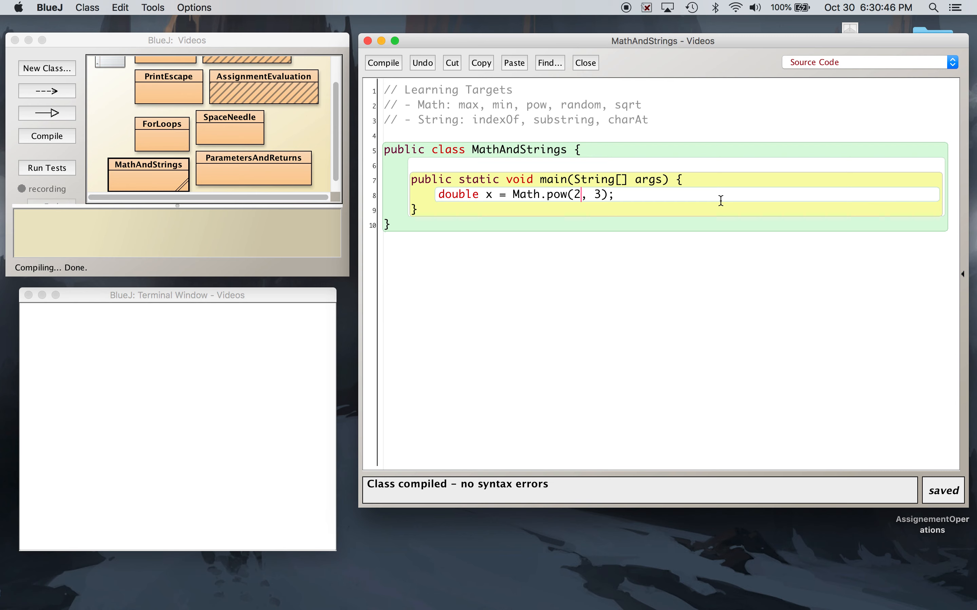
mouse_move(700, 192)
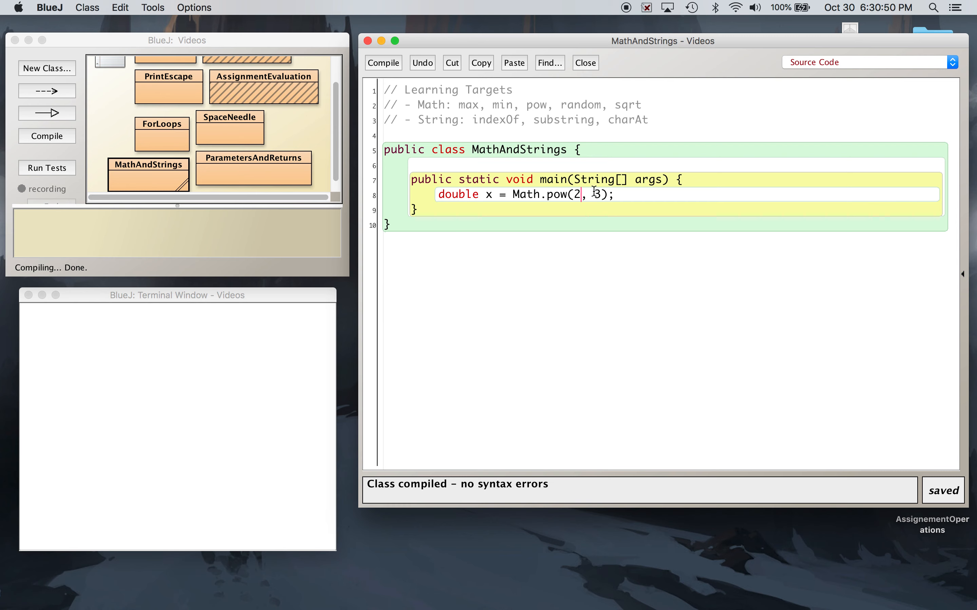
mouse_move(560, 201)
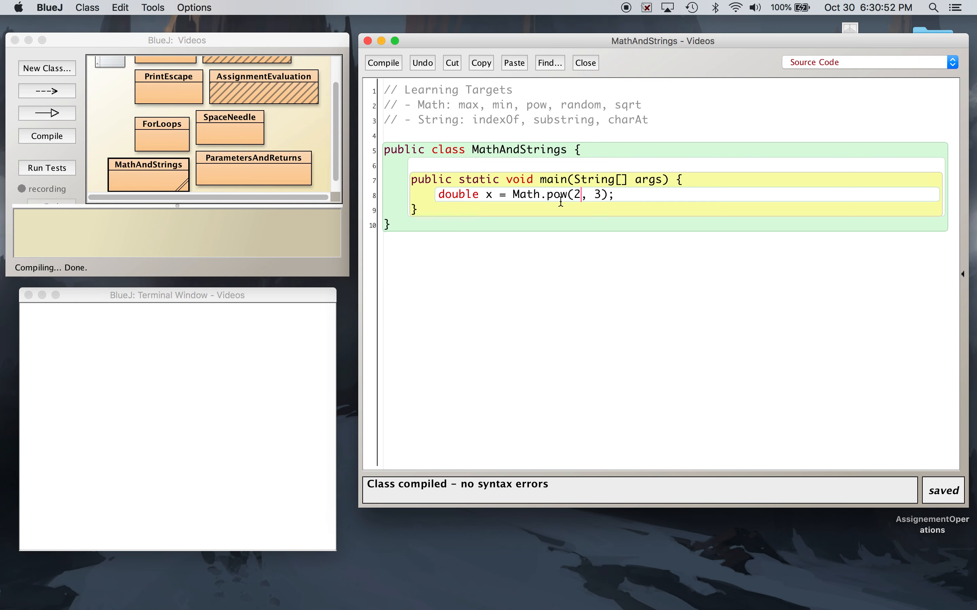
mouse_move(561, 201)
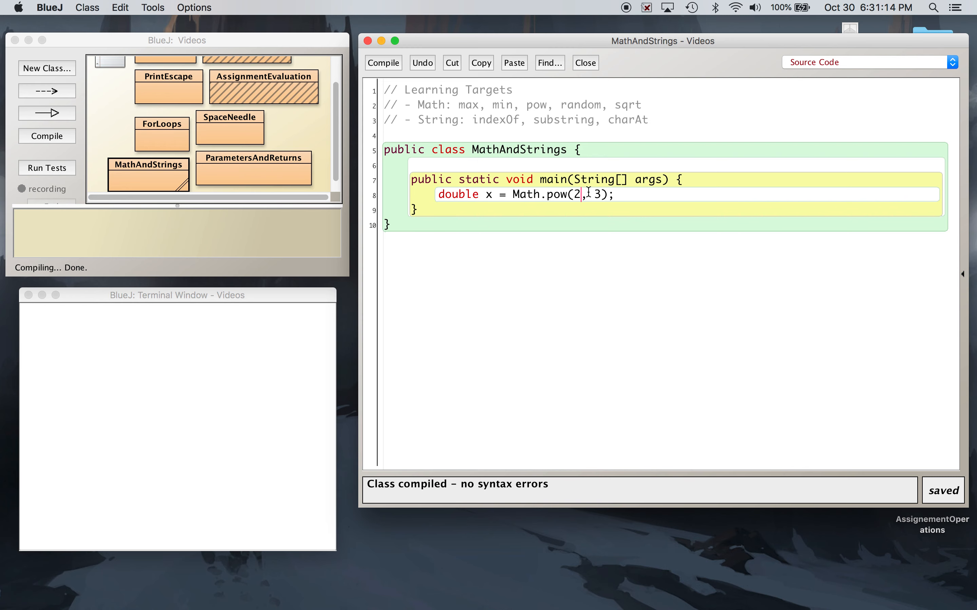
Add System.out.println(x); and run main from the class menu, printing 8.0
type("Sys")
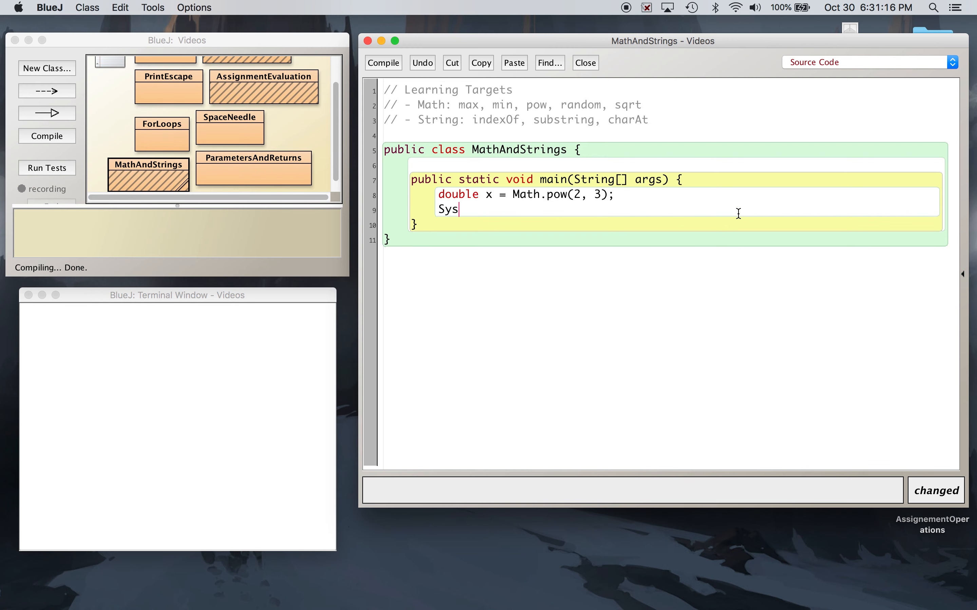
type("tem.out.print")
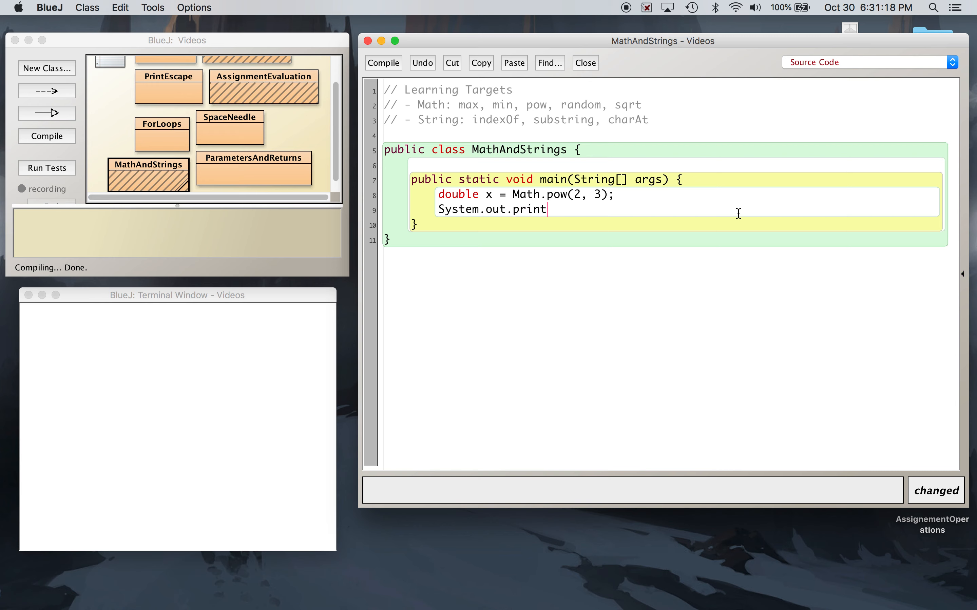
type("ln(x);")
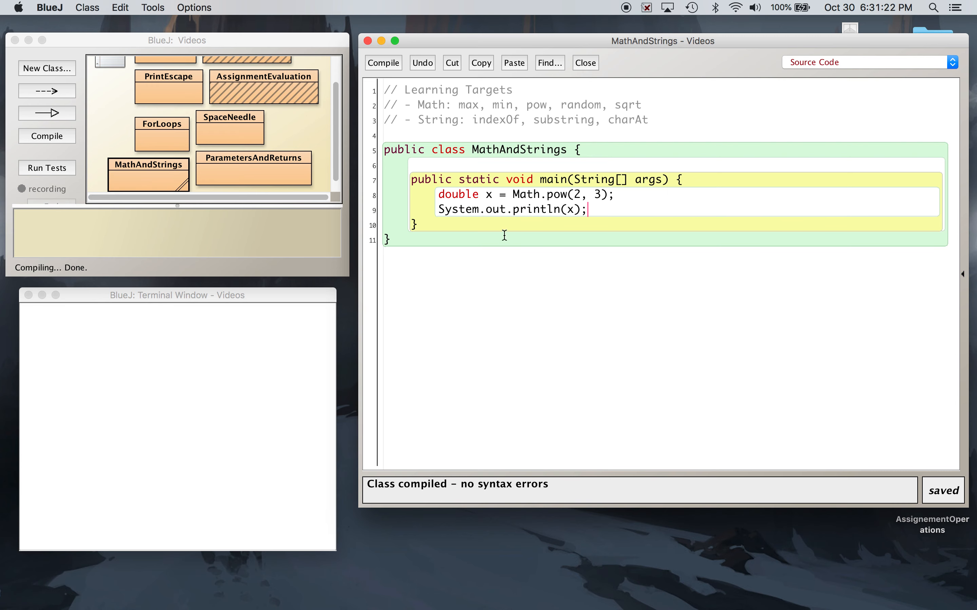
right_click(147, 168)
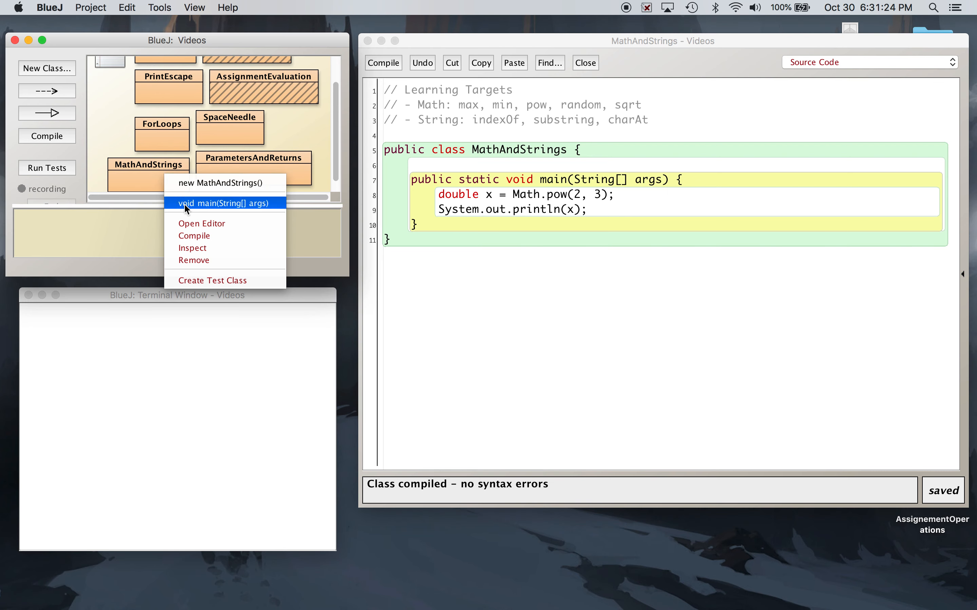
left_click(222, 203)
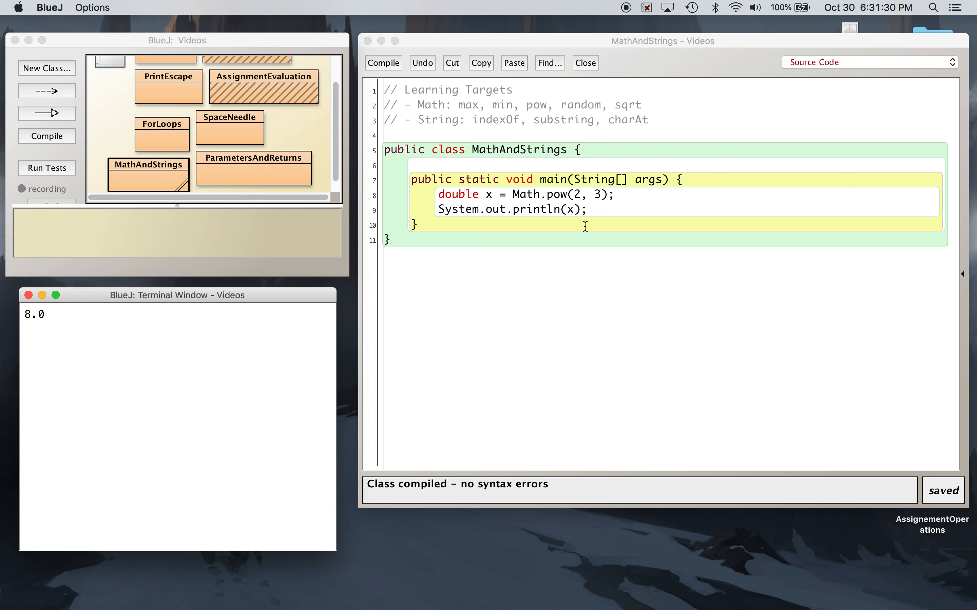
left_click(561, 194)
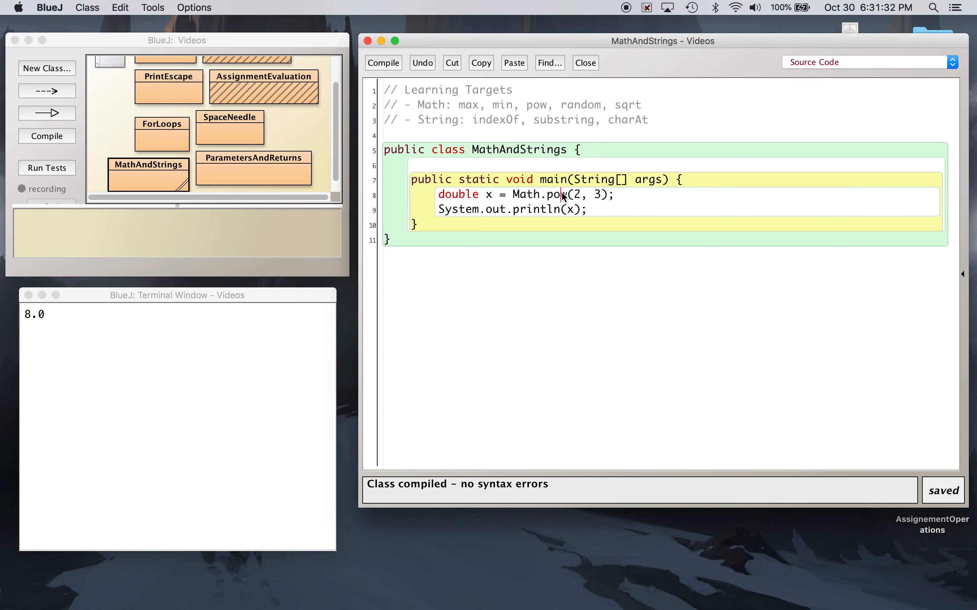
double_click(555, 195)
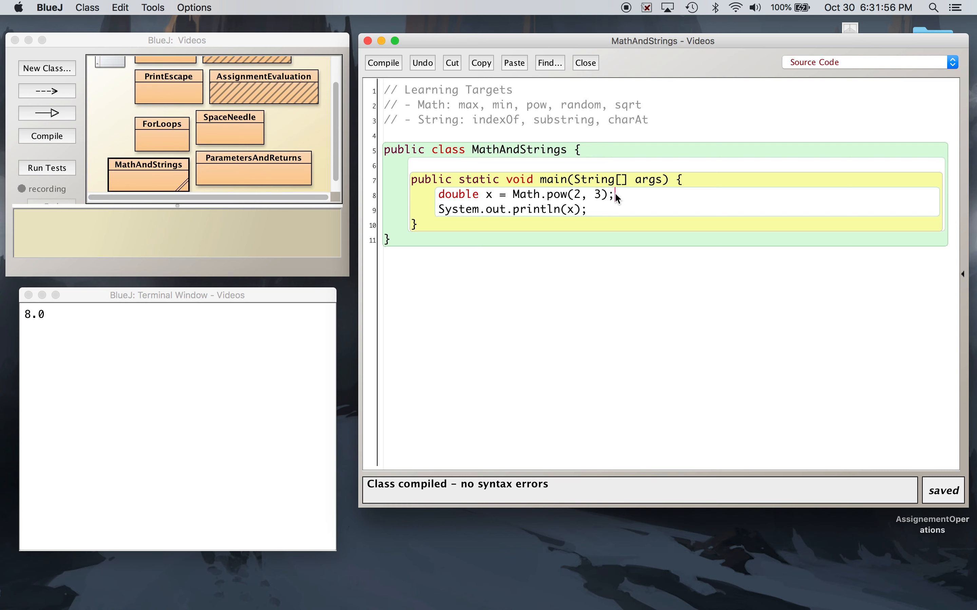
Change the call to Math.max(3, 5) and compile the class
key("backspace")
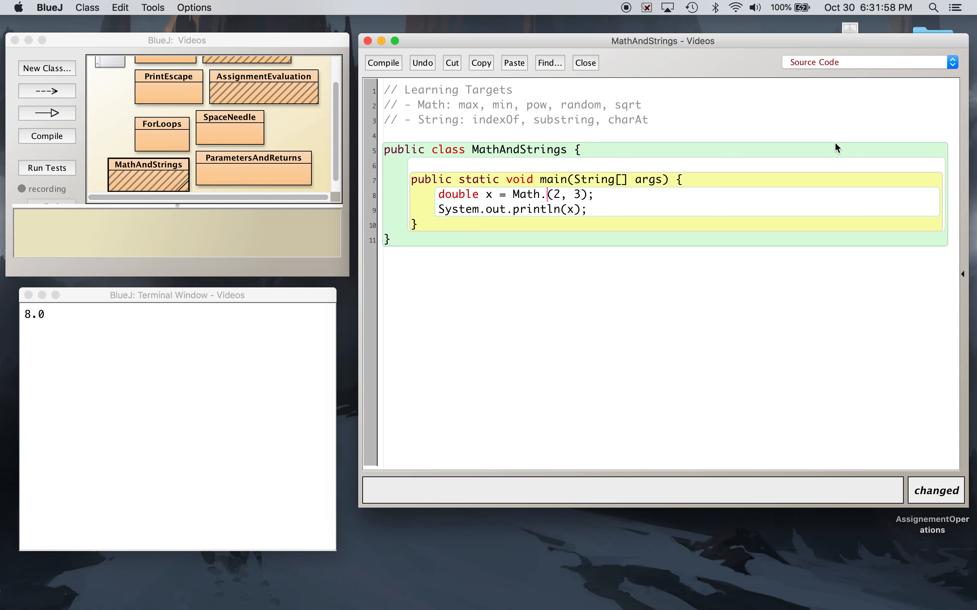
double_click(554, 195)
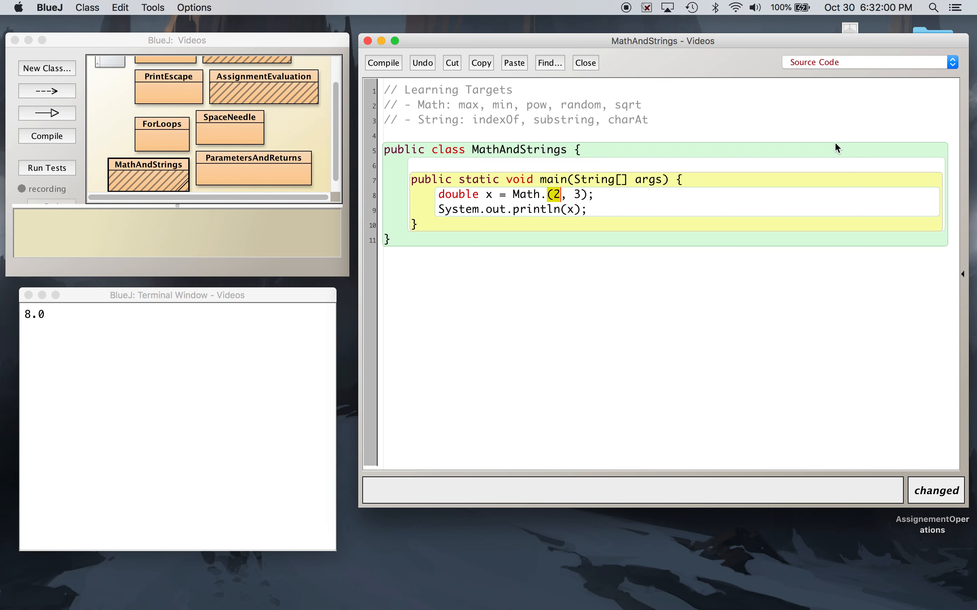
key("Backspace")
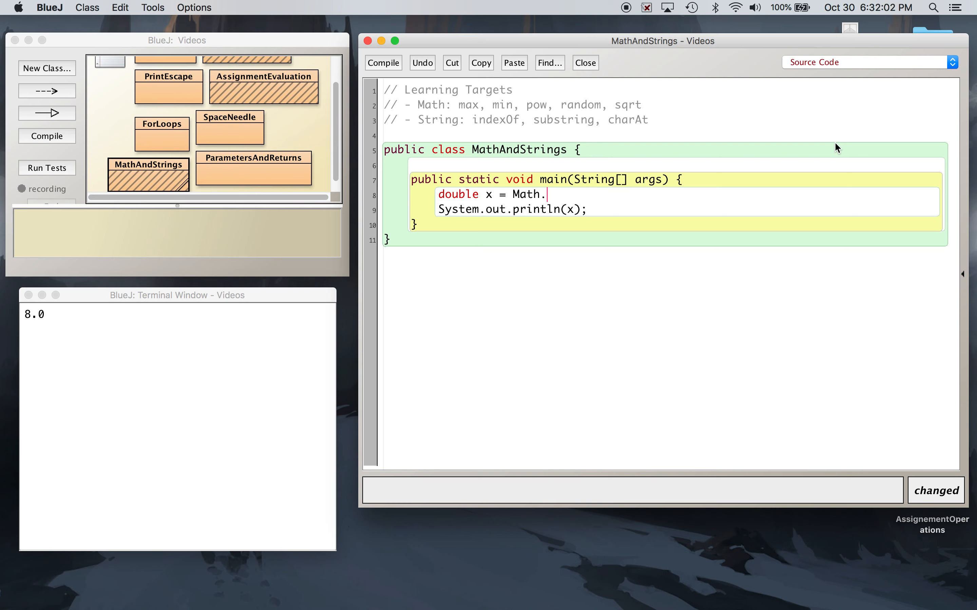
type("max(")
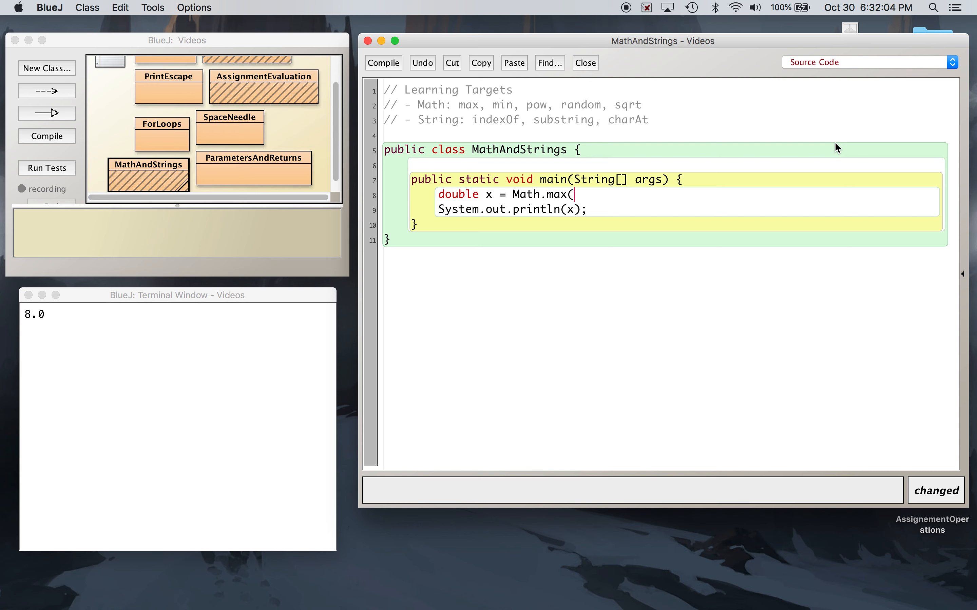
type("3, 5)")
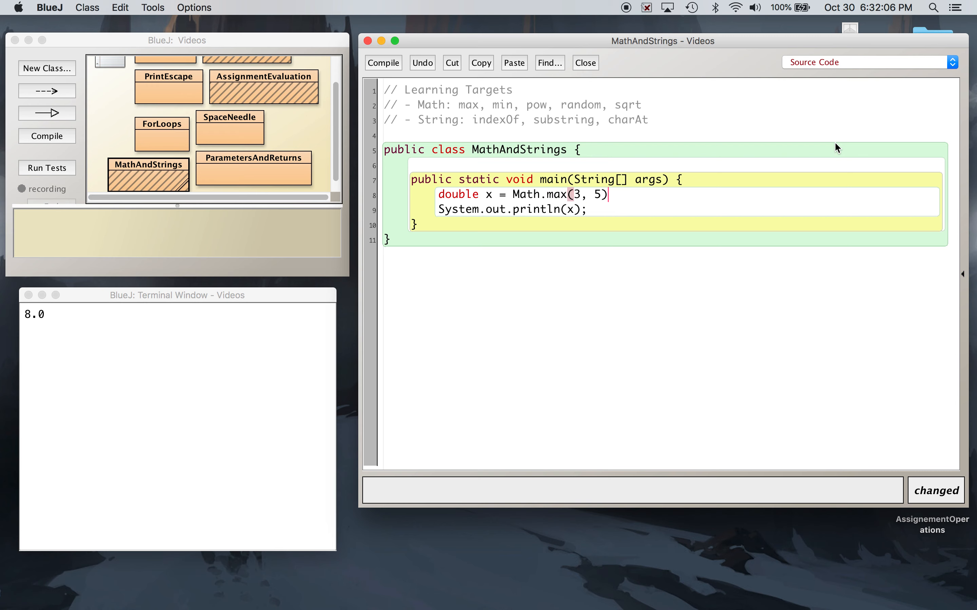
left_click(384, 63)
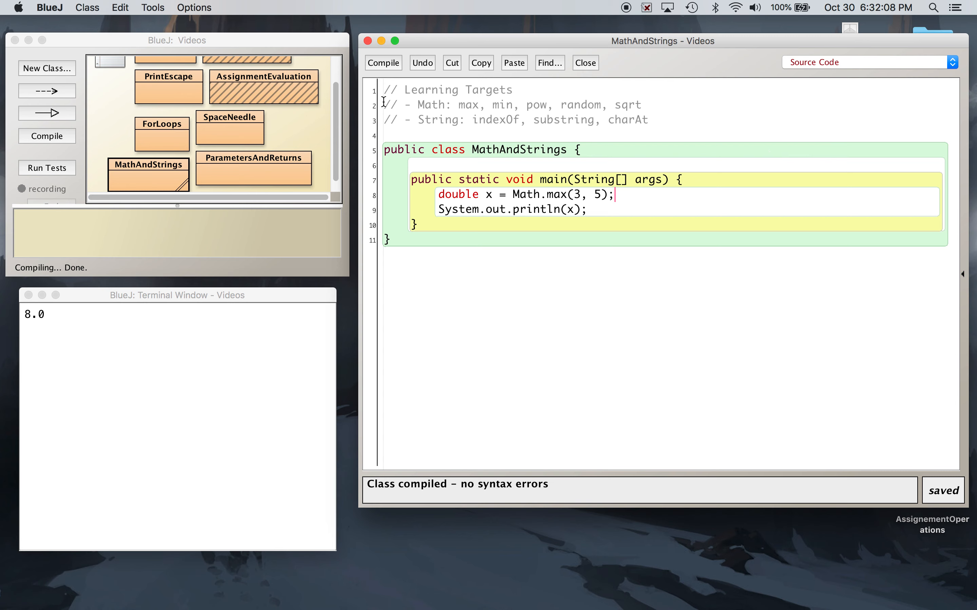
Run main from the MathAndStrings context menu to print the result
right_click(149, 164)
type("in")
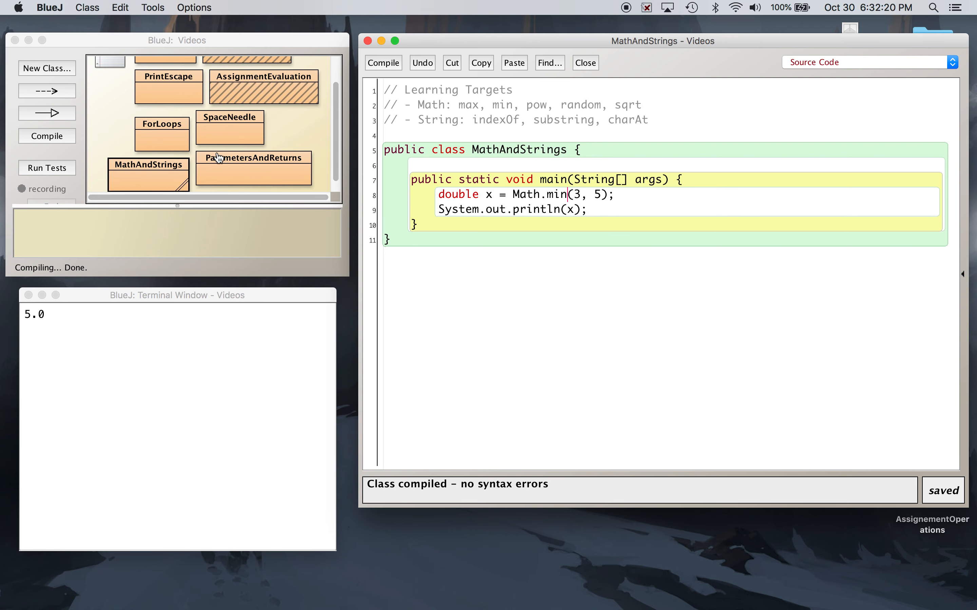
right_click(149, 164)
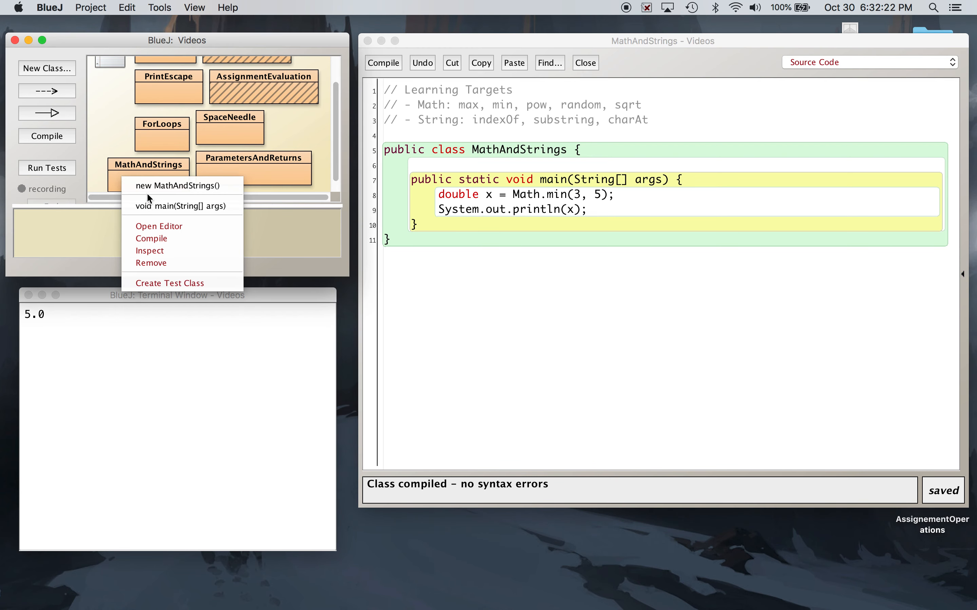
left_click(180, 205)
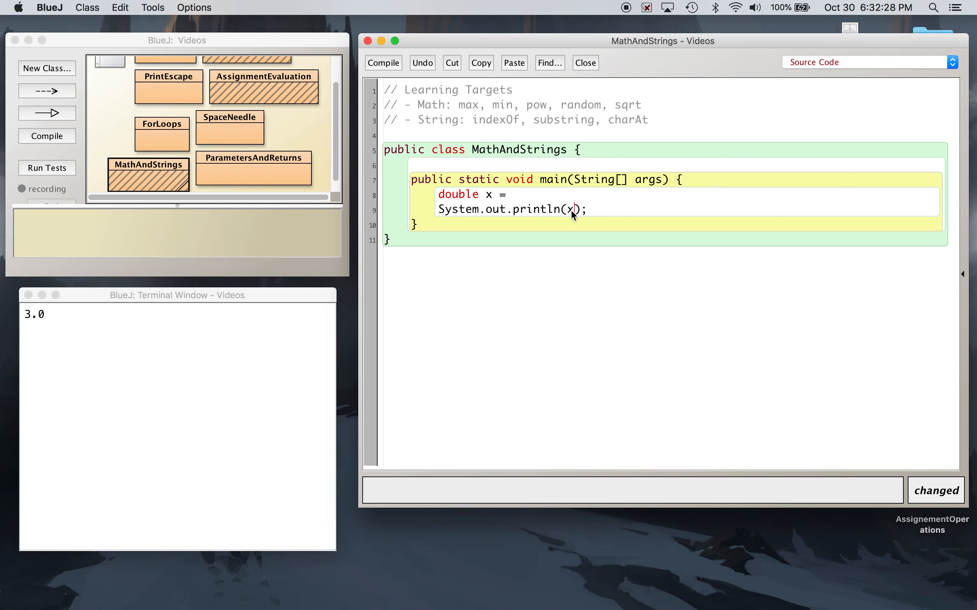
Print Math.min(3, 5) directly in println, compile, run main to get 3, and select the commented declaration
type("Math.min(3, 5);")
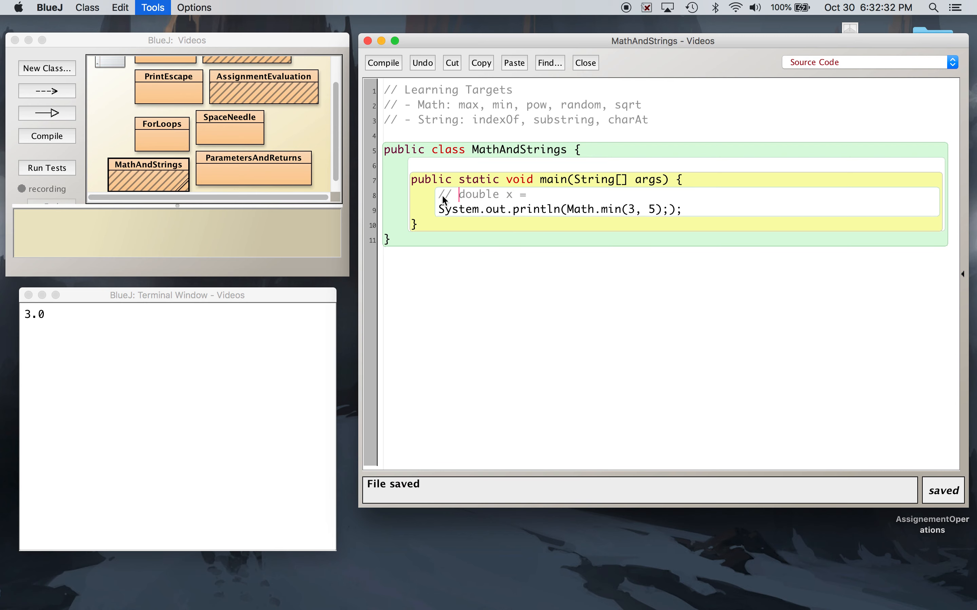
left_click(383, 63)
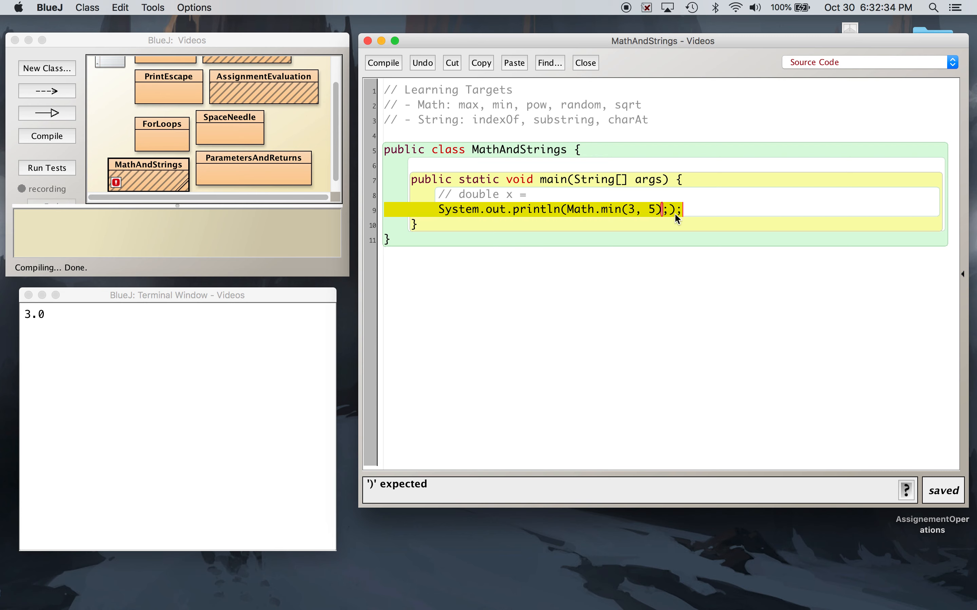
left_click(383, 62)
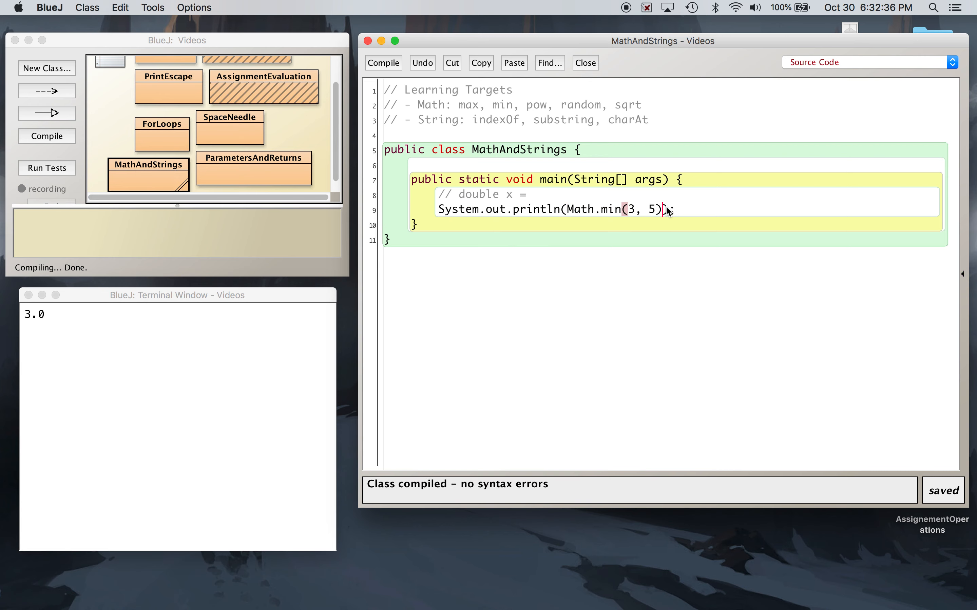
right_click(149, 175)
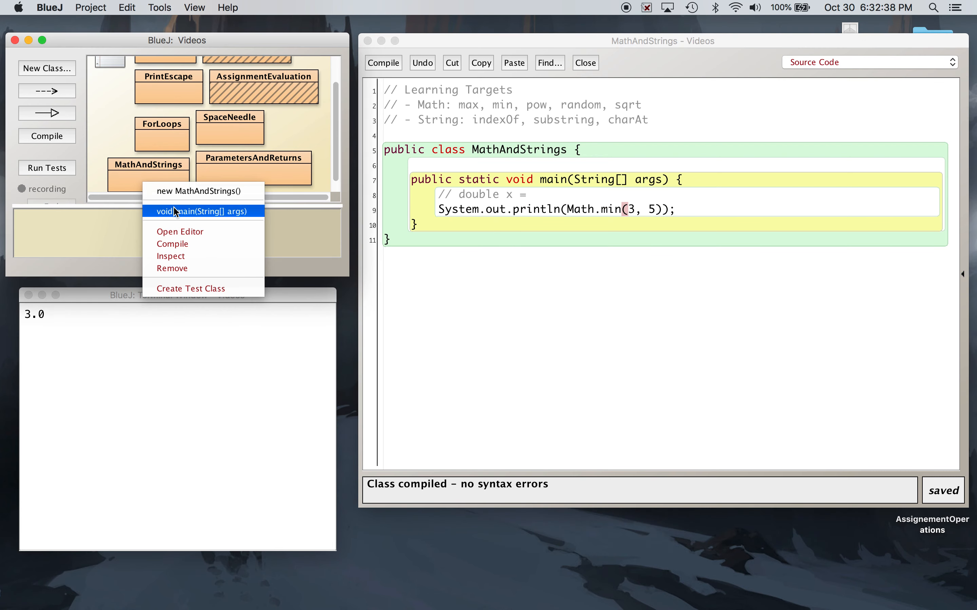
left_click(204, 210)
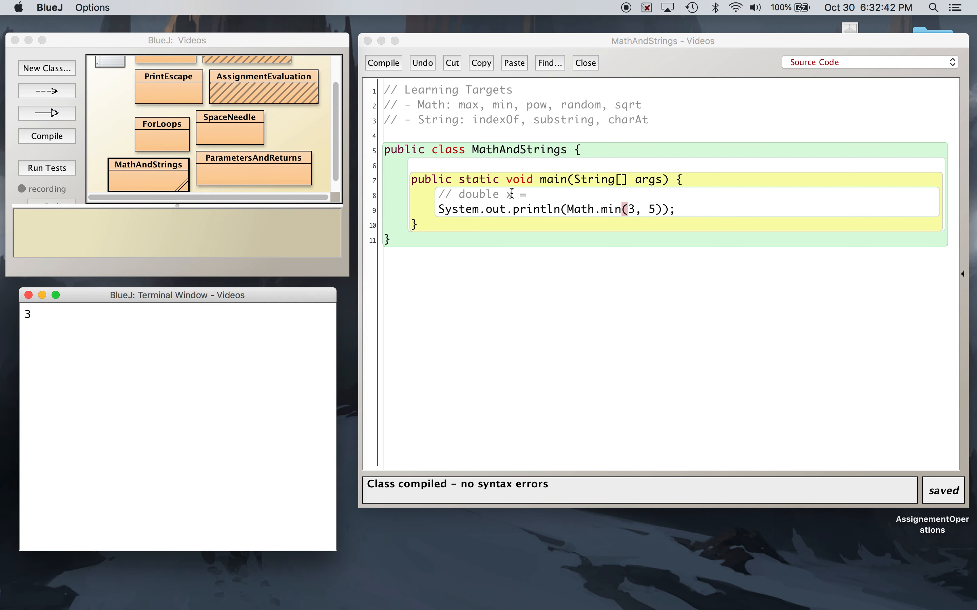
double_click(482, 194)
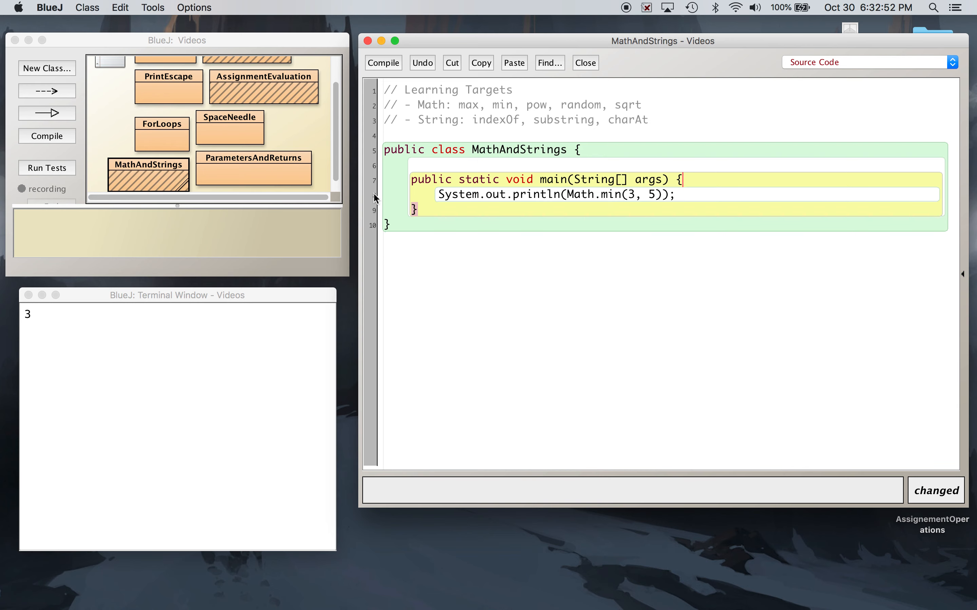
Place the caret at the end of the println(Math.min(3, 5)) line
left_click(676, 195)
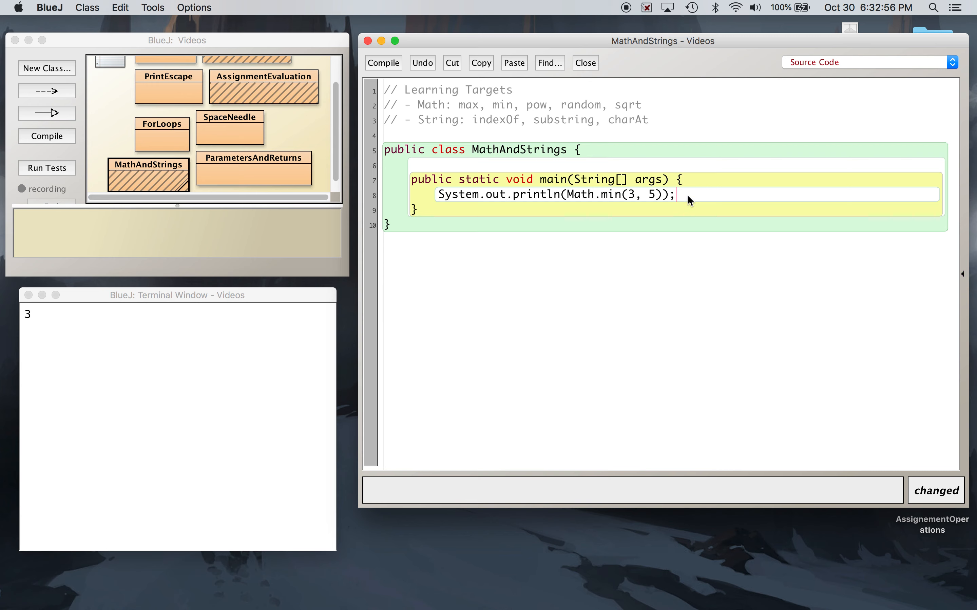
mouse_move(614, 194)
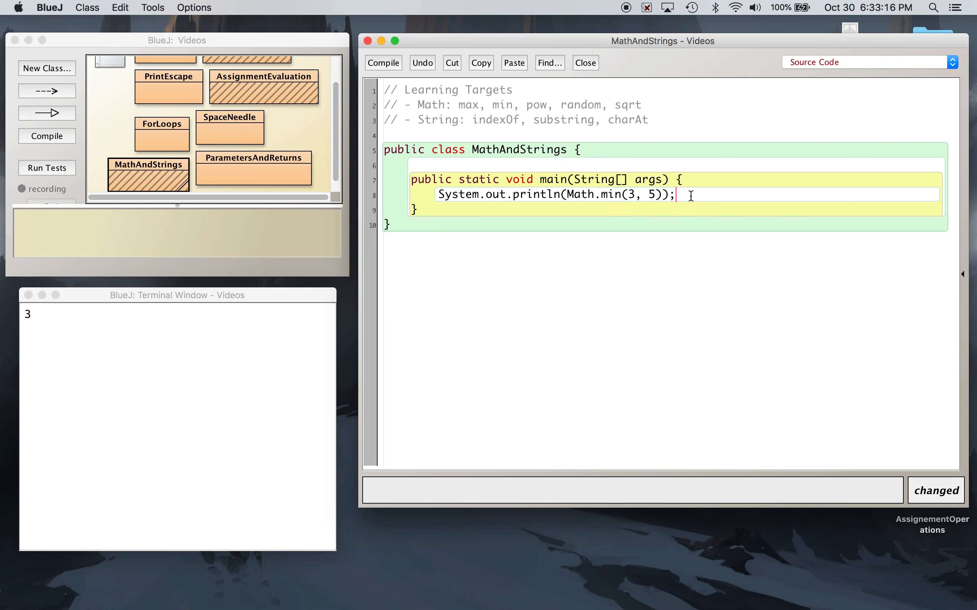
mouse_move(612, 195)
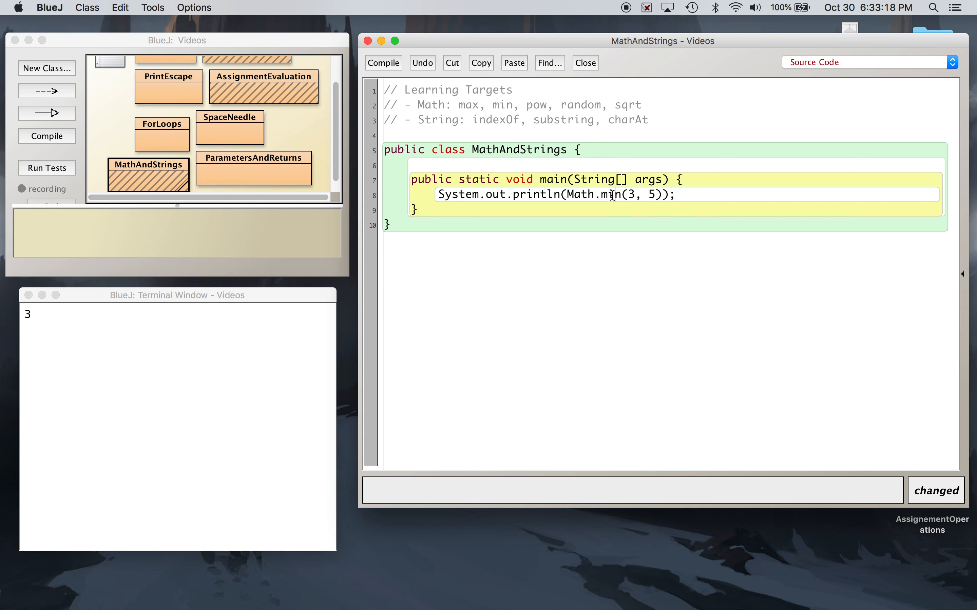
Change the call to Math.random(), compile, and run main to print a random decimal
type("random")
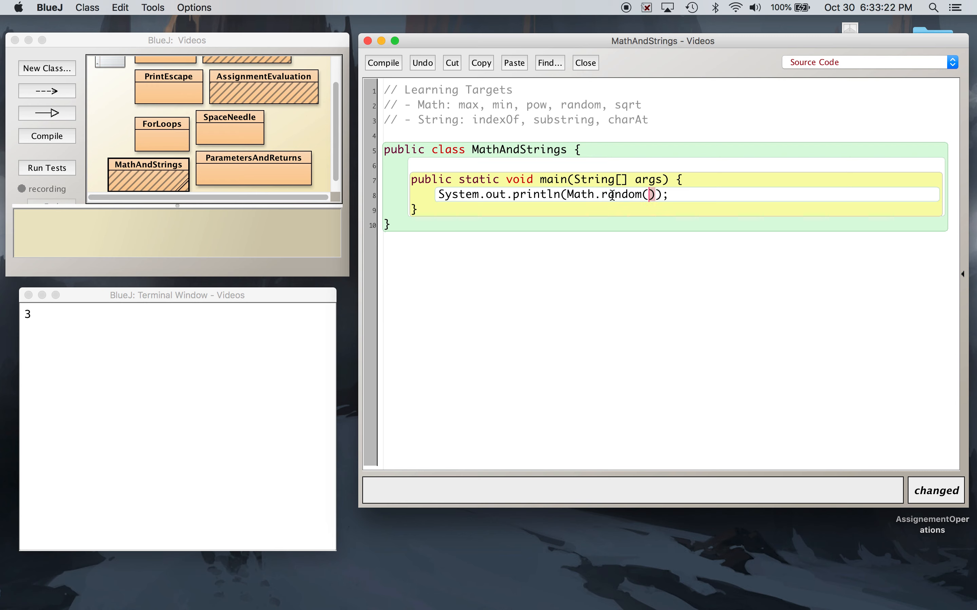
left_click(383, 63)
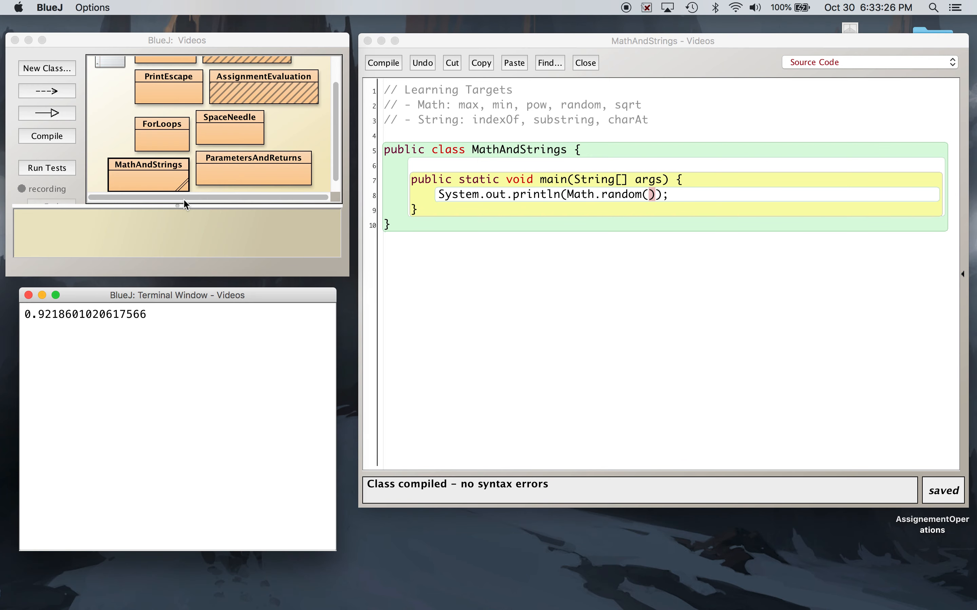
mouse_move(173, 324)
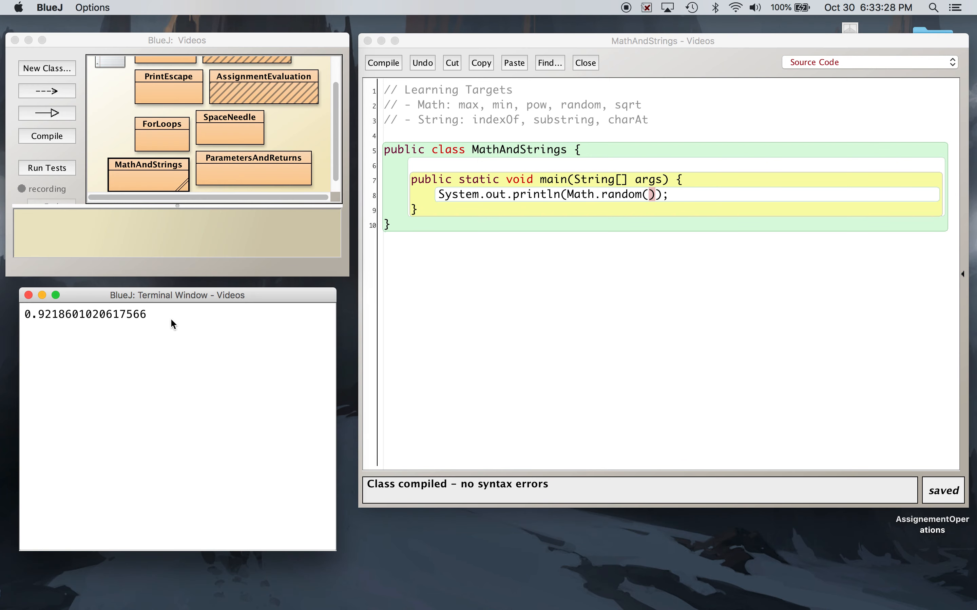
right_click(148, 168)
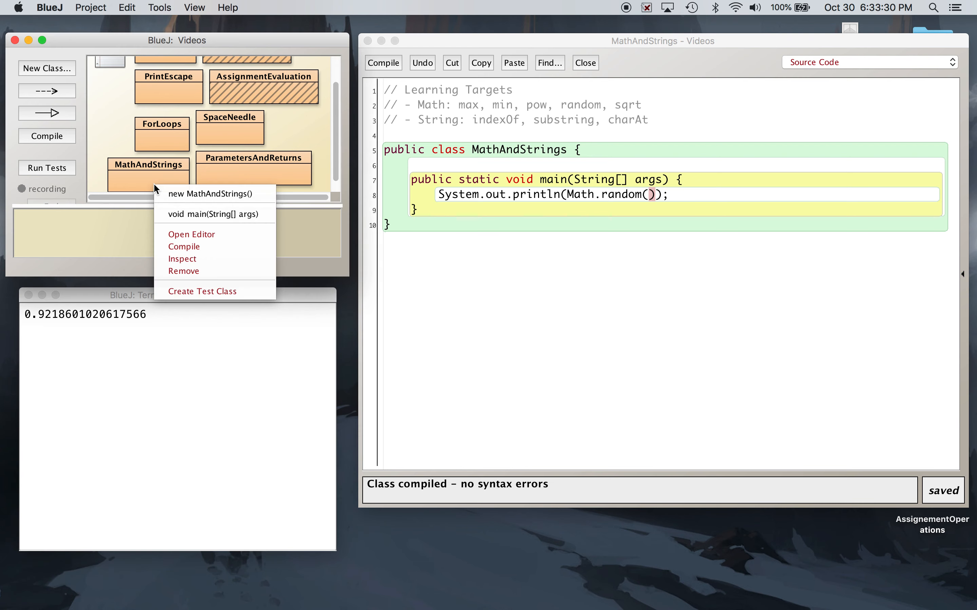
left_click(213, 215)
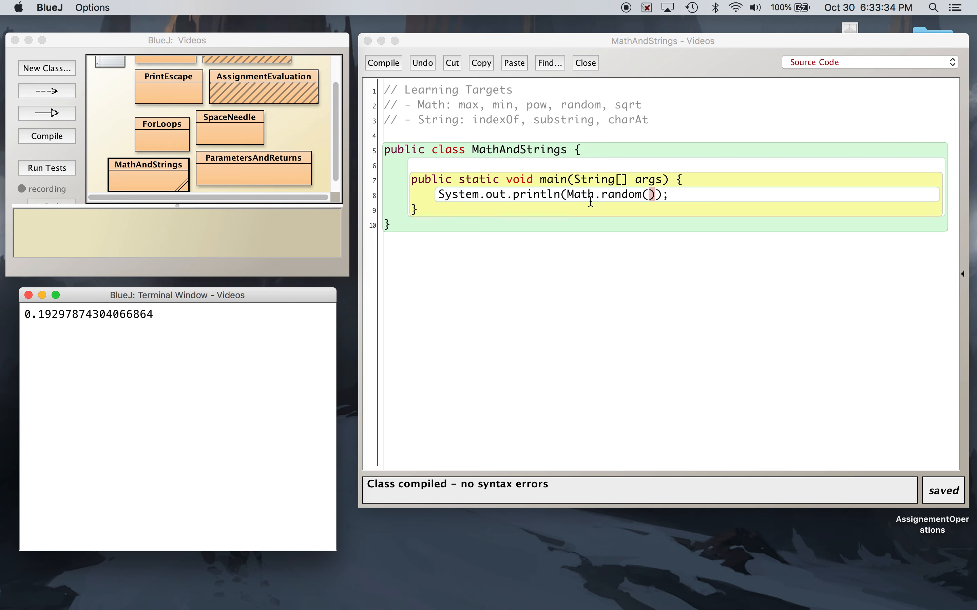
Write the comment '// Math.random(): any decimal between 0 and 1 (excluded)'
type("//")
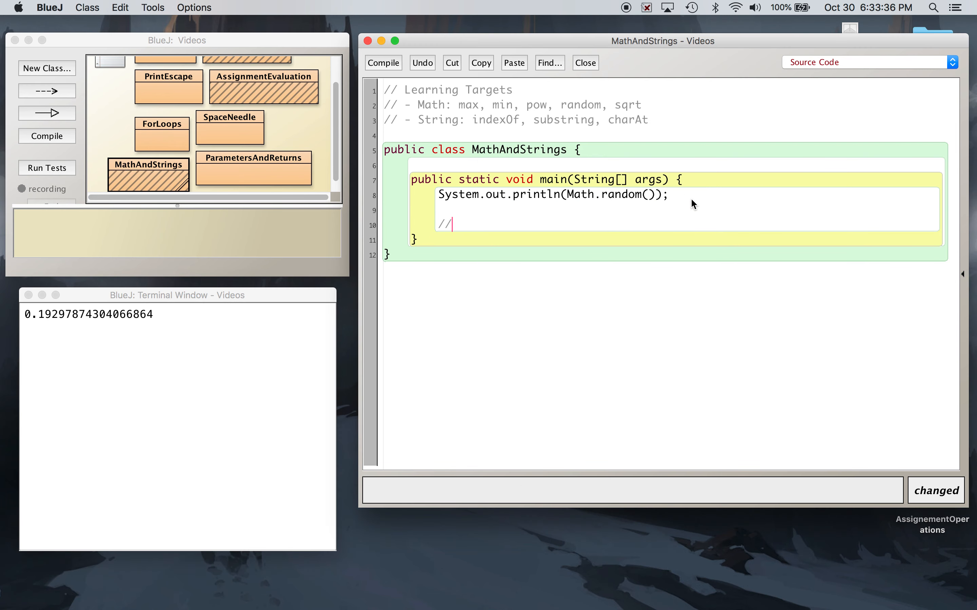
type("Math.r")
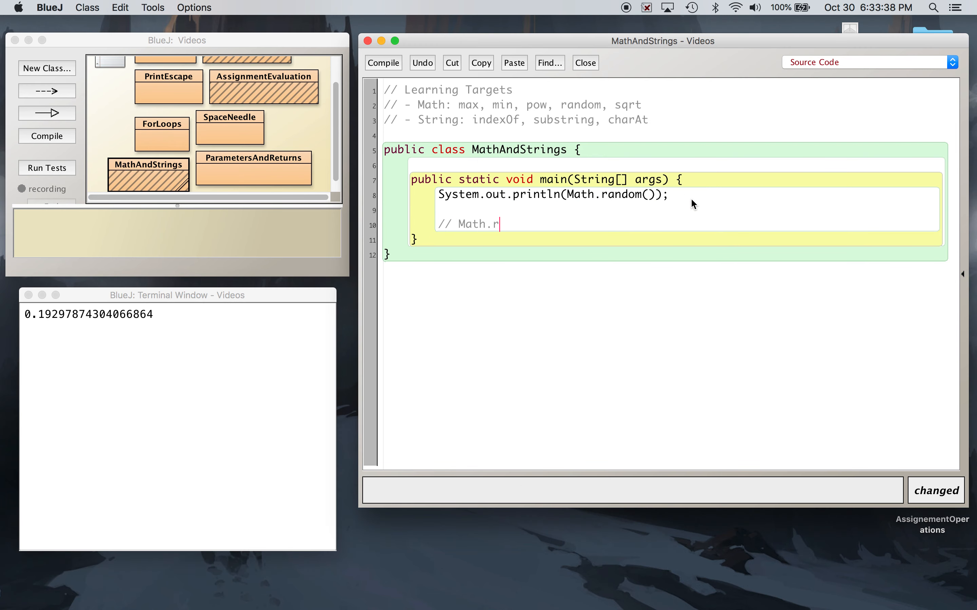
type("andom")
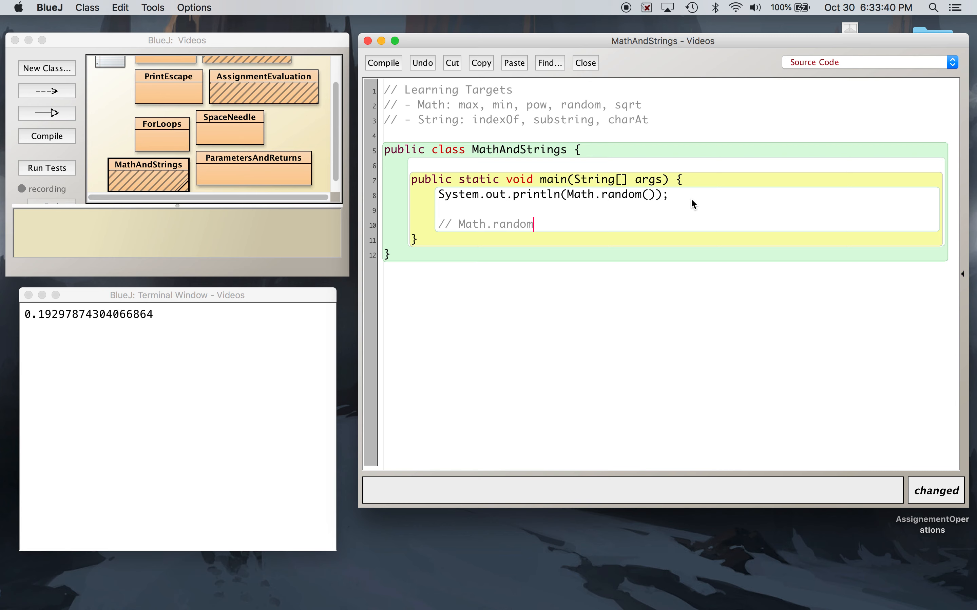
type("()")
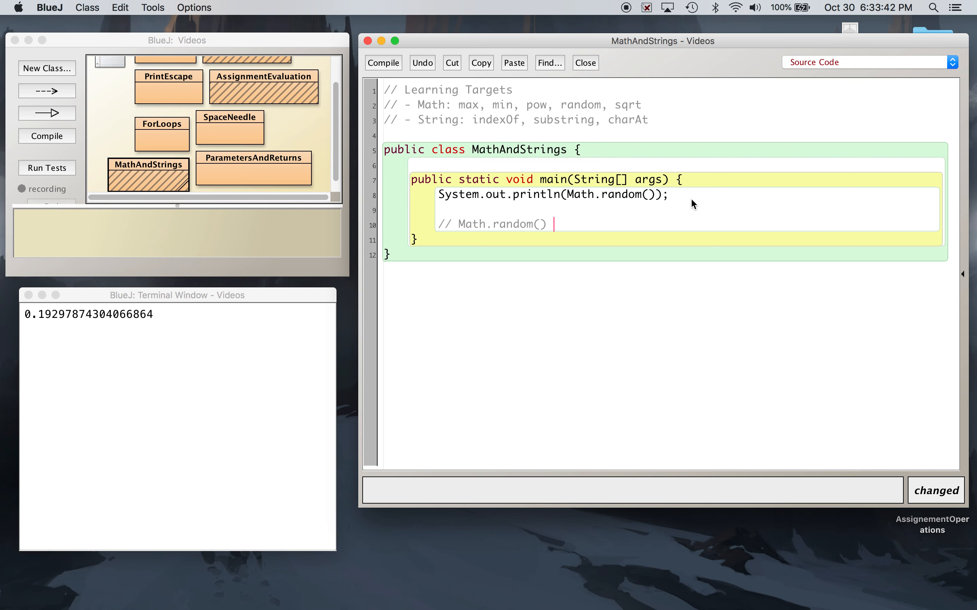
type(": any")
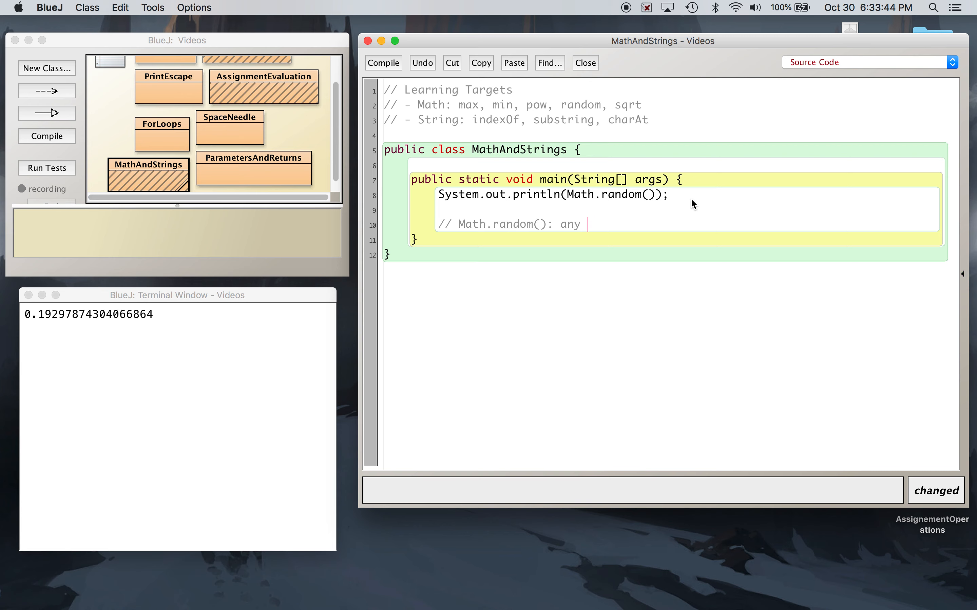
type("decimal be")
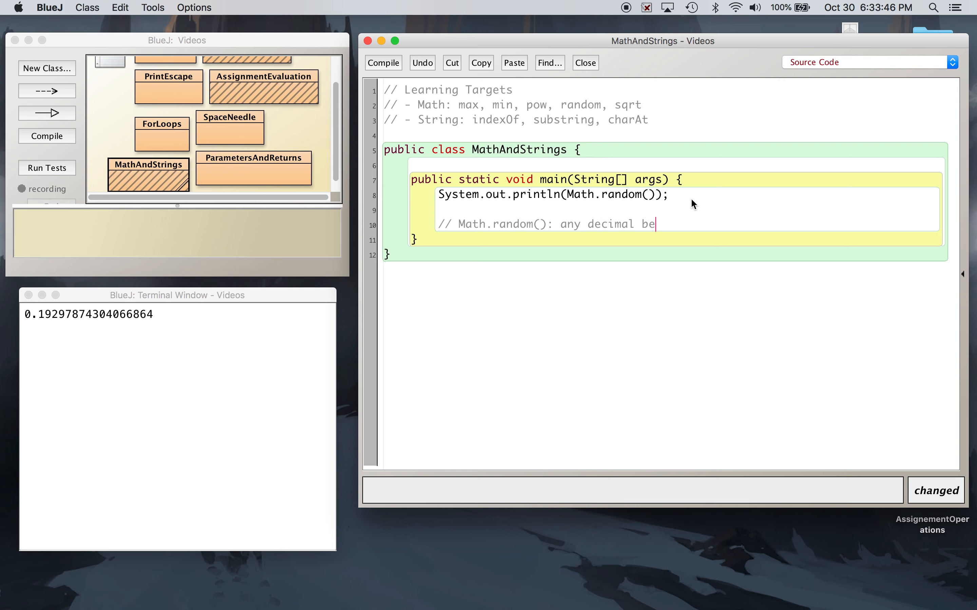
type("tween 0 and")
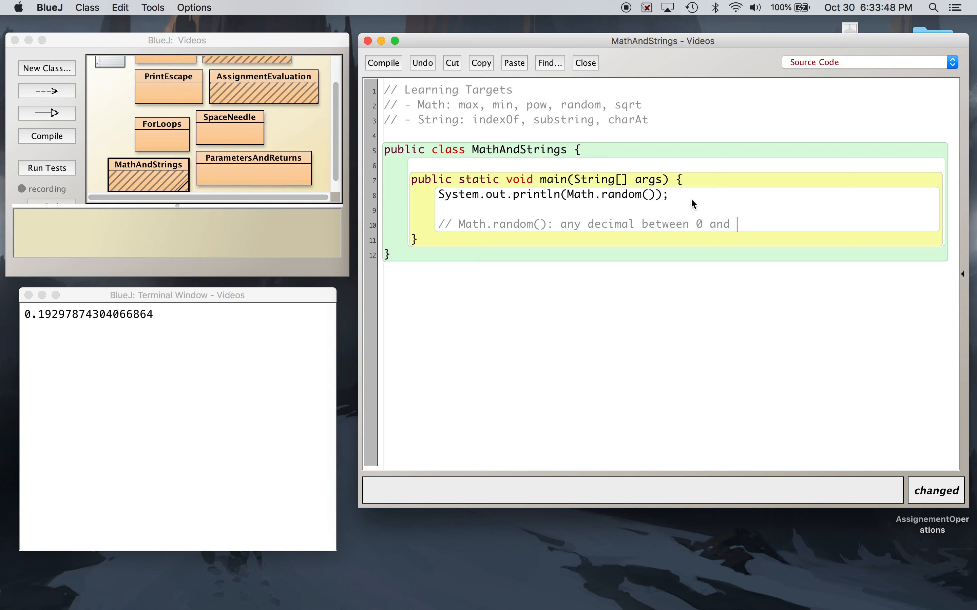
type("1 (exc")
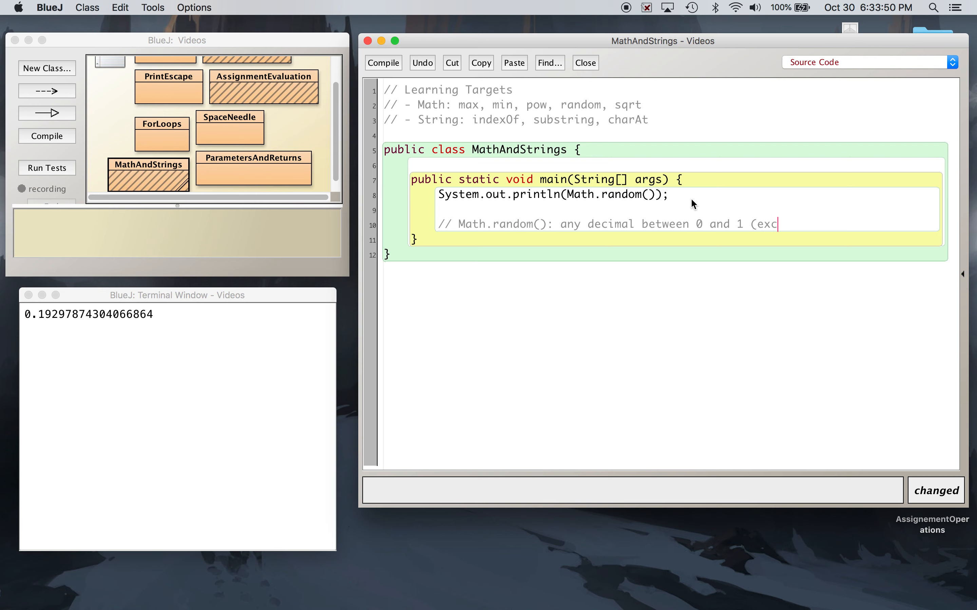
type("luded)")
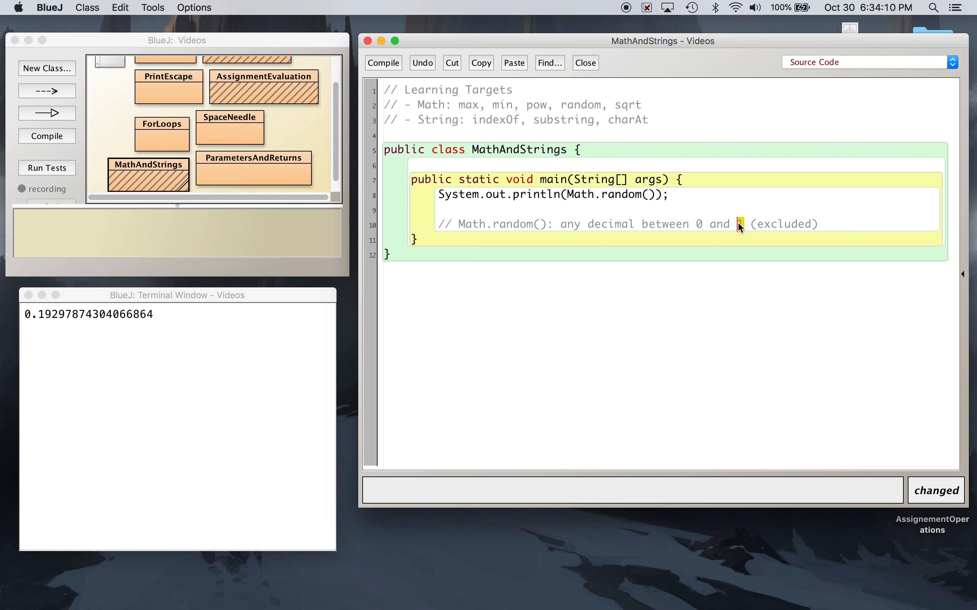
mouse_move(579, 201)
type("6 * ")
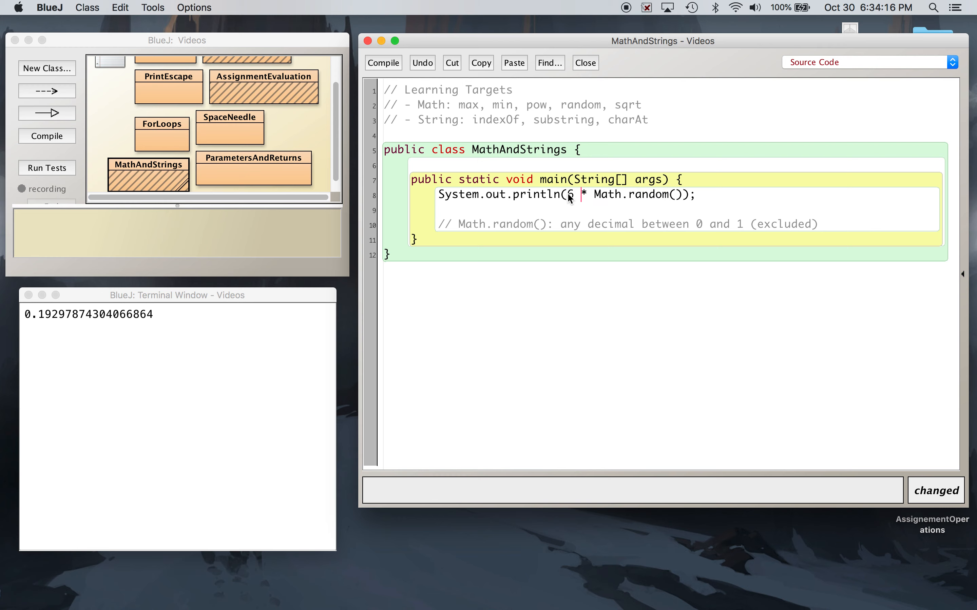
Run main from the MathAndStrings class menu to print 6 * Math.random()
right_click(149, 172)
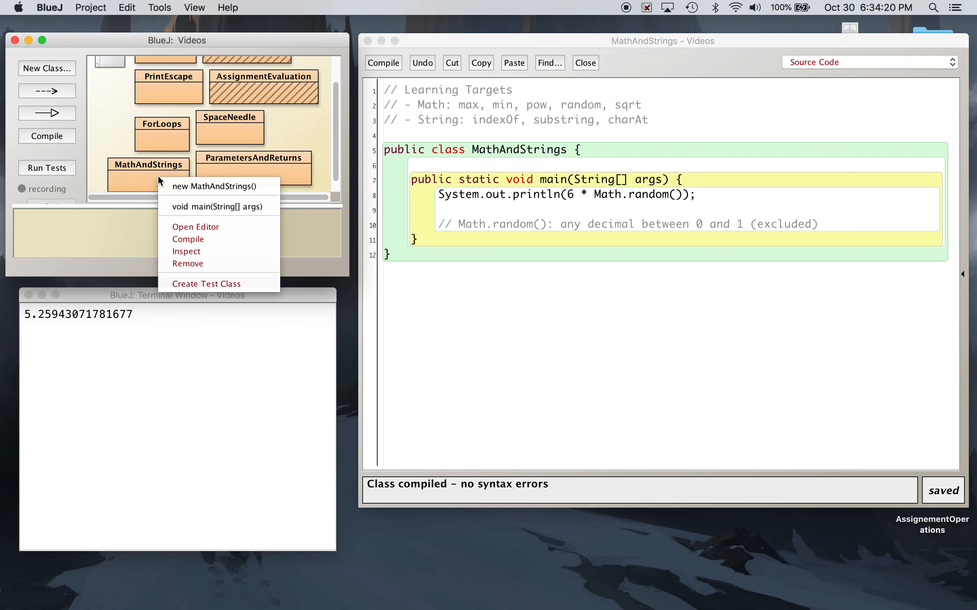
left_click(218, 206)
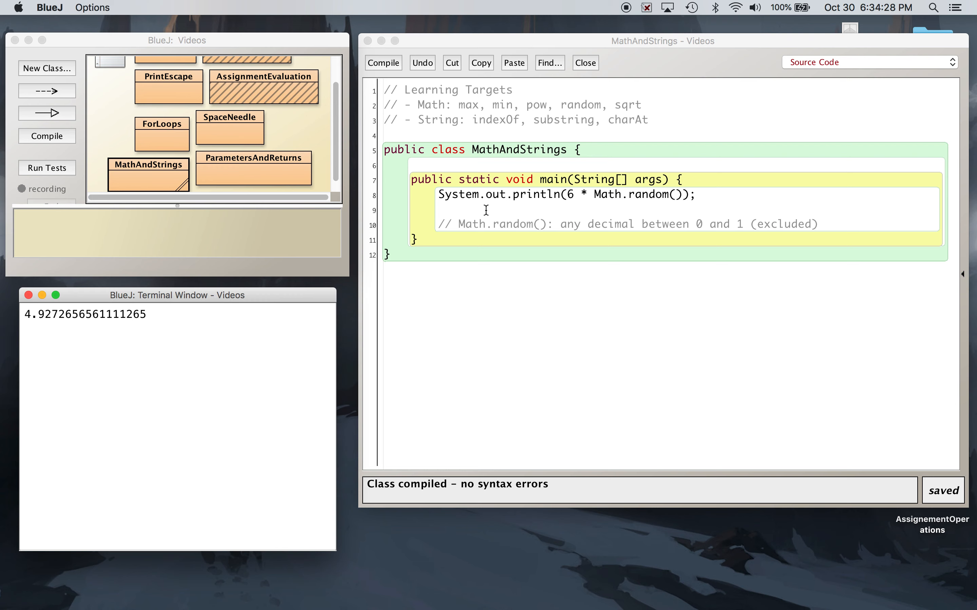
mouse_move(600, 206)
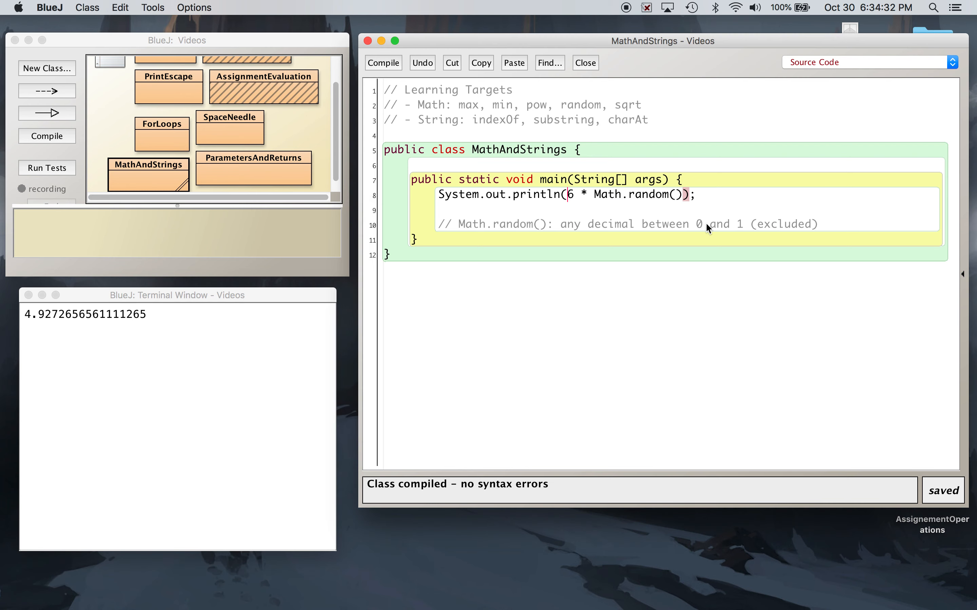
Wrap 6 * Math.random() in parentheses with an (int) cast and compile
type("(")
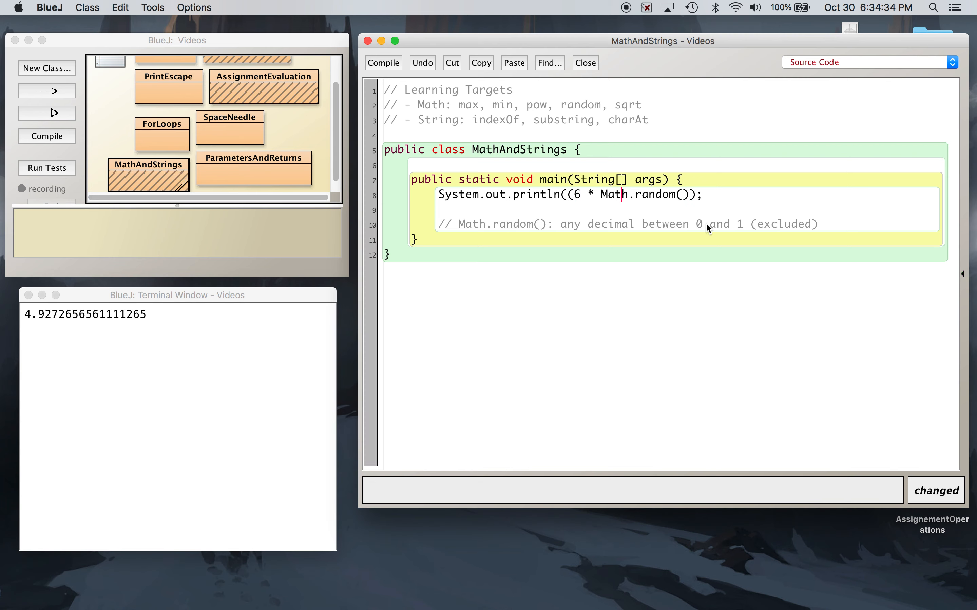
type(")")
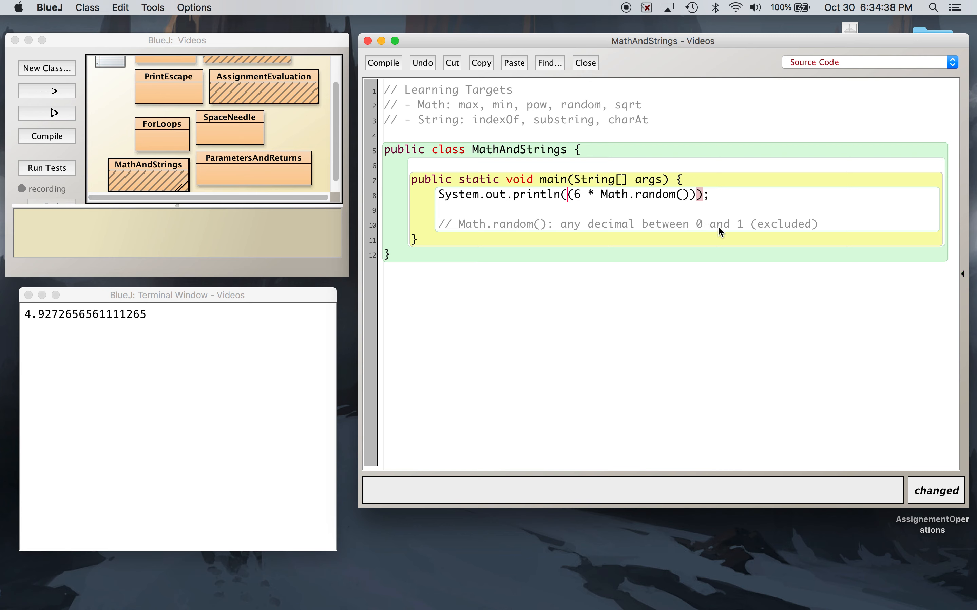
type("(int)")
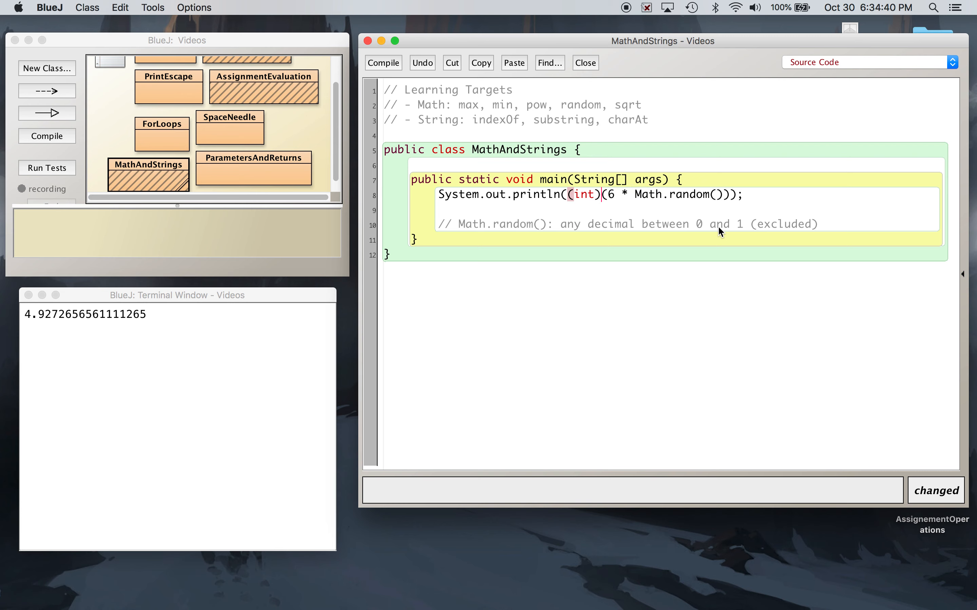
left_click(382, 63)
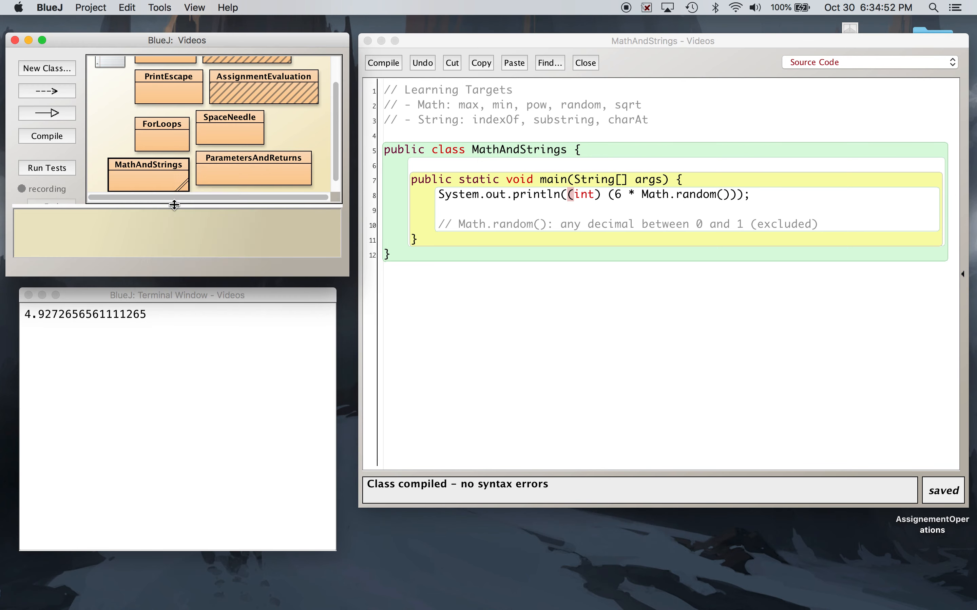
Run main three times to see several whole-number rolls between 1 and 6
right_click(148, 166)
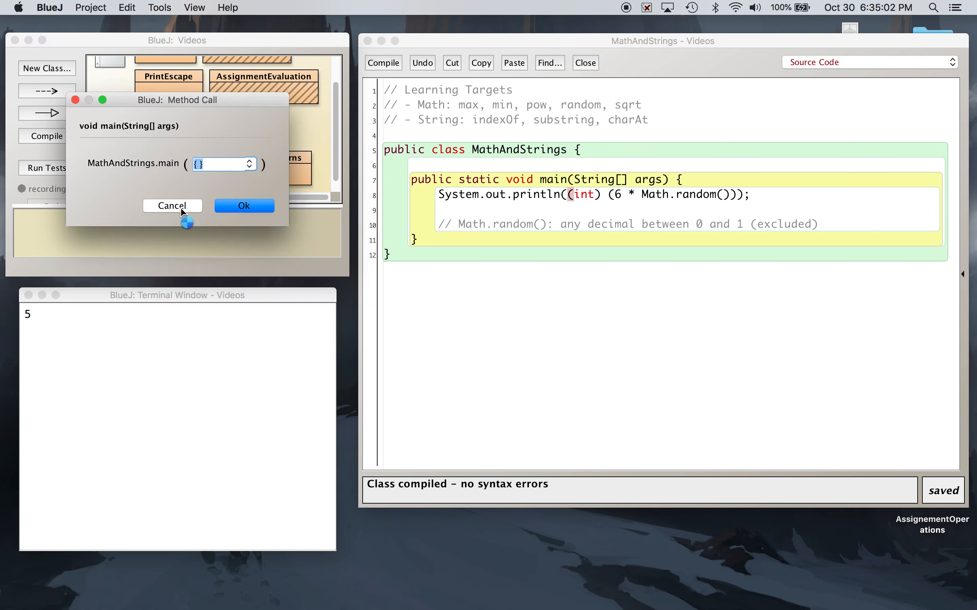
left_click(243, 205)
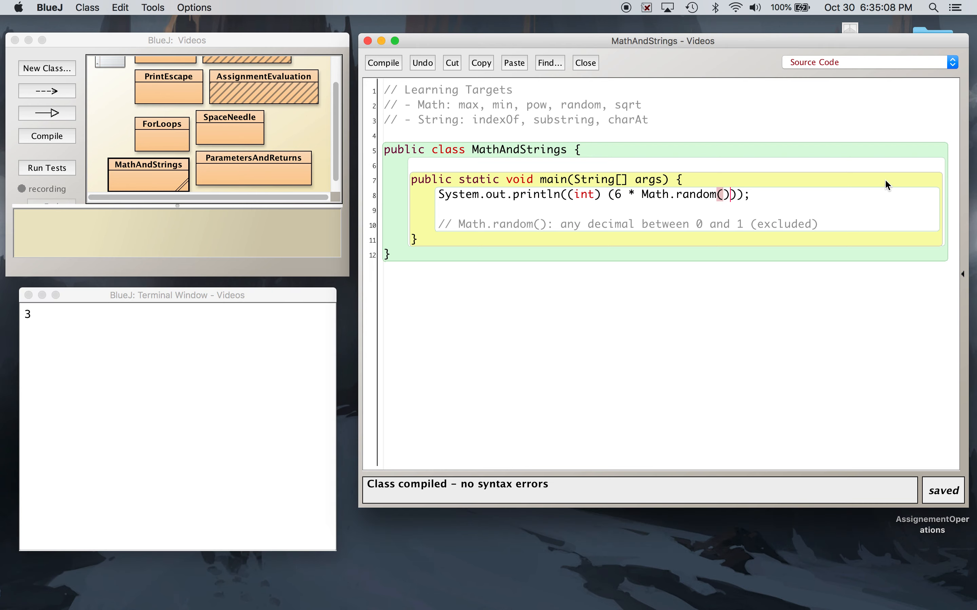
mouse_move(676, 209)
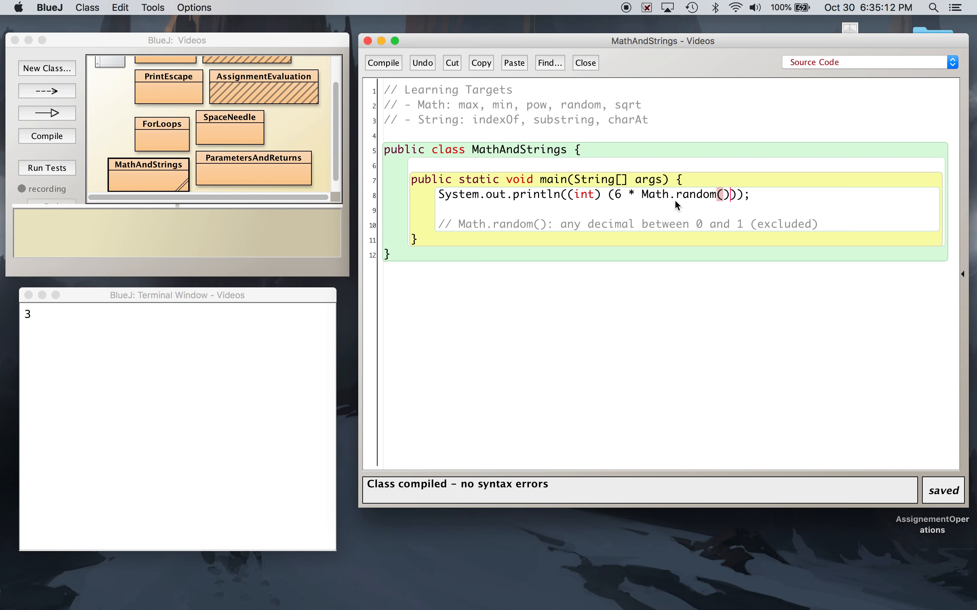
mouse_move(629, 193)
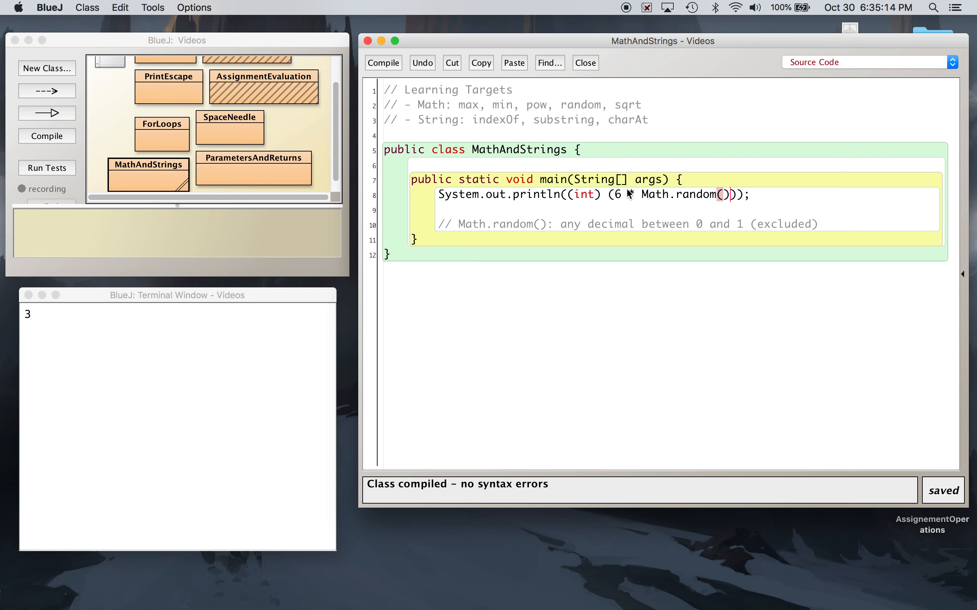
mouse_move(618, 218)
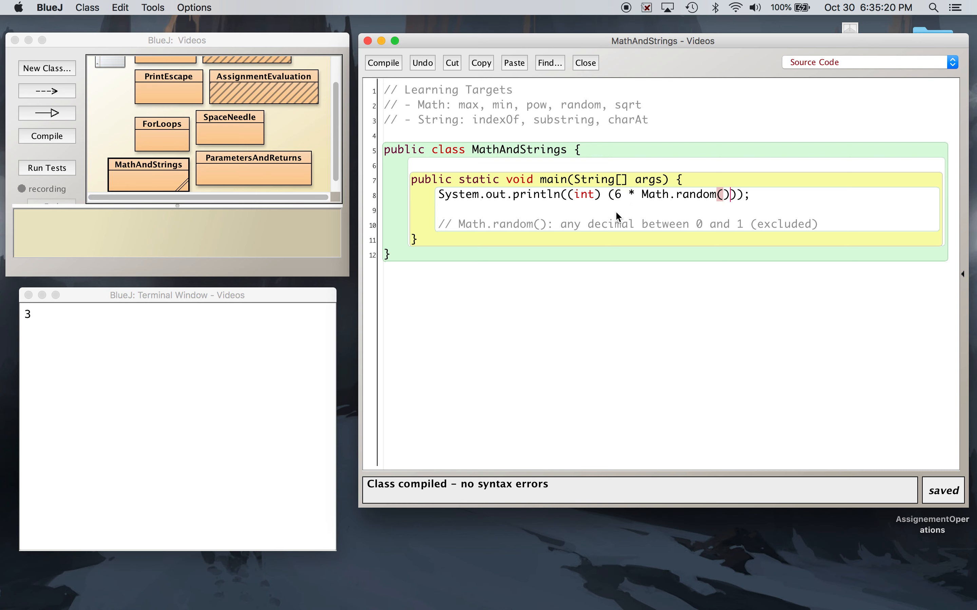
mouse_move(819, 201)
type(" + 1")
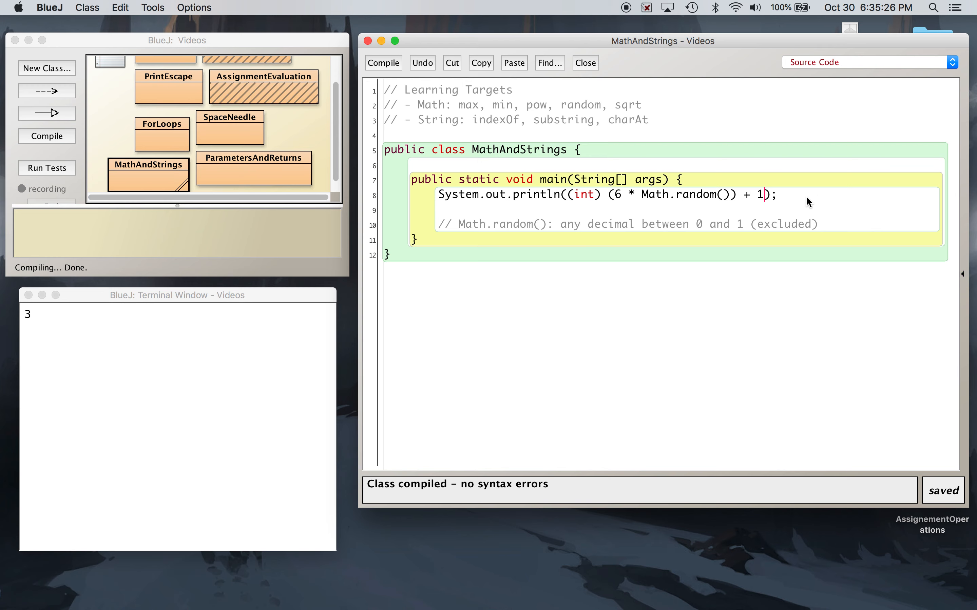
right_click(148, 172)
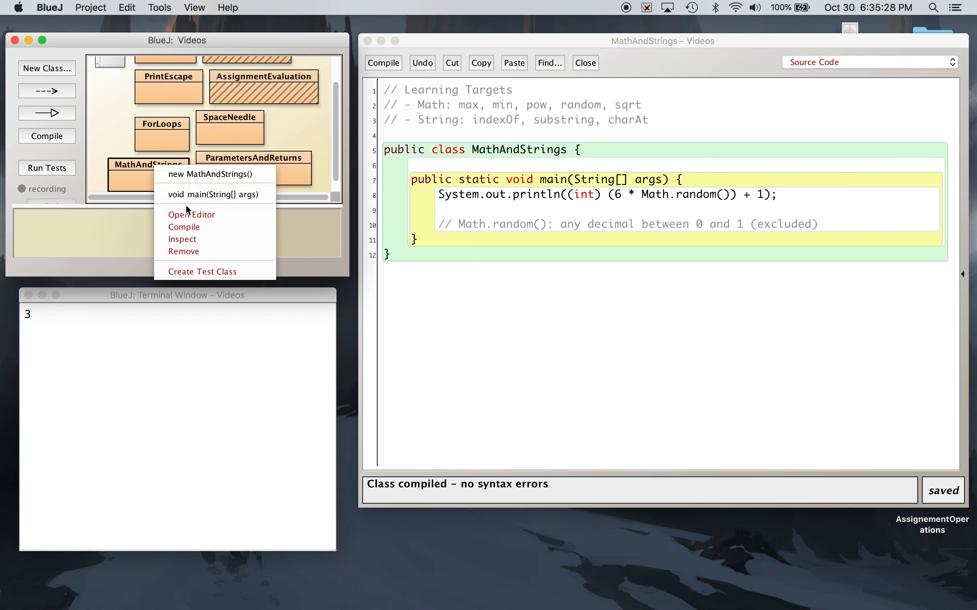
left_click(212, 195)
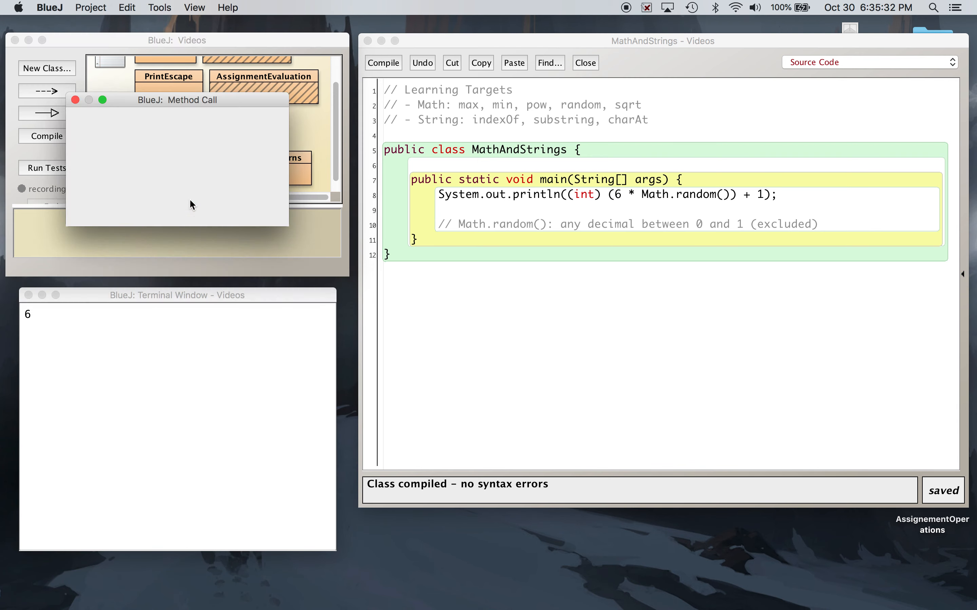
right_click(148, 165)
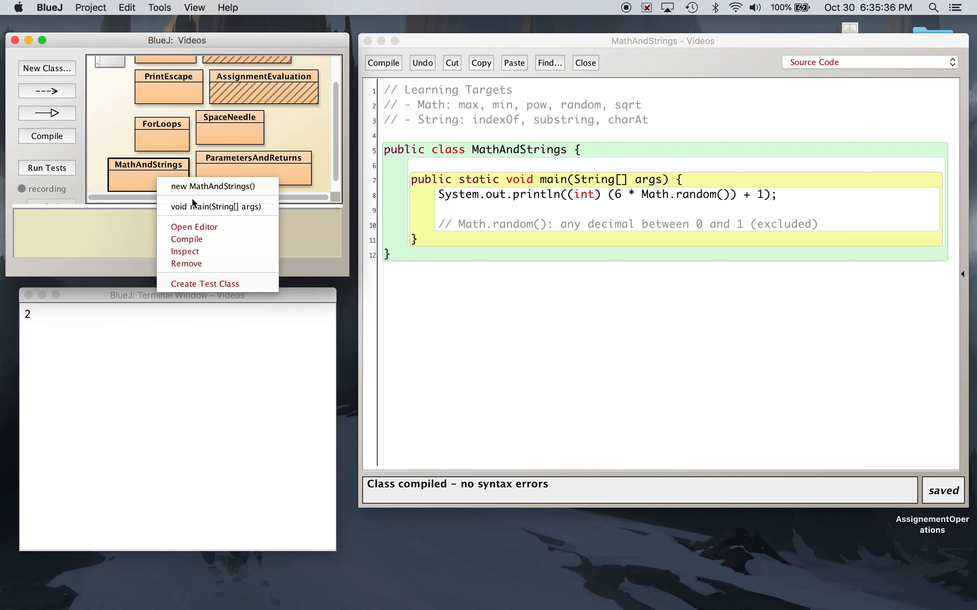
left_click(214, 206)
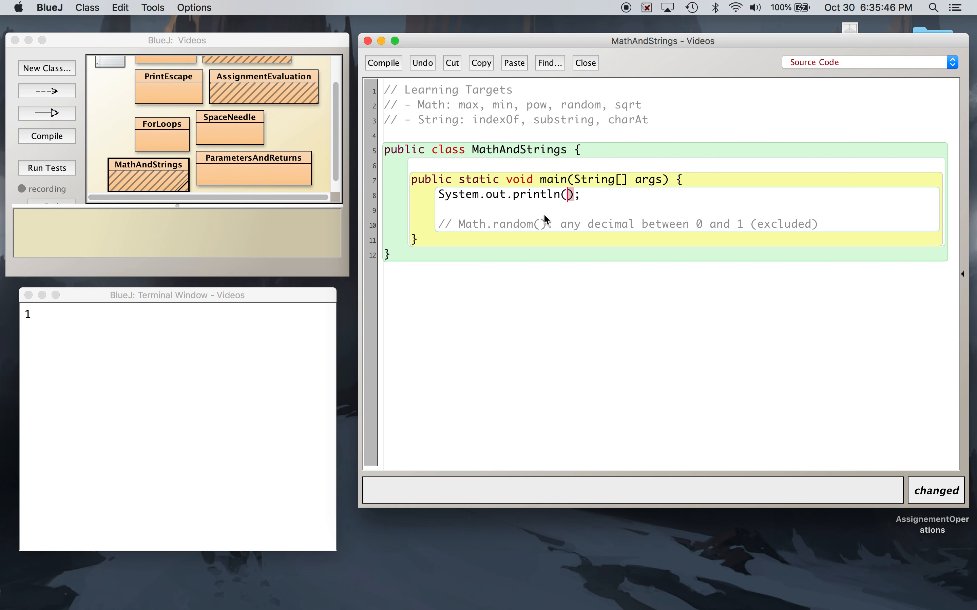
Write the comment '// d6 die roll: (int) (6 * Math.random()) + 1'
type("/")
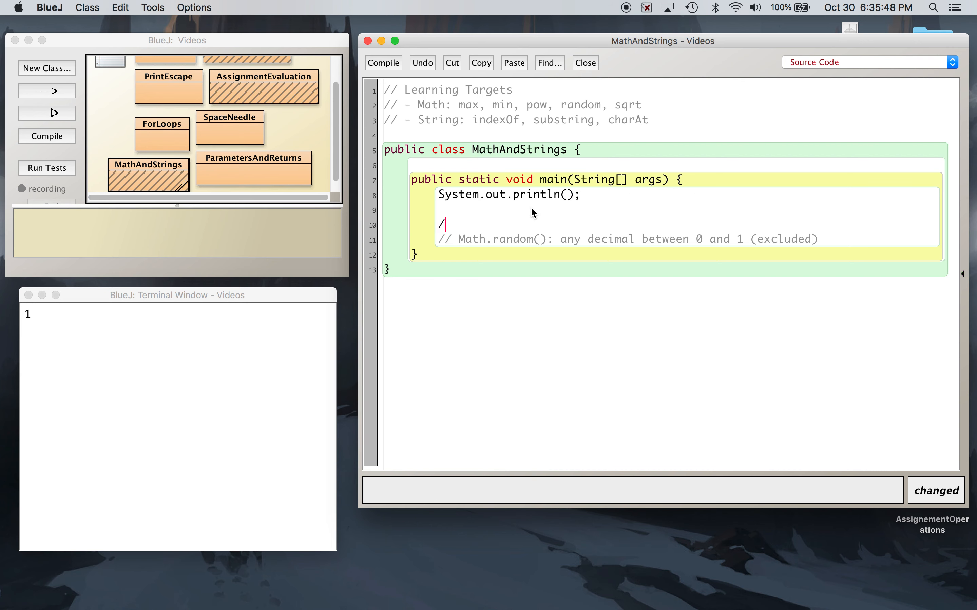
type("/ d67")
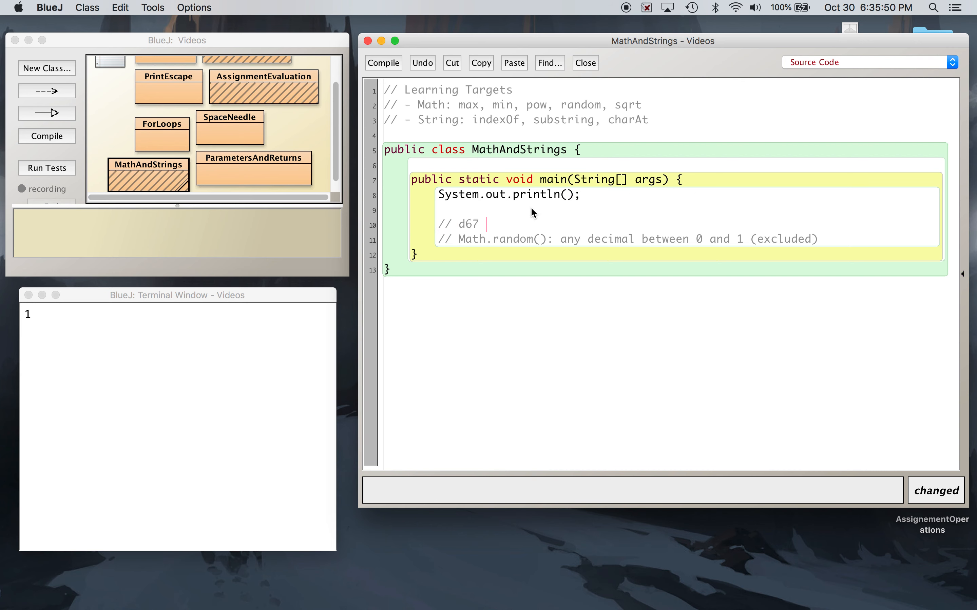
key("Backspace")
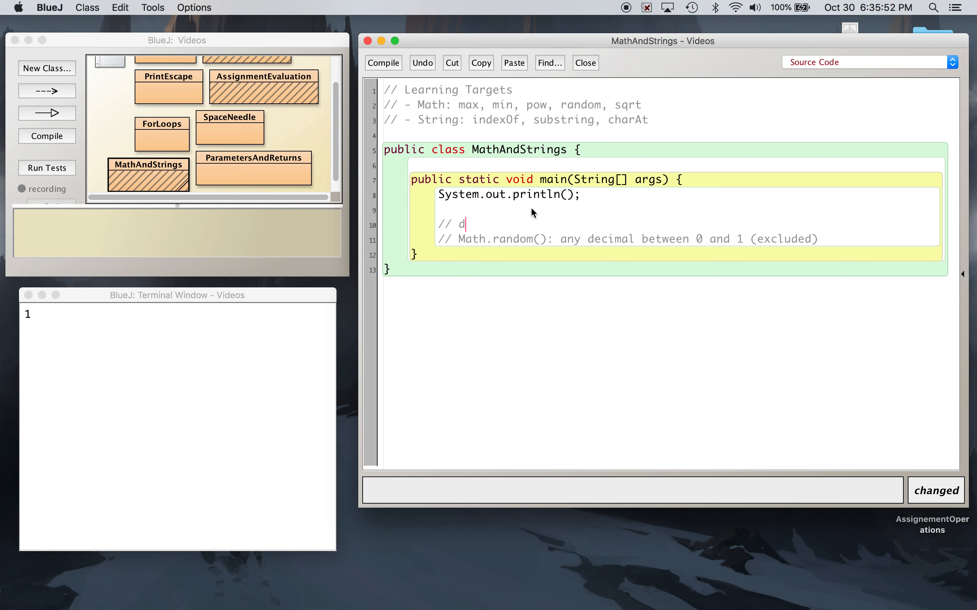
type("6 die roll:")
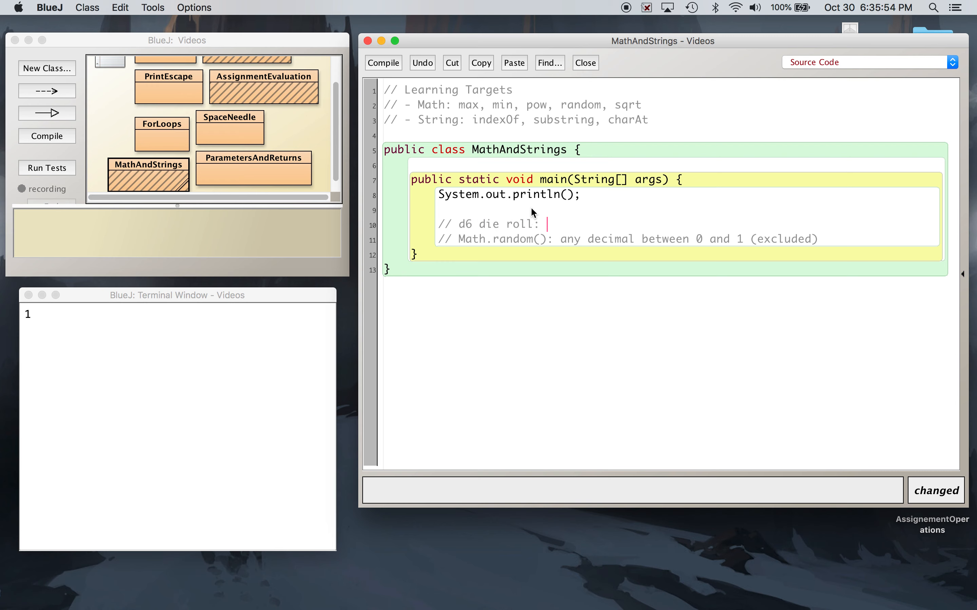
type("(int) (6 * Math.random()) + 1")
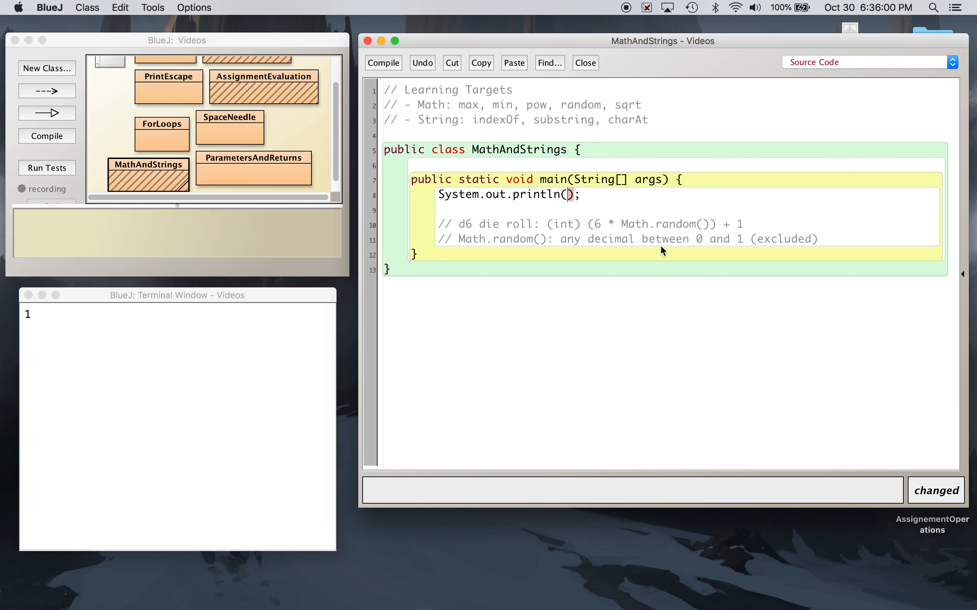
Make the print statement Math.sqrt(4), fixing the missing parenthesis until it compiles
type("sqrt")
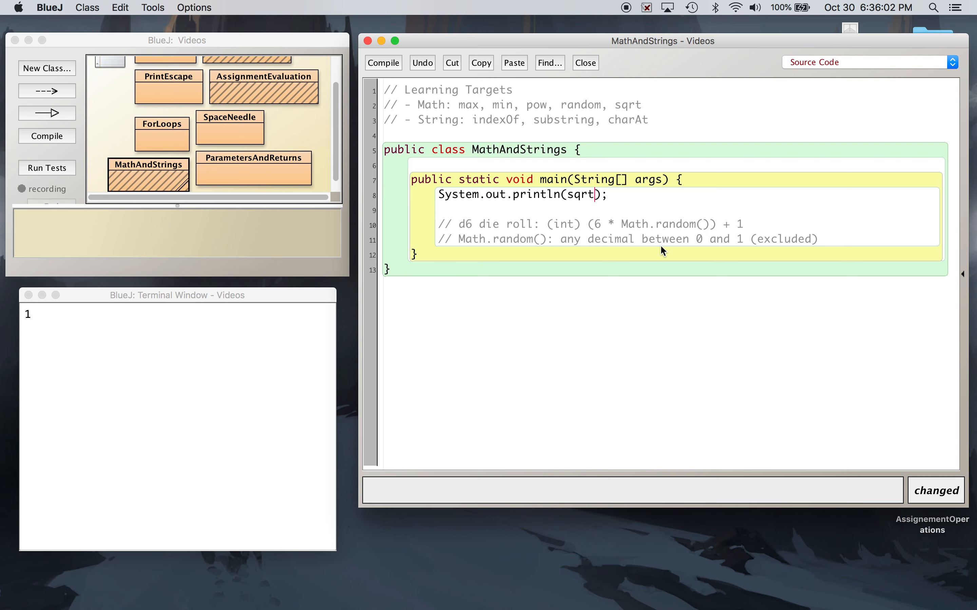
type("4")
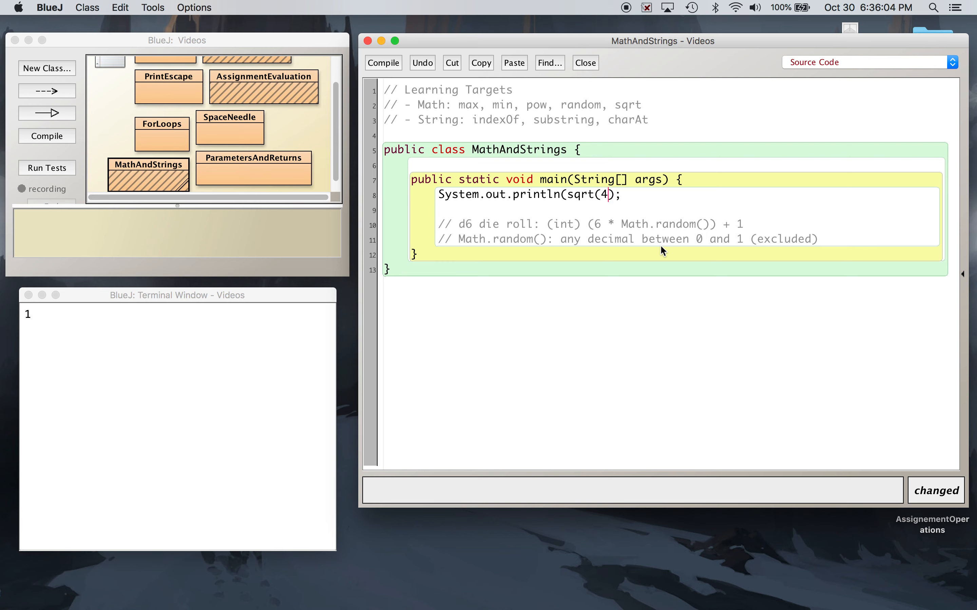
left_click(384, 63)
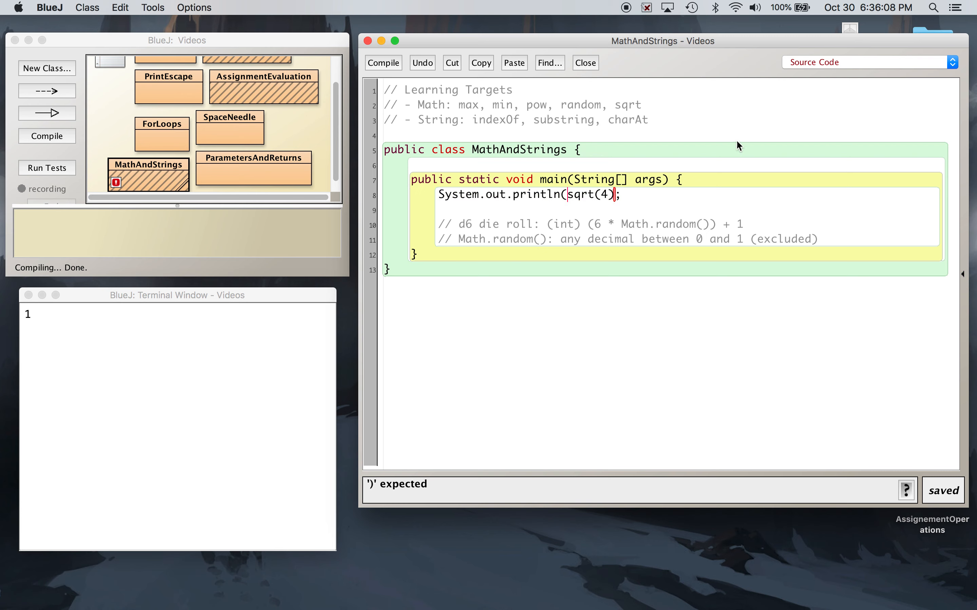
type("Math.")
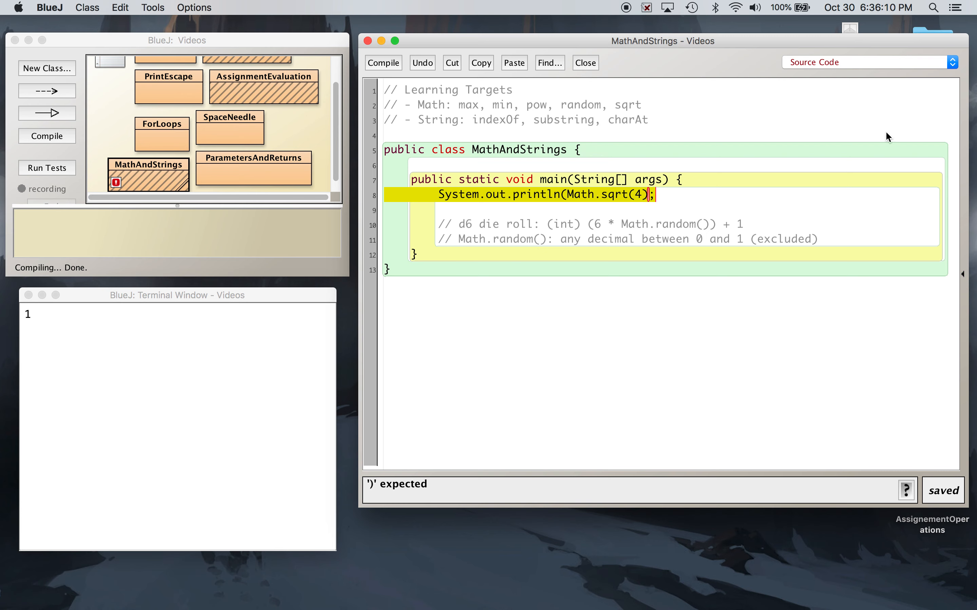
mouse_move(530, 342)
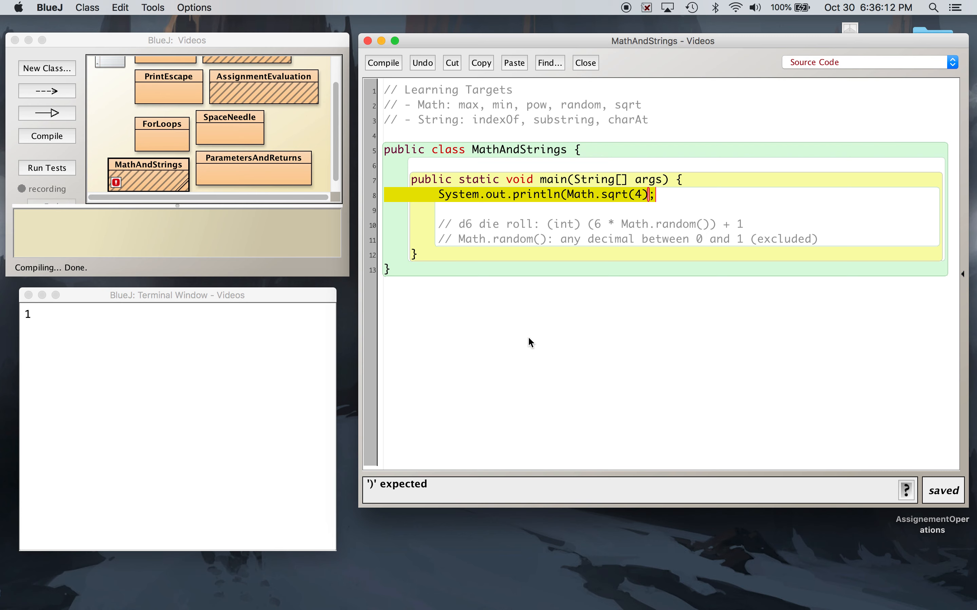
type(")")
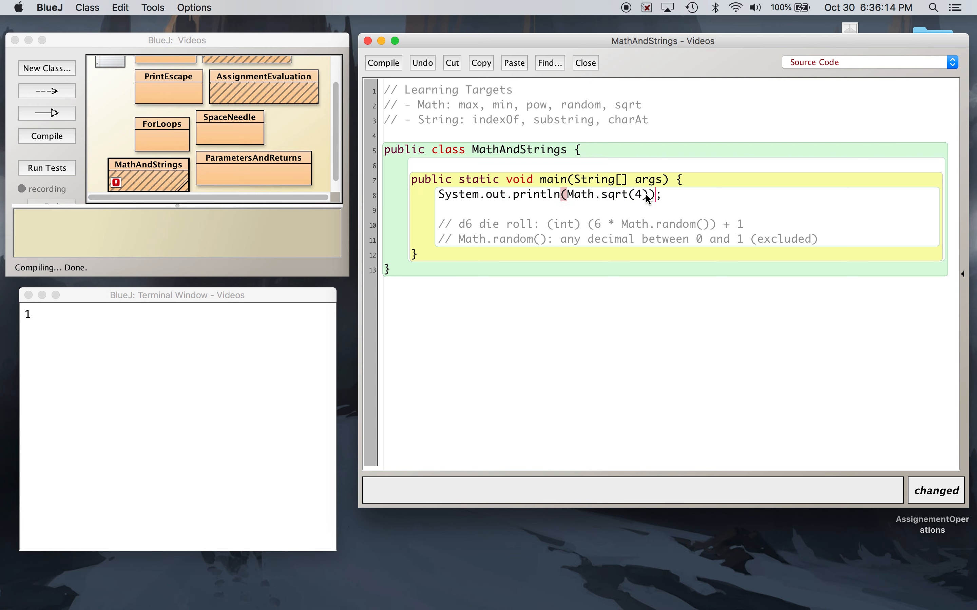
left_click(383, 62)
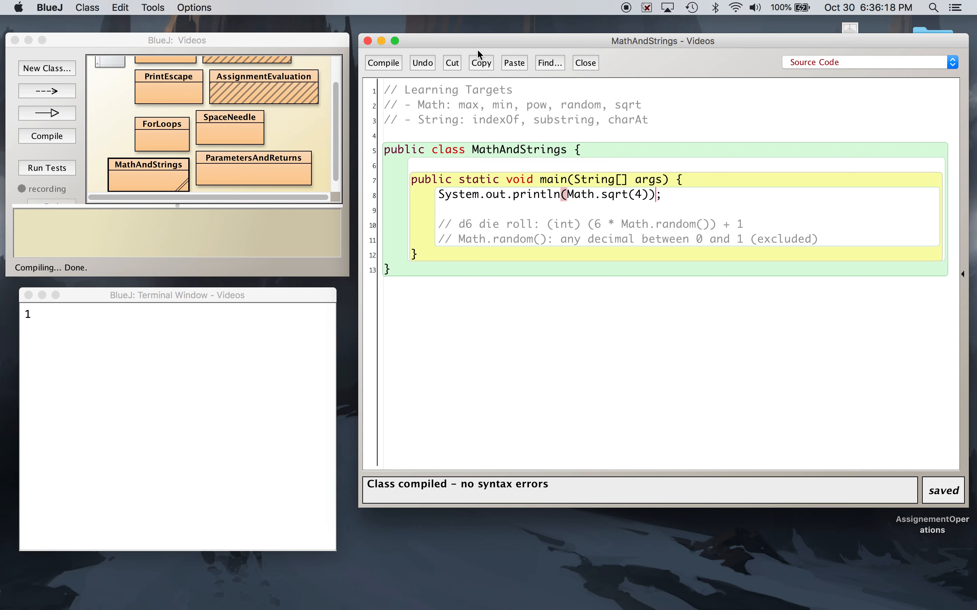
mouse_move(487, 140)
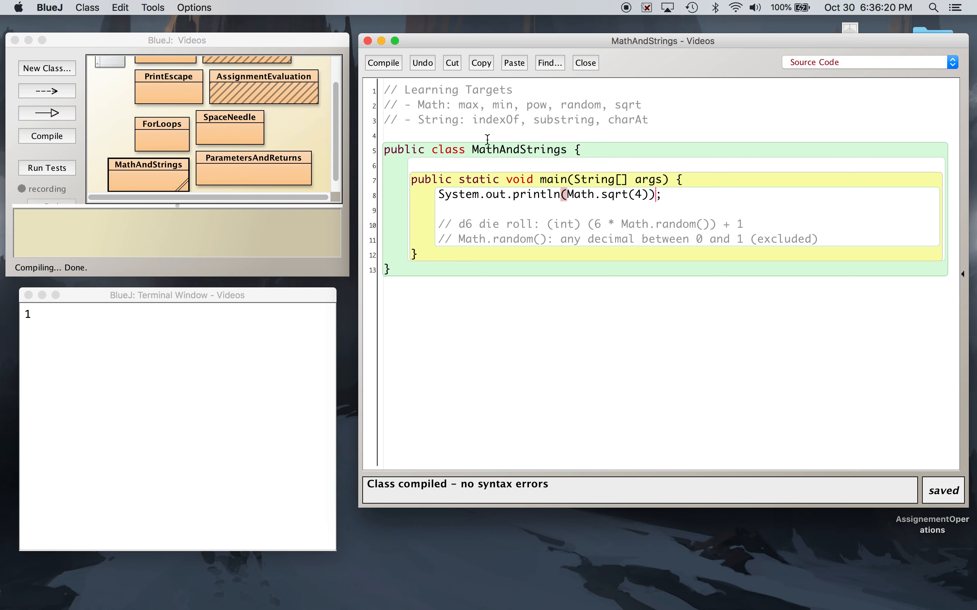
Run main so the terminal shows 2.0
right_click(148, 168)
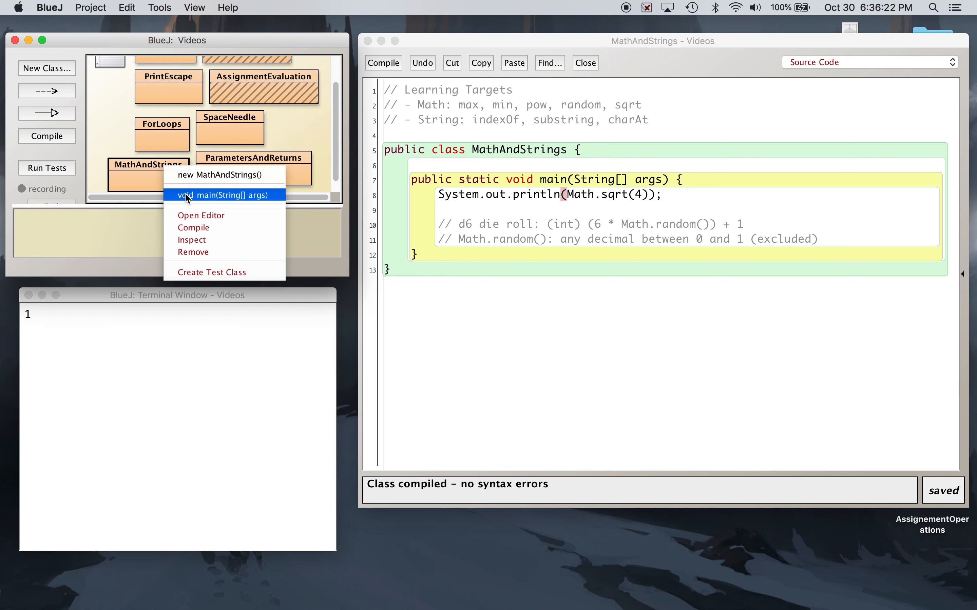
left_click(224, 195)
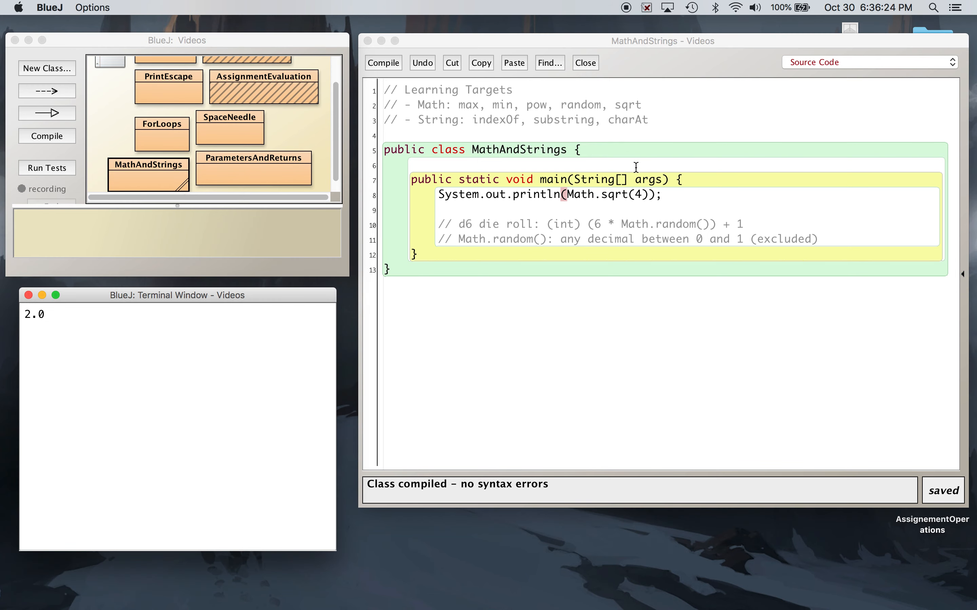
Change the argument to Math.sqrt(5) and run main, printing 2.23606797749979
type("5")
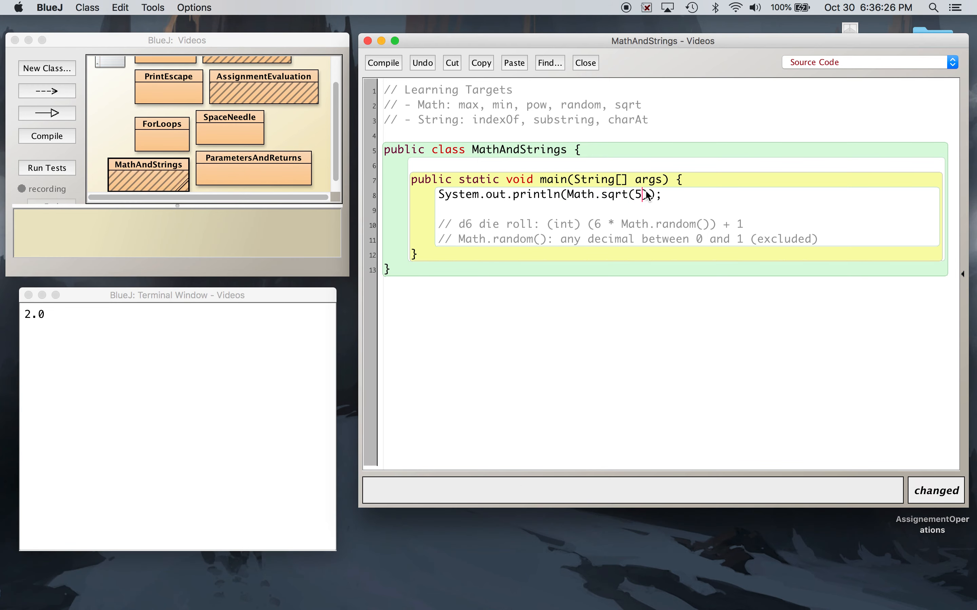
right_click(148, 174)
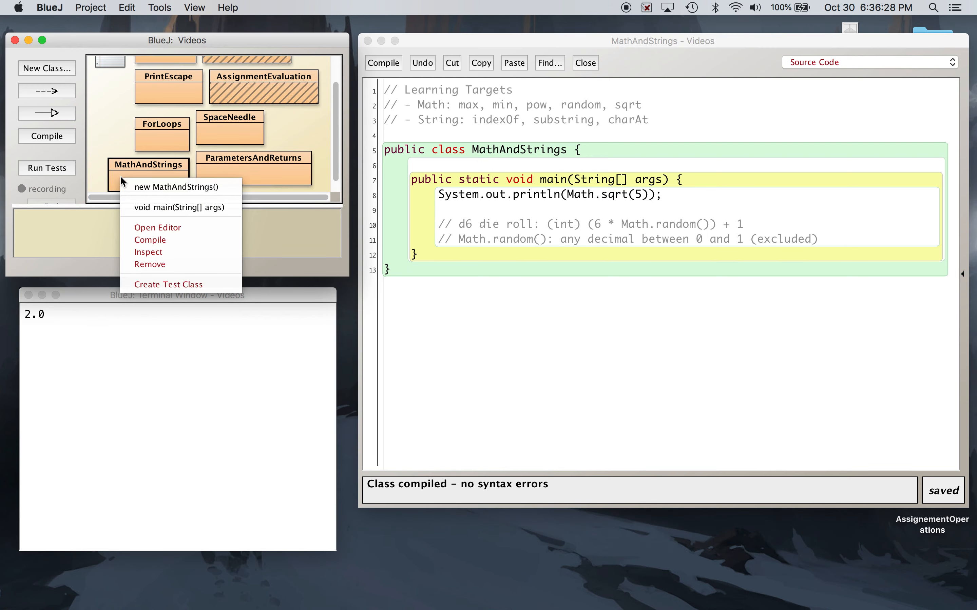
left_click(179, 208)
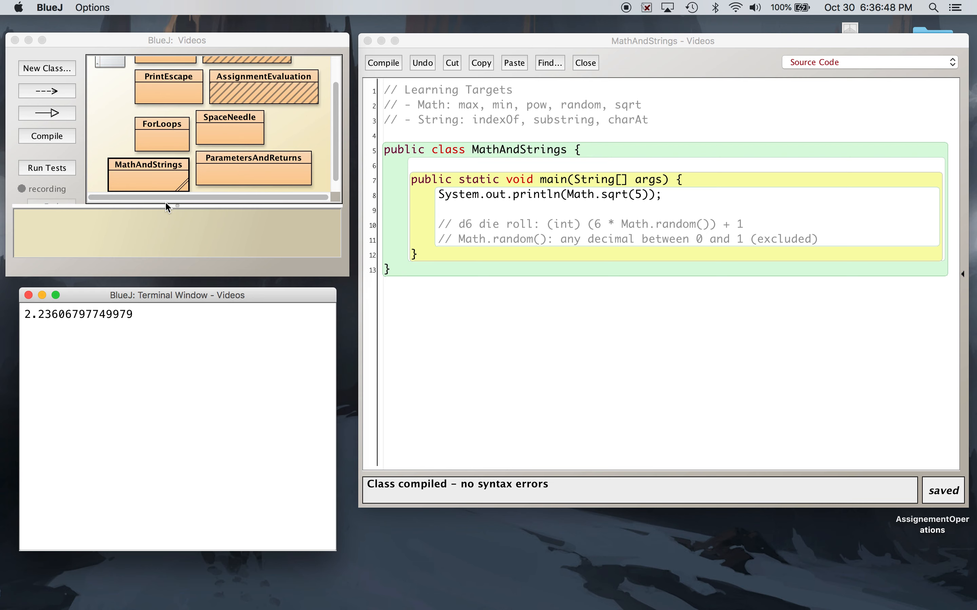
mouse_move(343, 231)
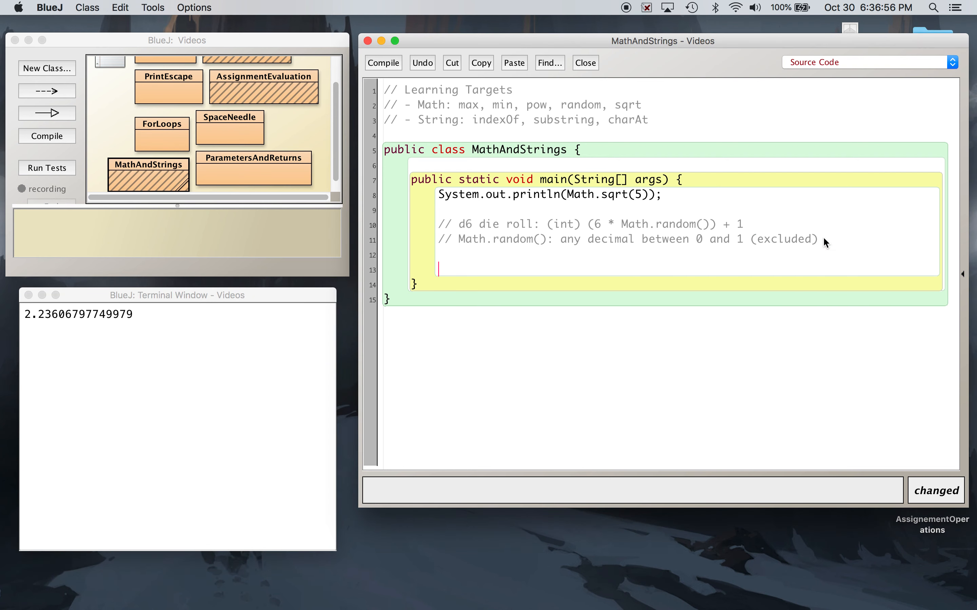
Write the section comment '// String Methods' below the Math notes
type("// String Met")
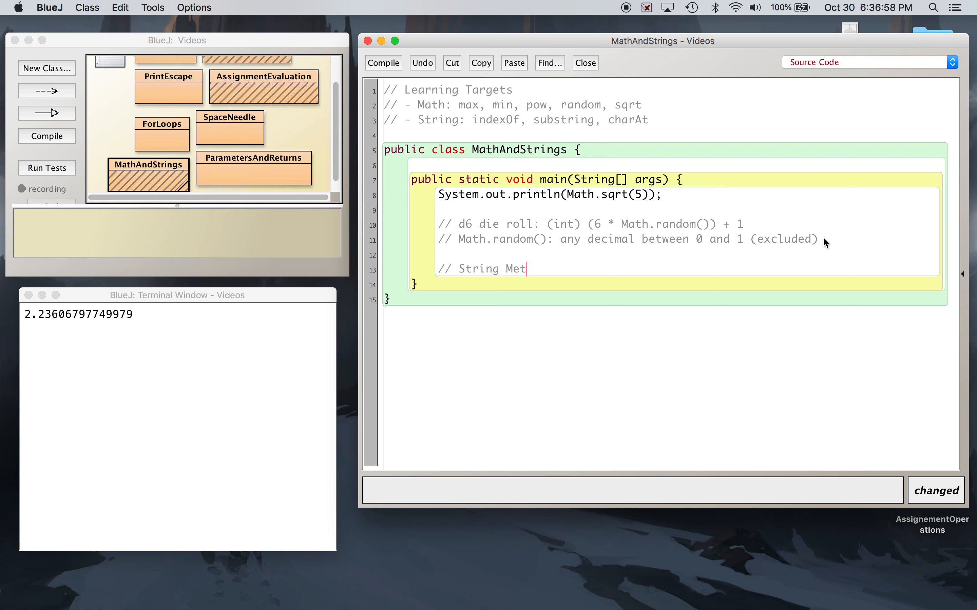
type("hods")
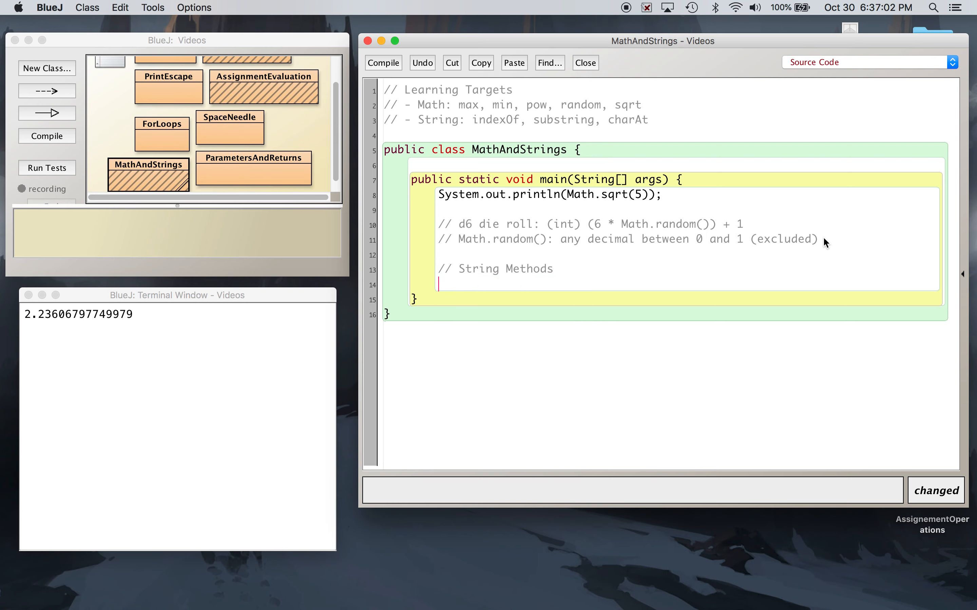
mouse_move(946, 179)
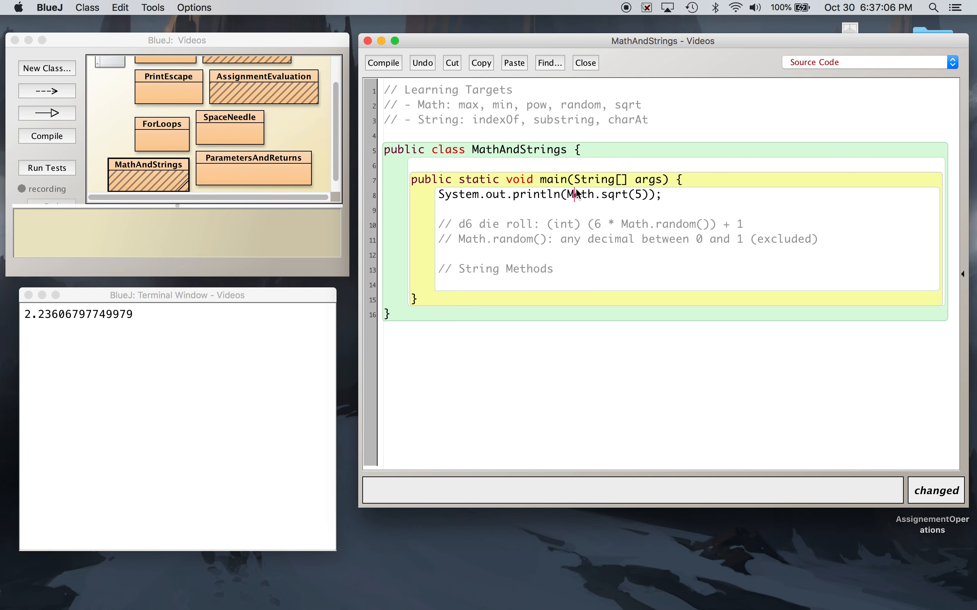
Add a String.indexOf() call on the next line and compile
double_click(615, 195)
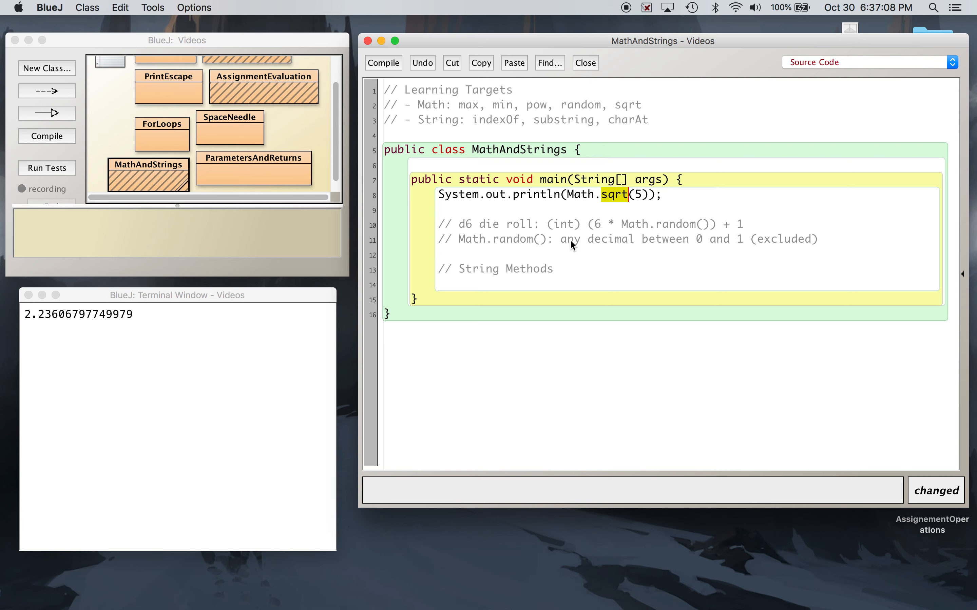
type("S")
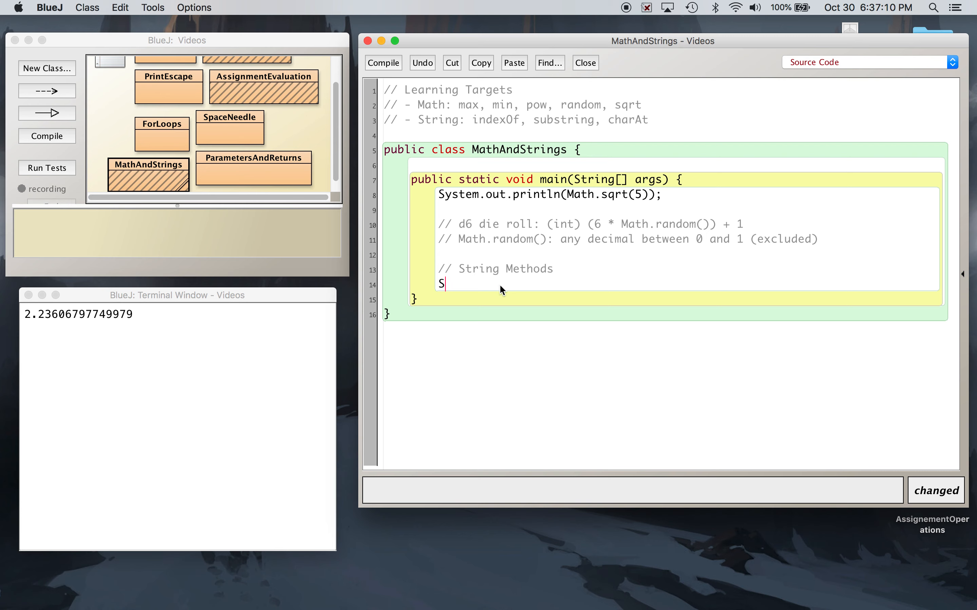
type("tring.")
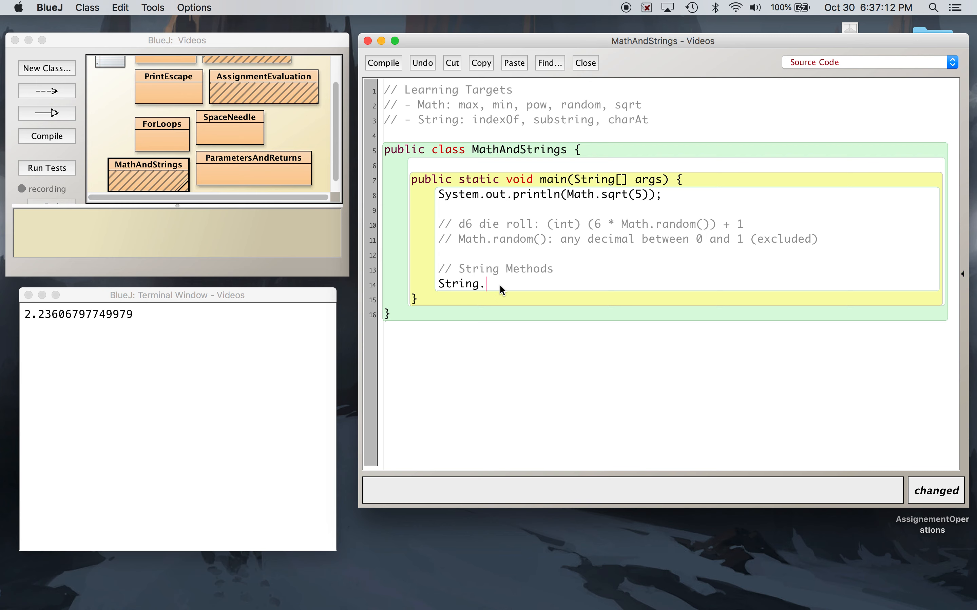
type("indexOf")
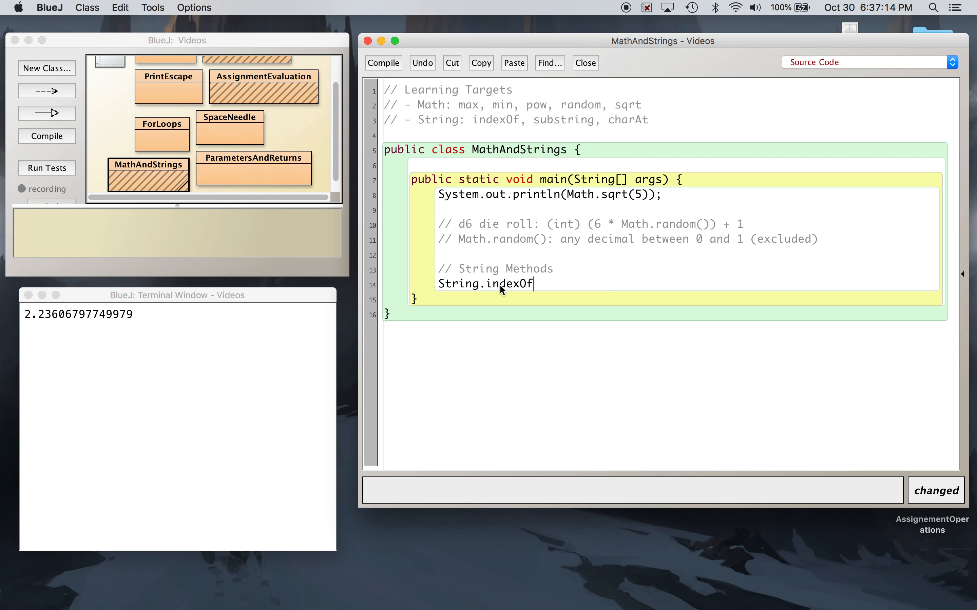
type("()")
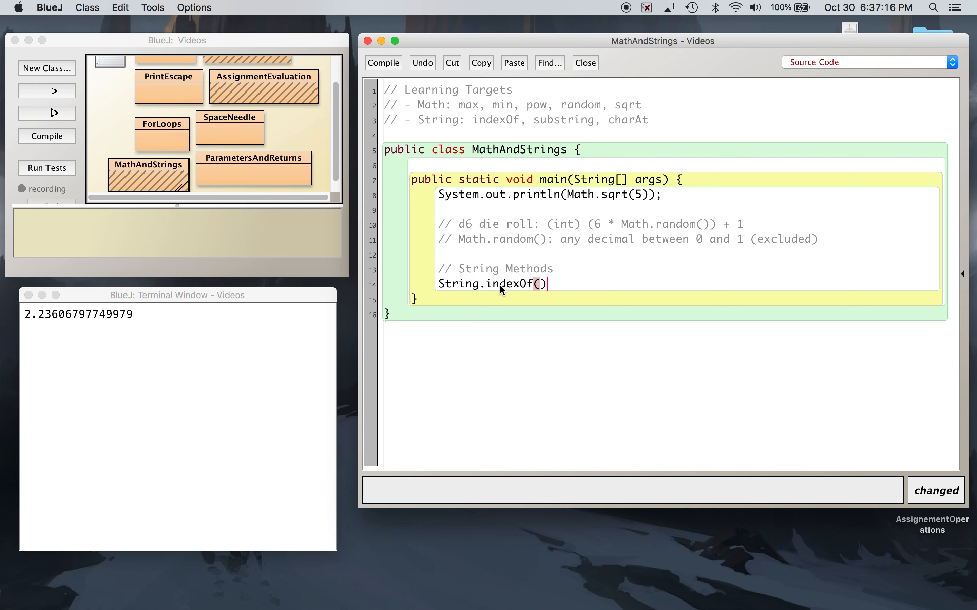
left_click(382, 62)
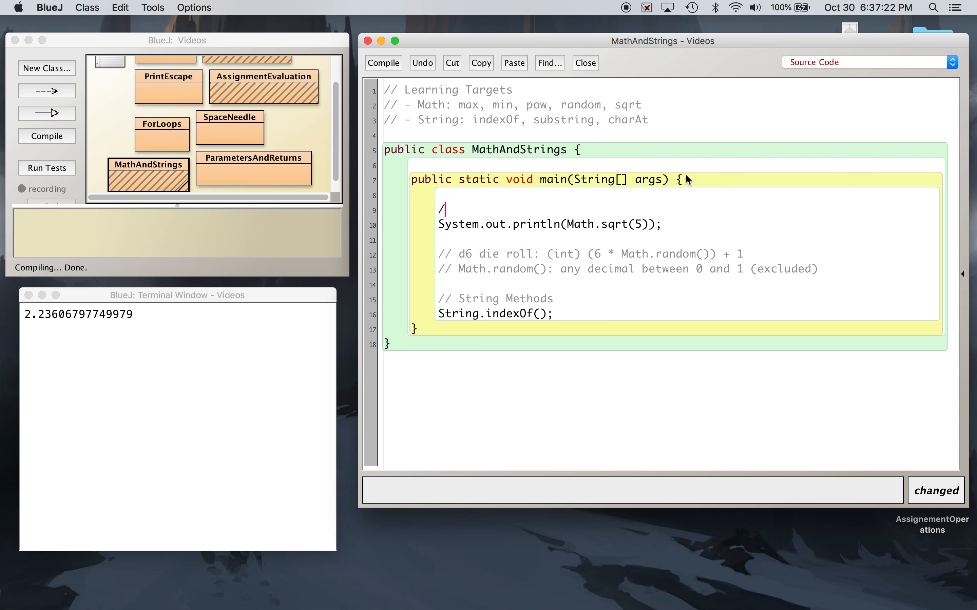
Write the comment '// Access Math Methods Statically (from the class)' above the print
type("/ Access M")
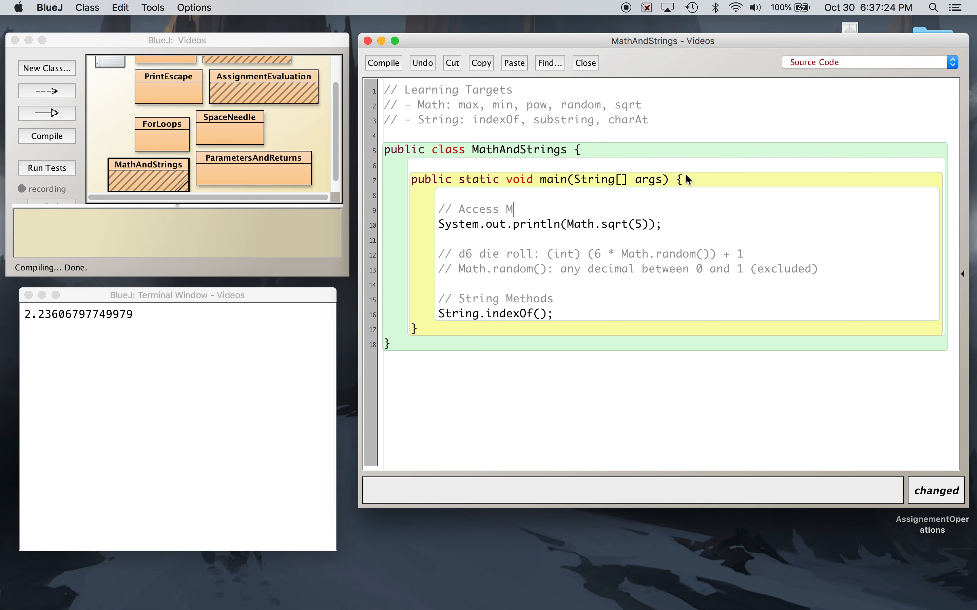
type("ath Methods Sta")
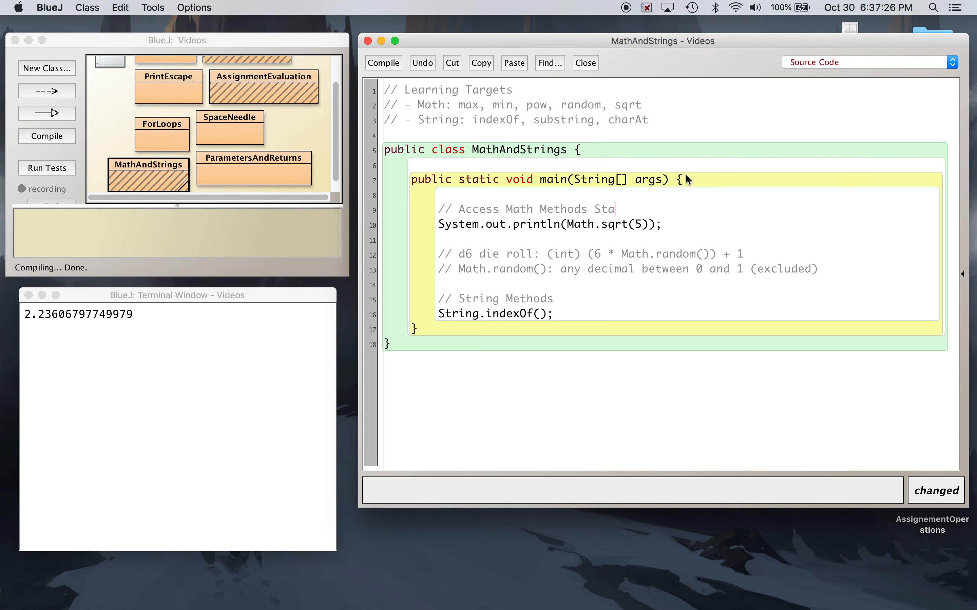
type("tically")
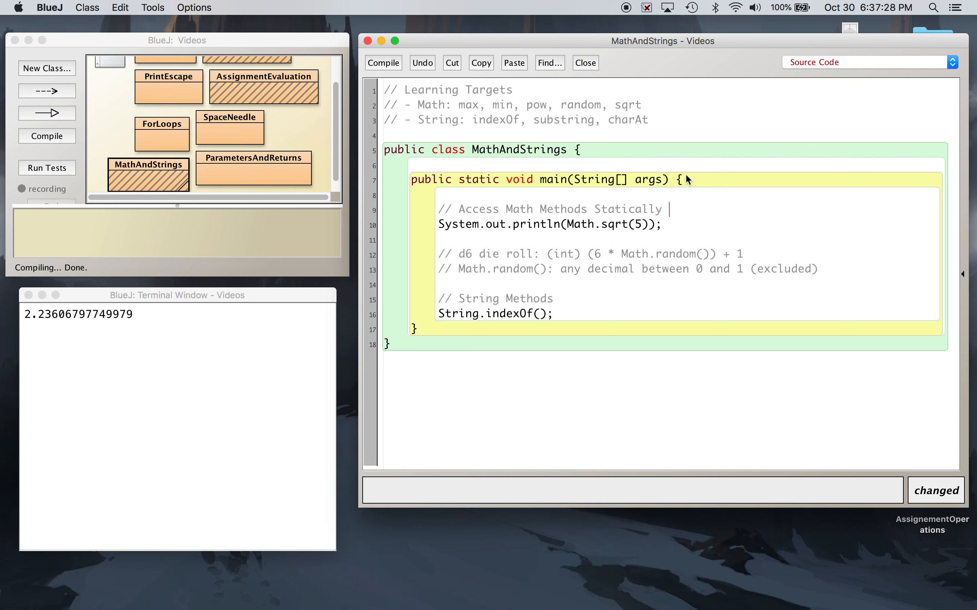
type("(from the class")
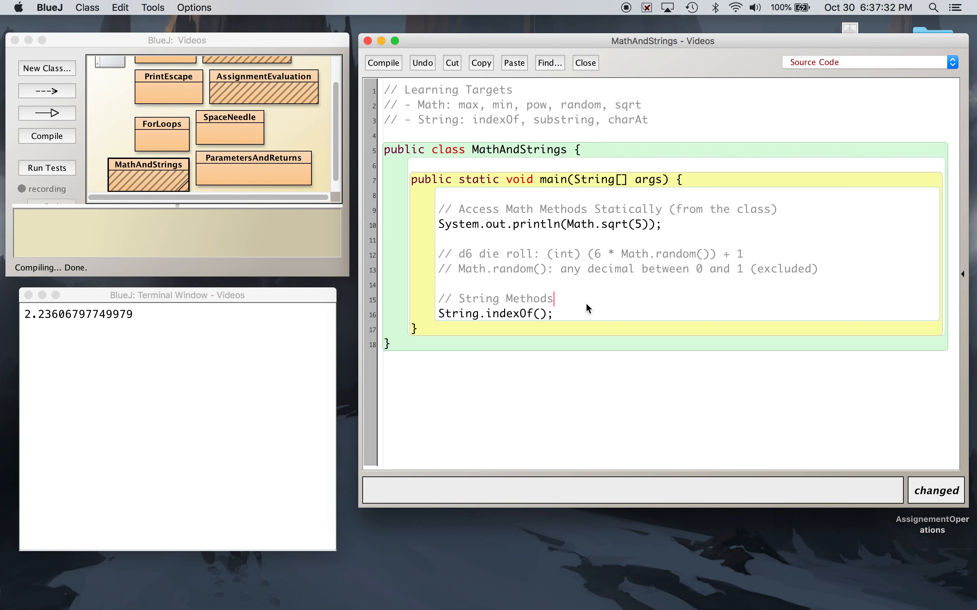
Extend the String Methods comment with 'Locally (from the object)', in lowercase
left_click(559, 299)
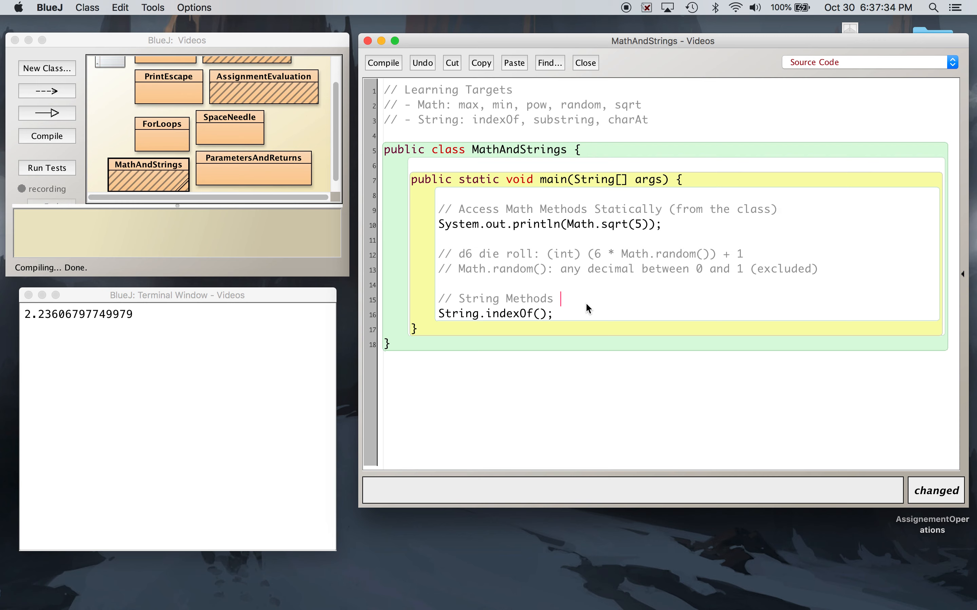
type("Locally (")
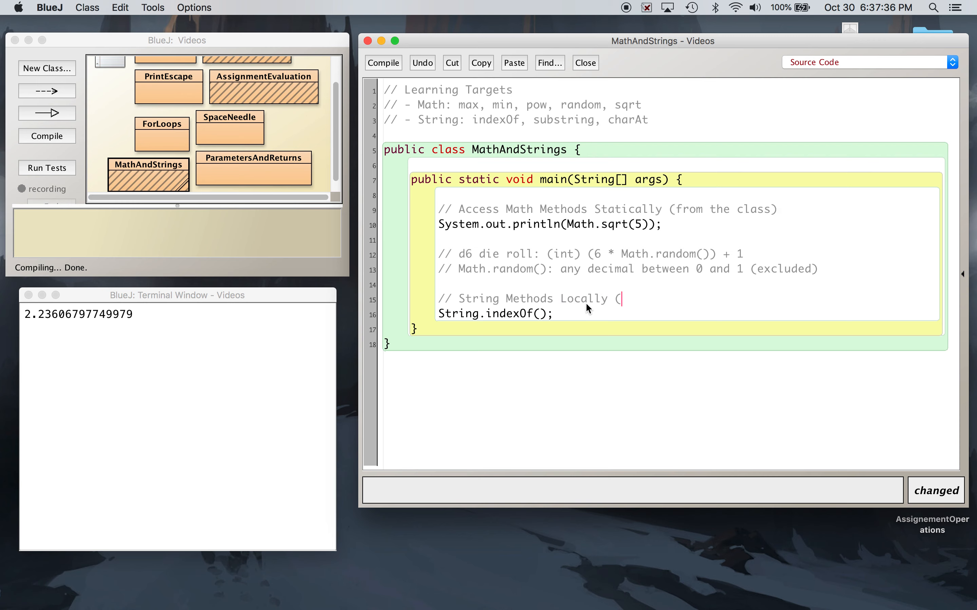
type("From the O")
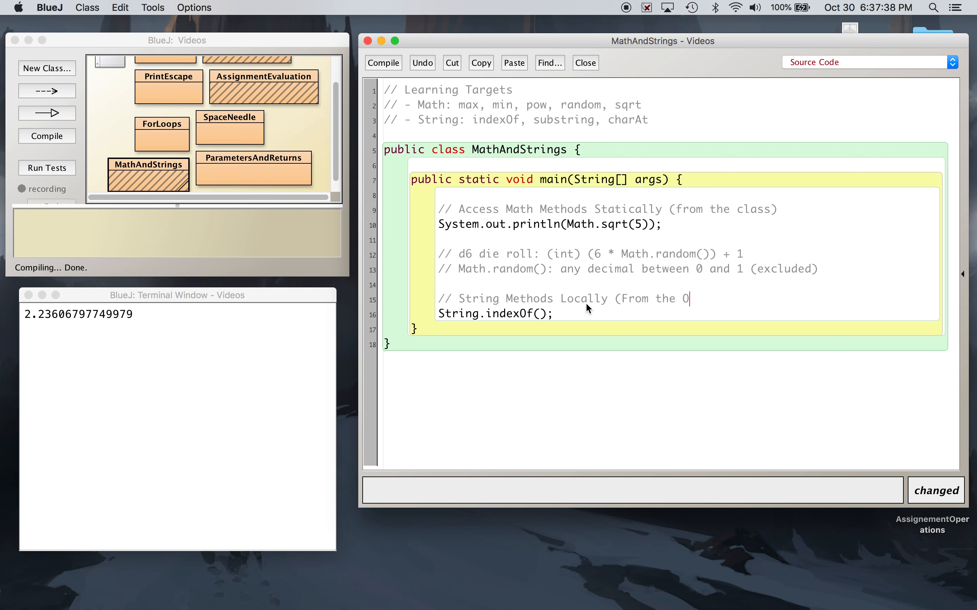
type("bject")
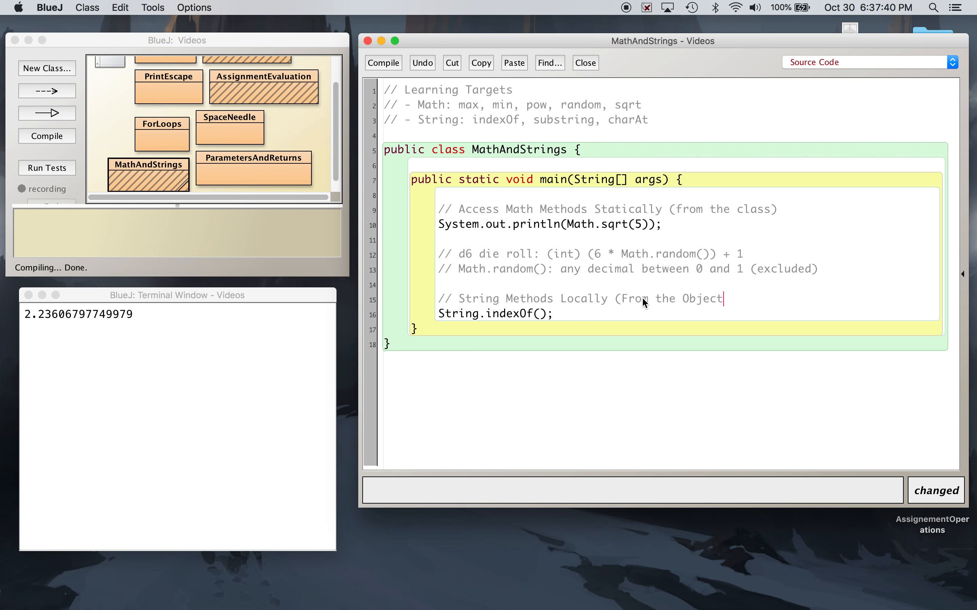
key("Backspace")
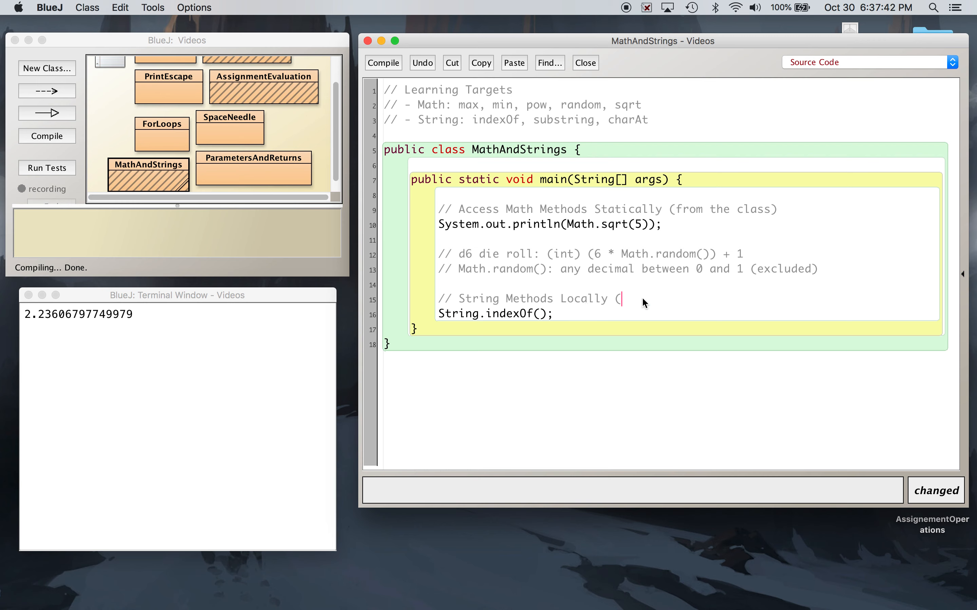
type("from the object")
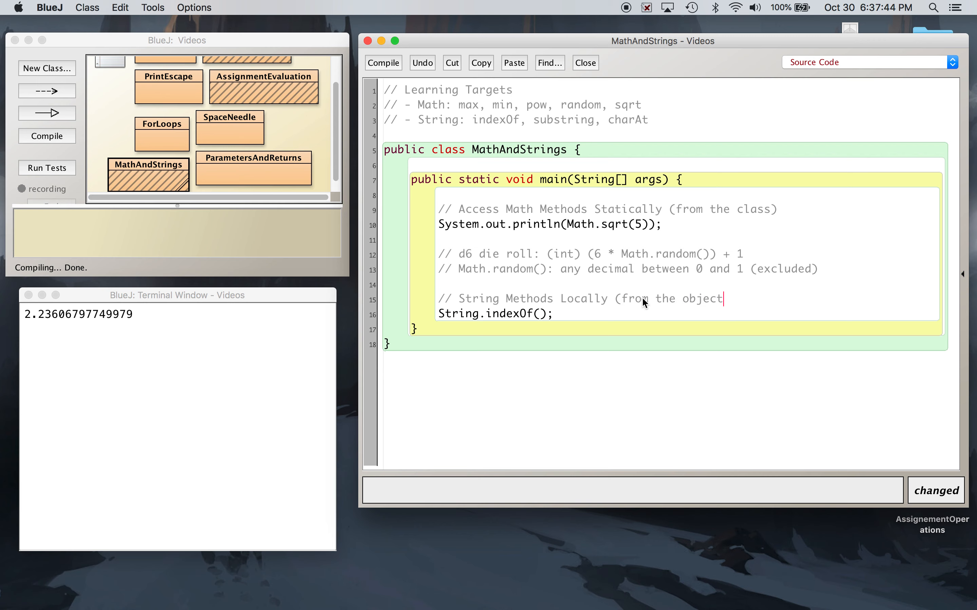
type(")")
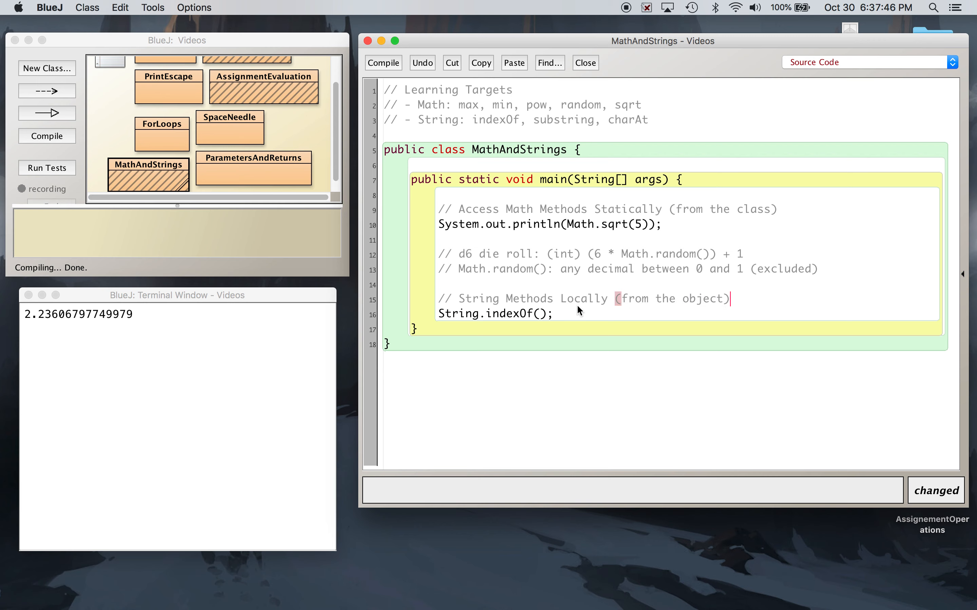
mouse_move(449, 126)
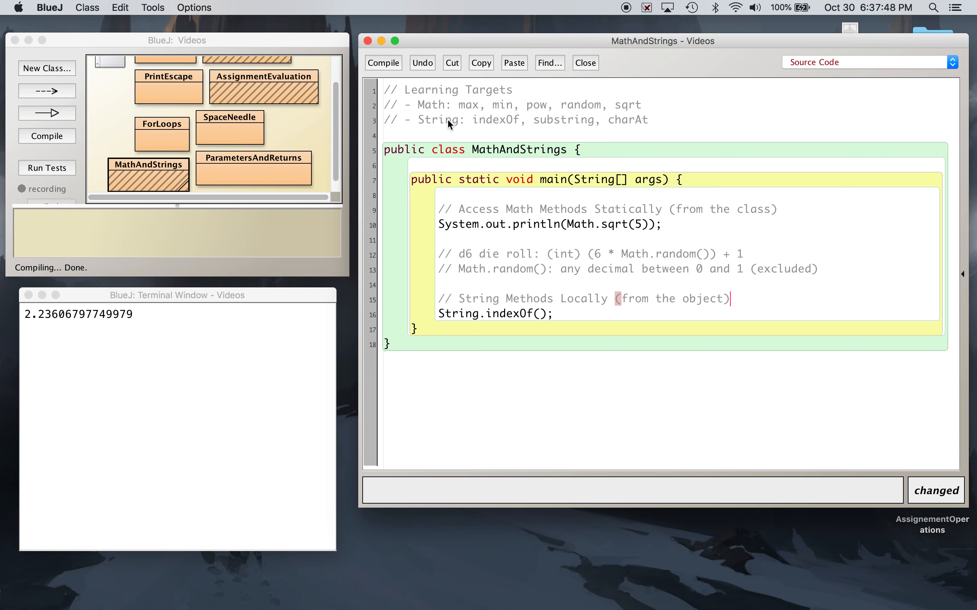
double_click(447, 150)
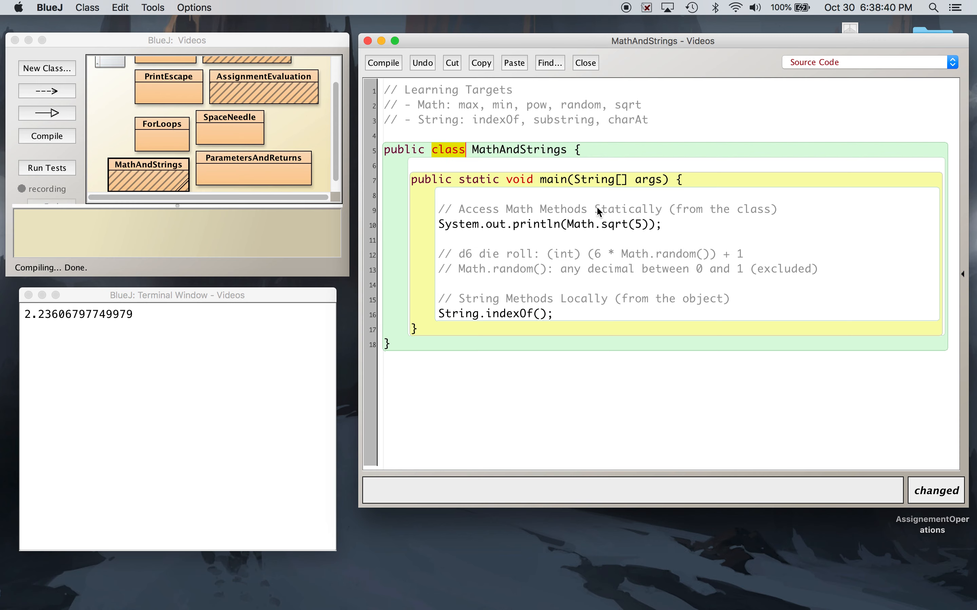
double_click(580, 225)
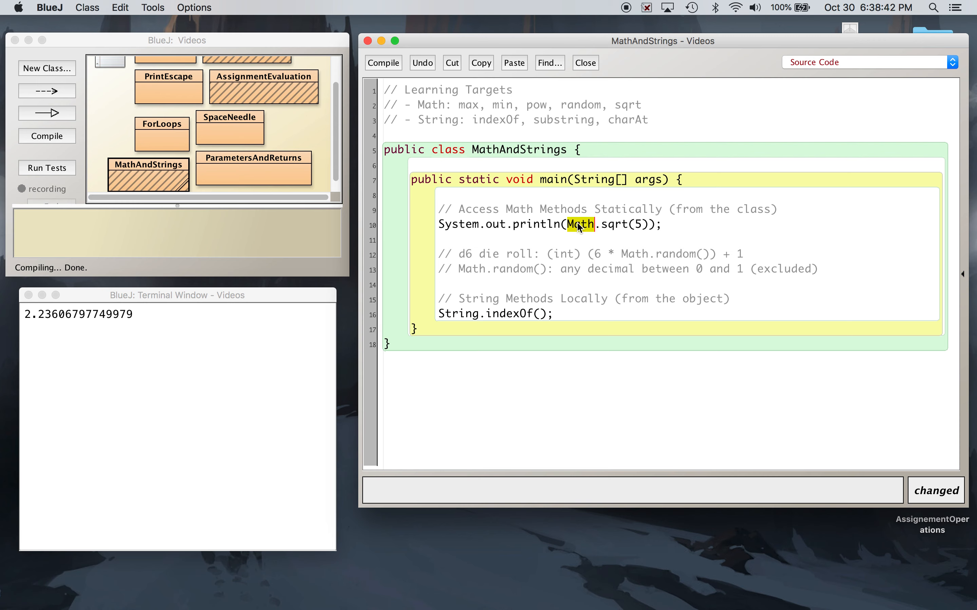
mouse_move(568, 320)
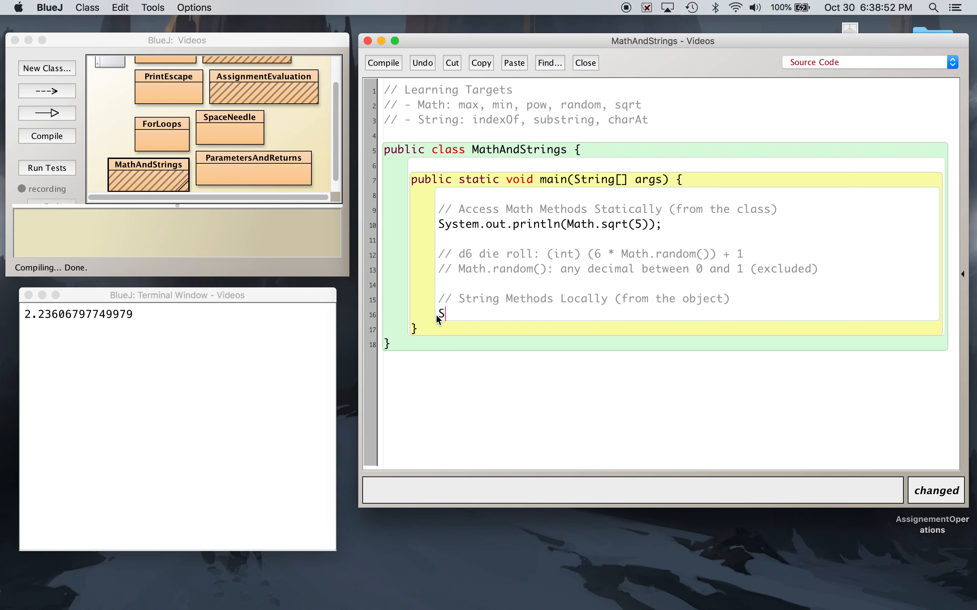
Replace the indexOf line with String quote = "Yo Yo Yo";
type("tring q")
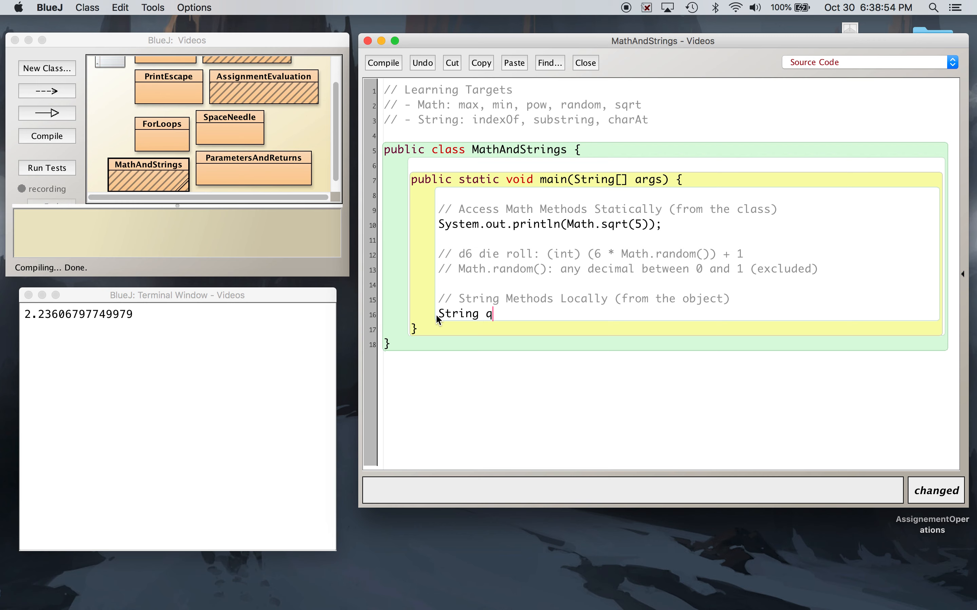
type("uote =")
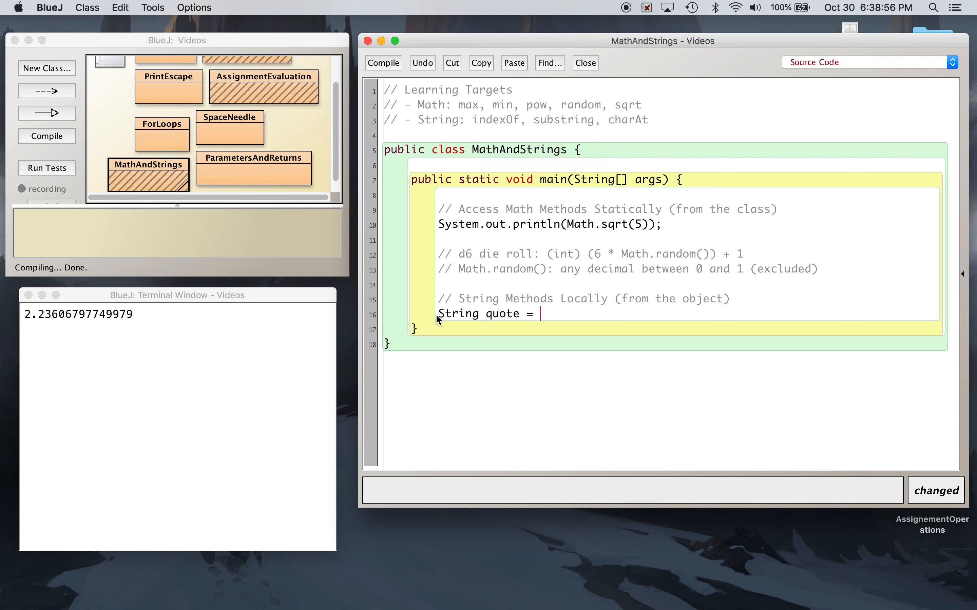
type("\"Yo Yo Yo\";")
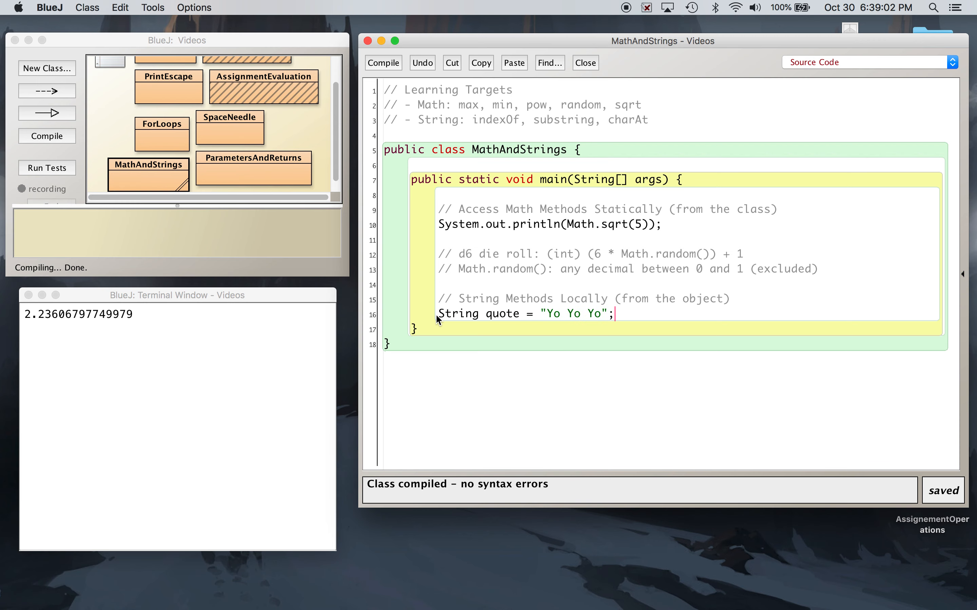
mouse_move(621, 316)
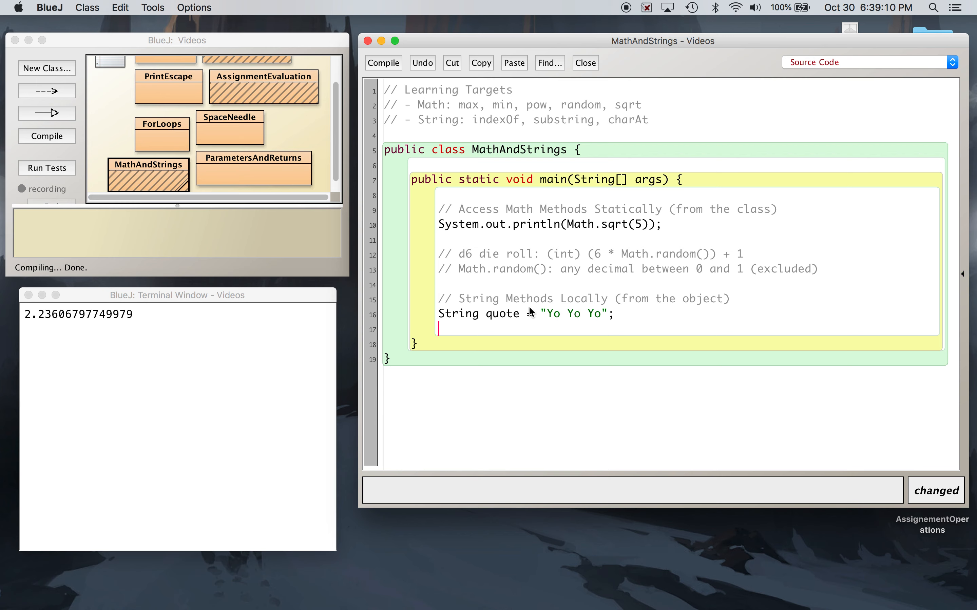
type("=")
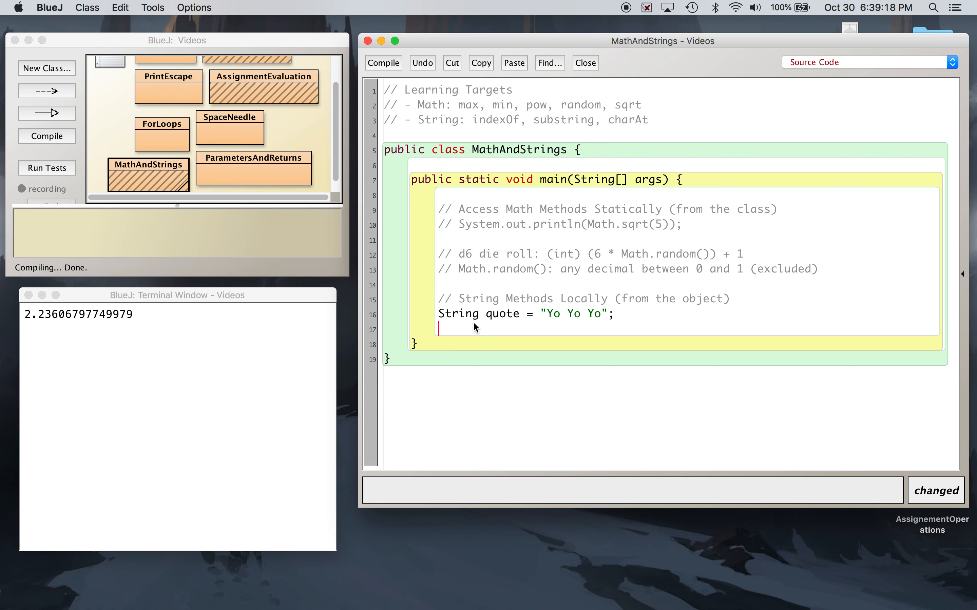
Add System.out.println(quote); after commenting out the square-root print
type("System.out.p")
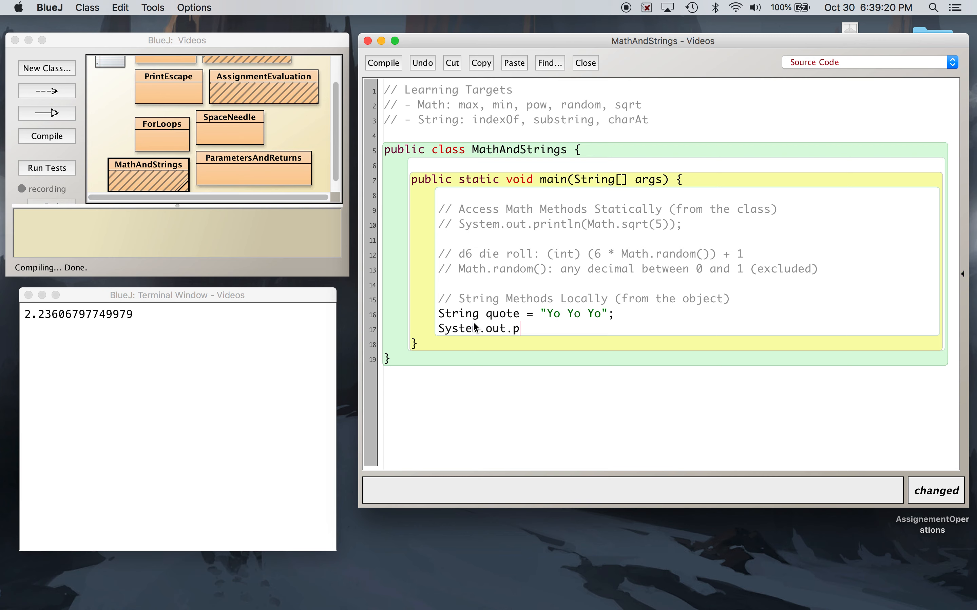
type("rintln(")
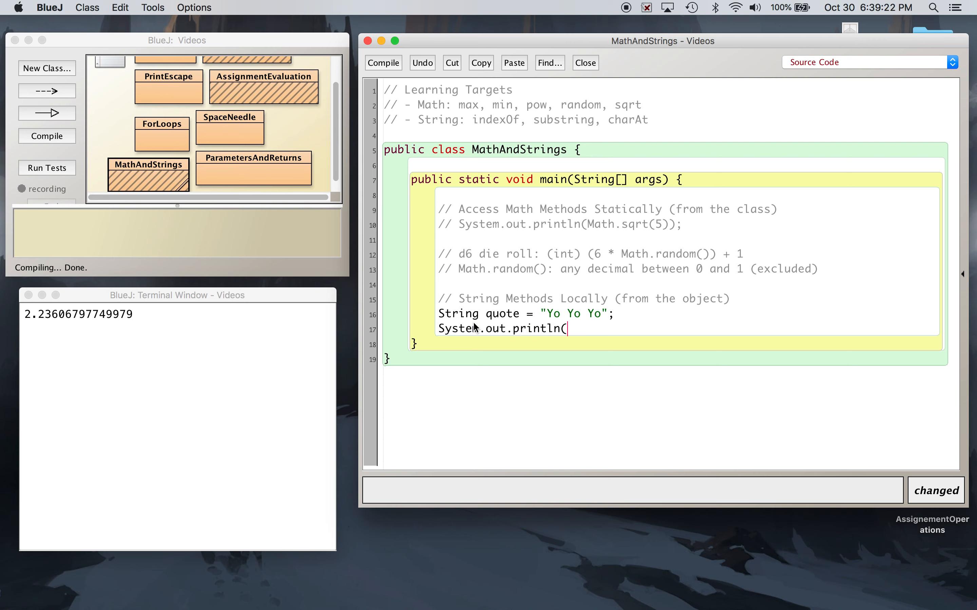
type("quote);")
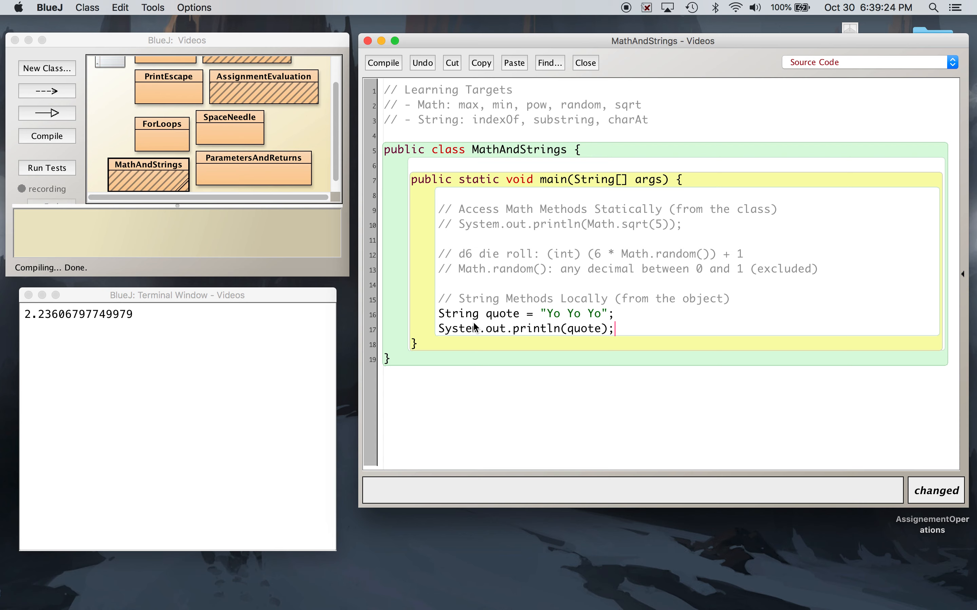
Run main to print the quote, then change the print to quote.length()
right_click(148, 170)
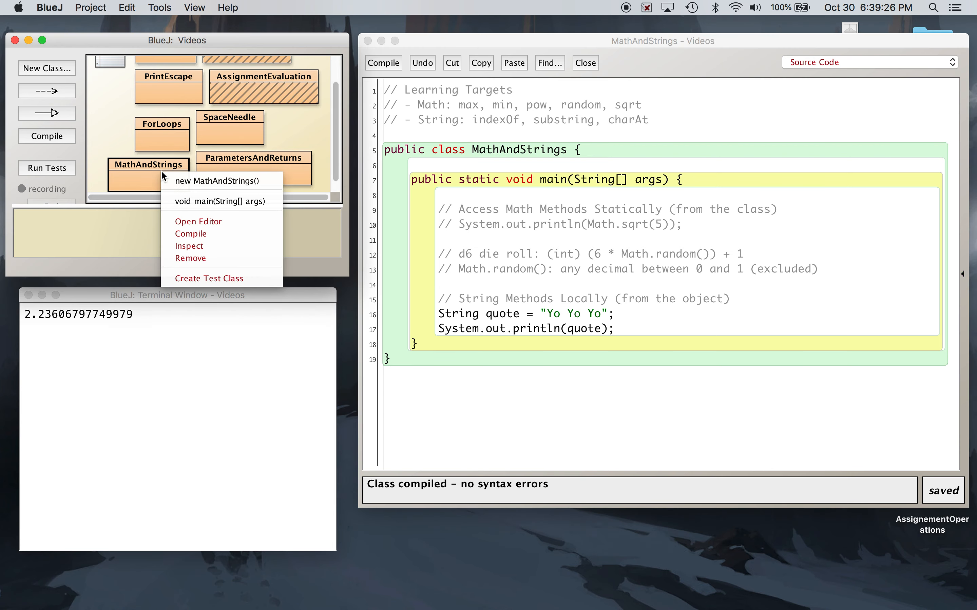
left_click(222, 201)
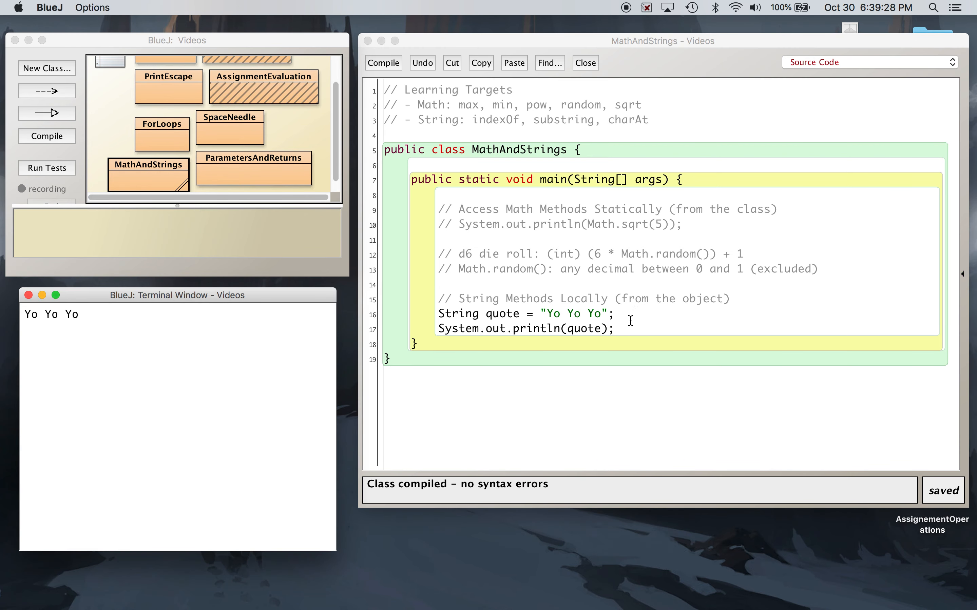
type(".")
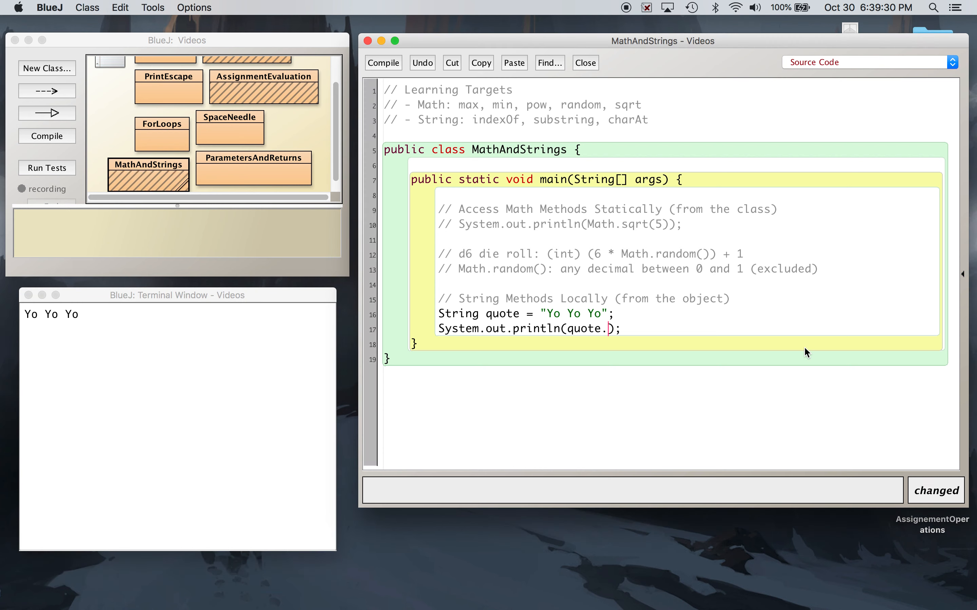
type("leng")
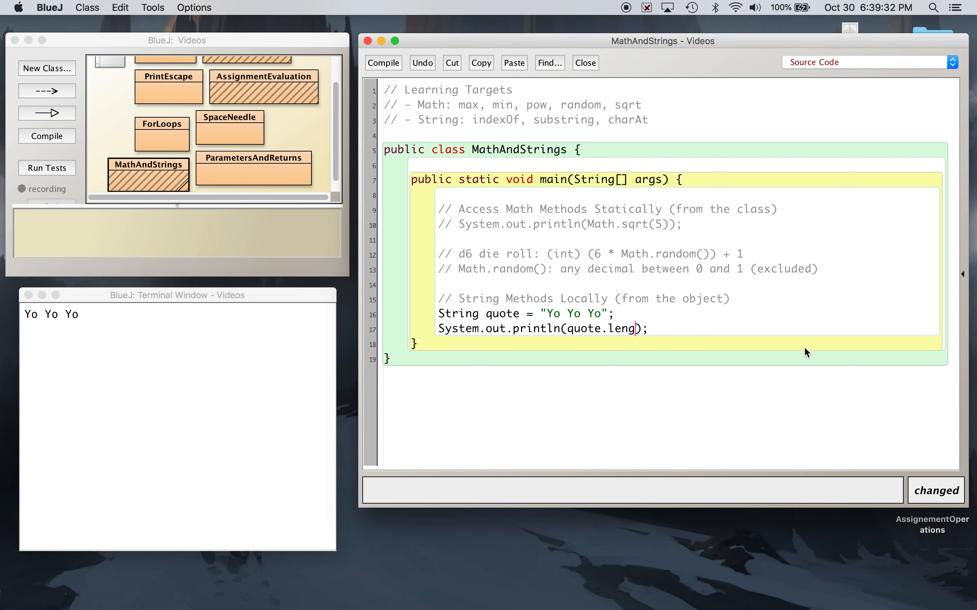
type("th()")
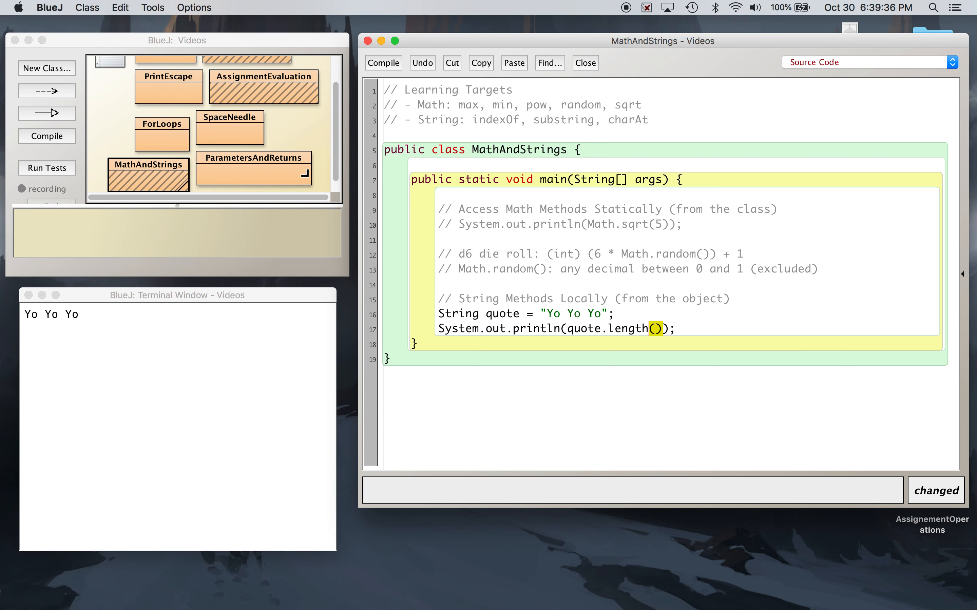
Run main again so the terminal shows 8, then return to the quote text in the source
right_click(149, 175)
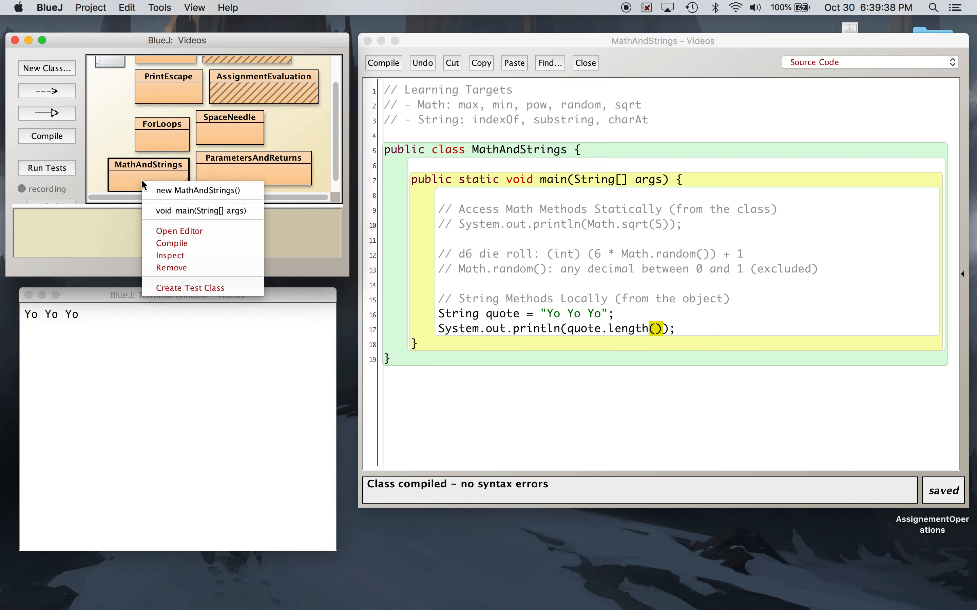
left_click(202, 210)
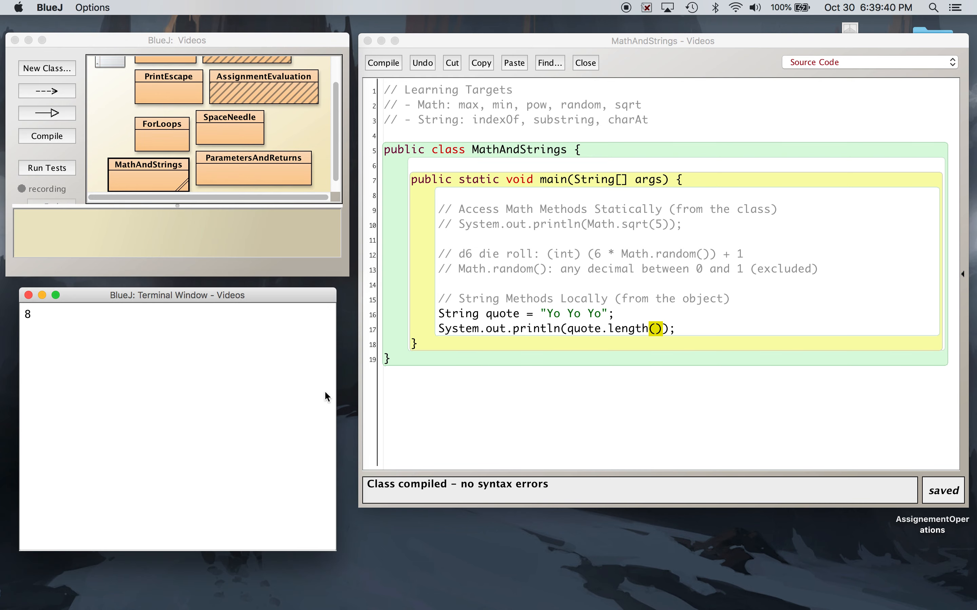
left_click(616, 314)
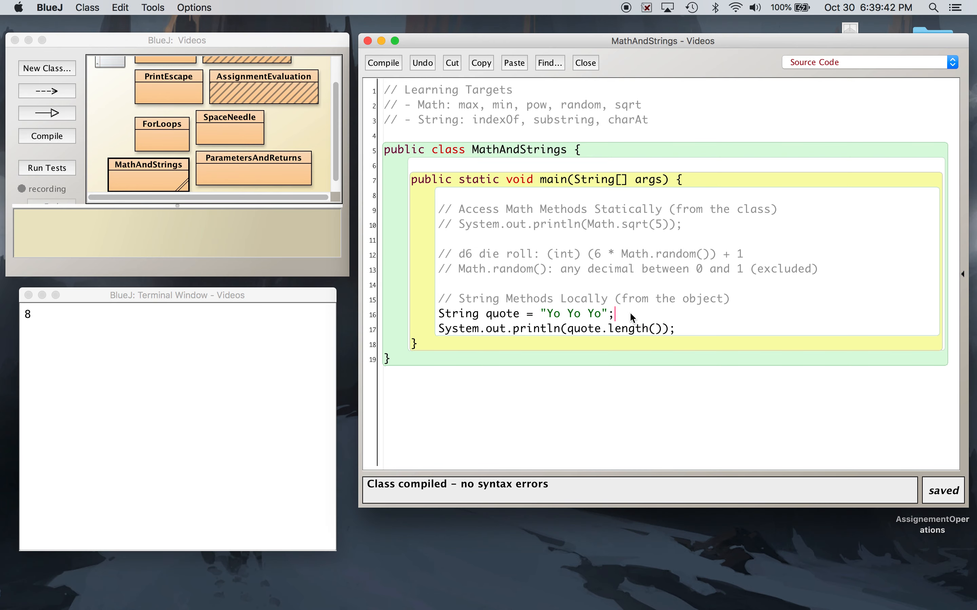
double_click(554, 314)
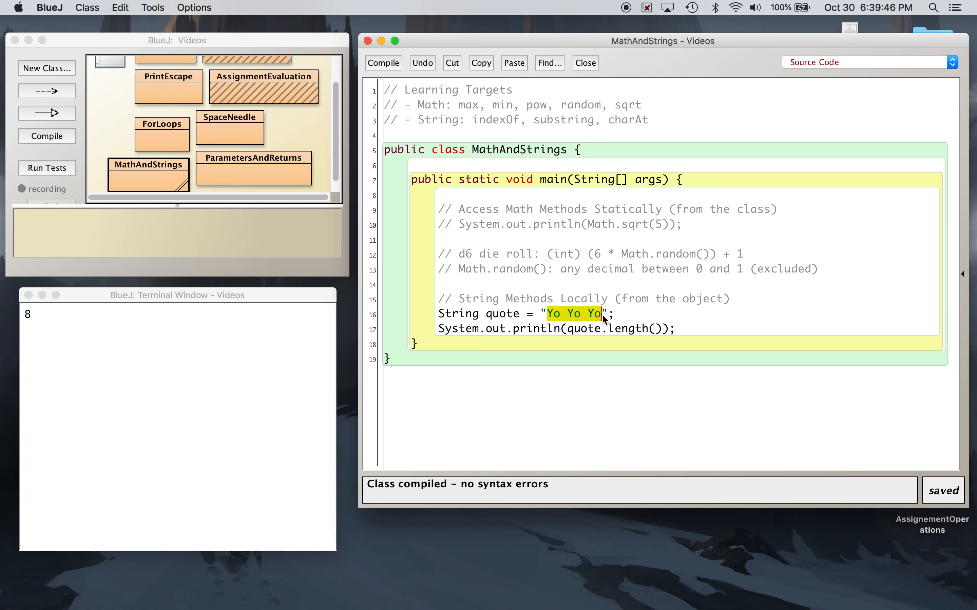
left_click(568, 314)
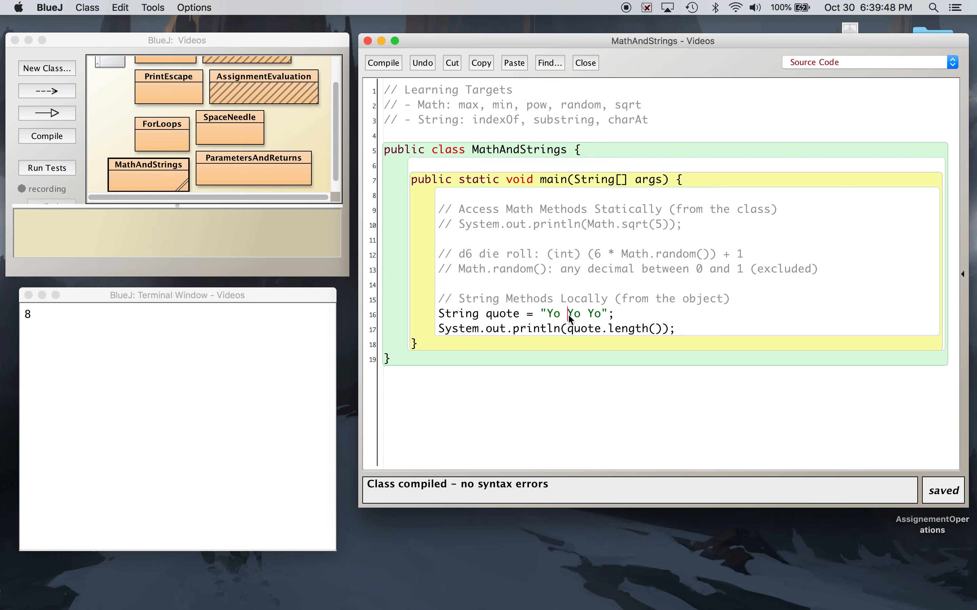
mouse_move(616, 319)
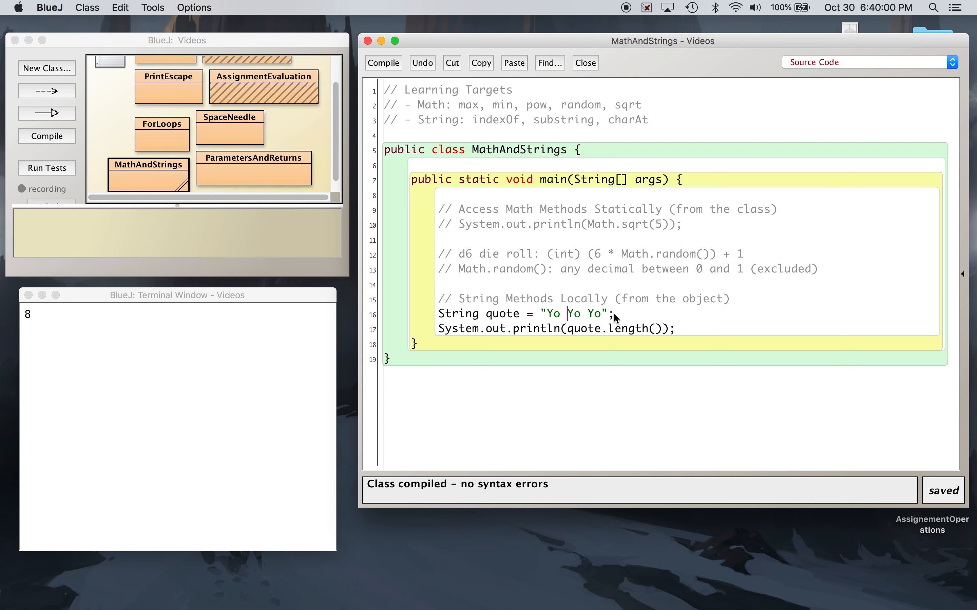
mouse_move(649, 334)
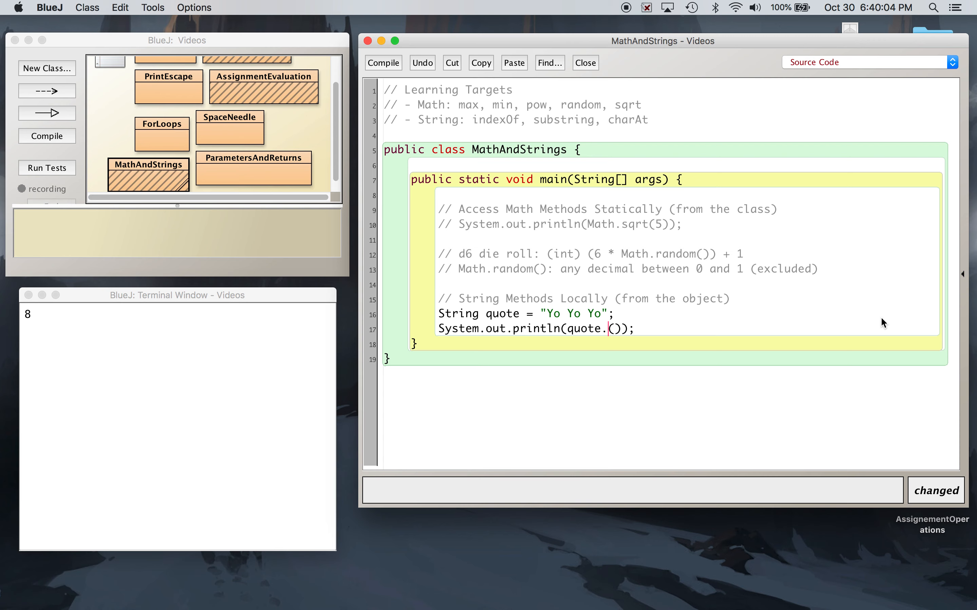
Change the println to quote.charAt(1), compile, and run main to show o
type("charAt")
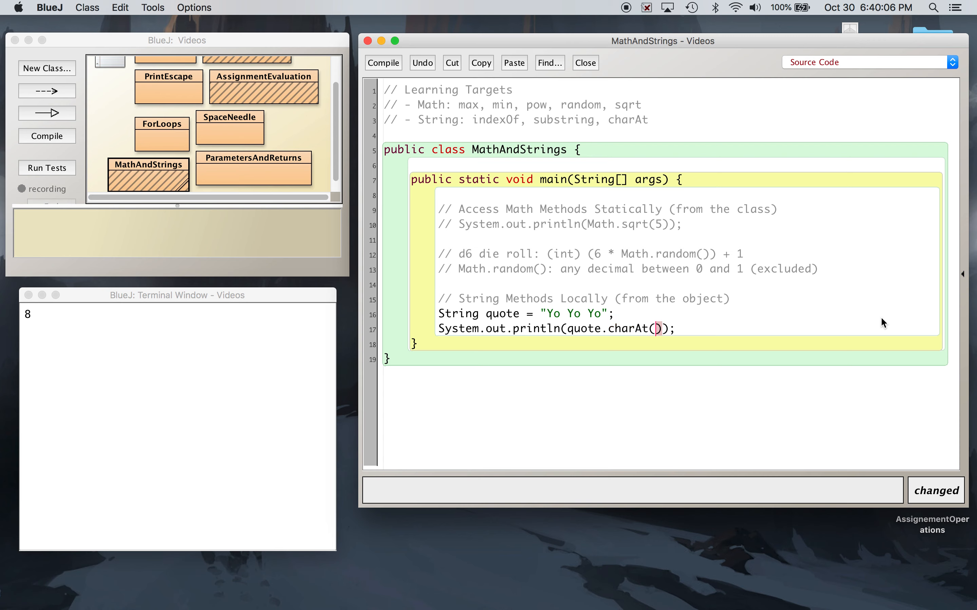
type("2")
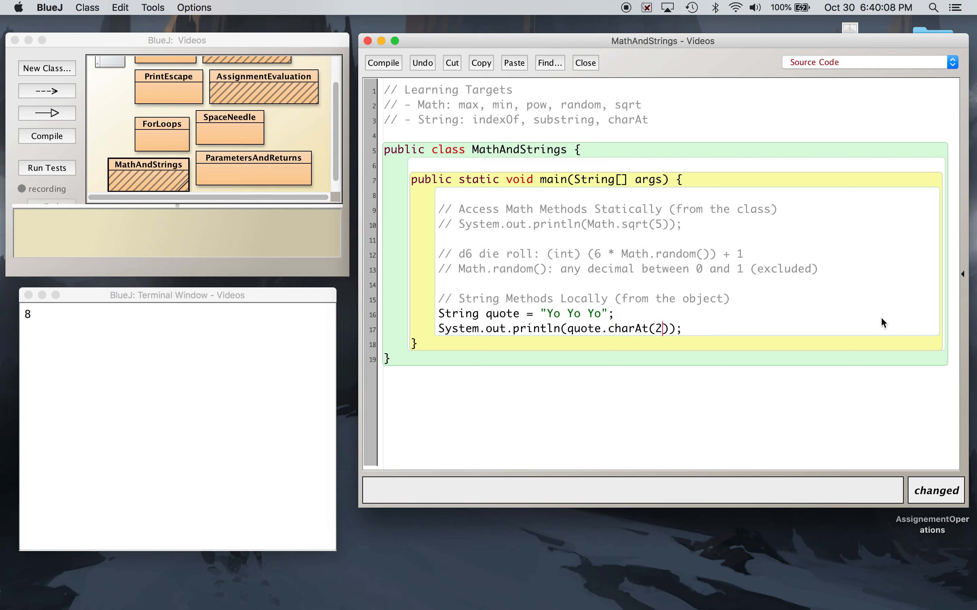
left_click(383, 62)
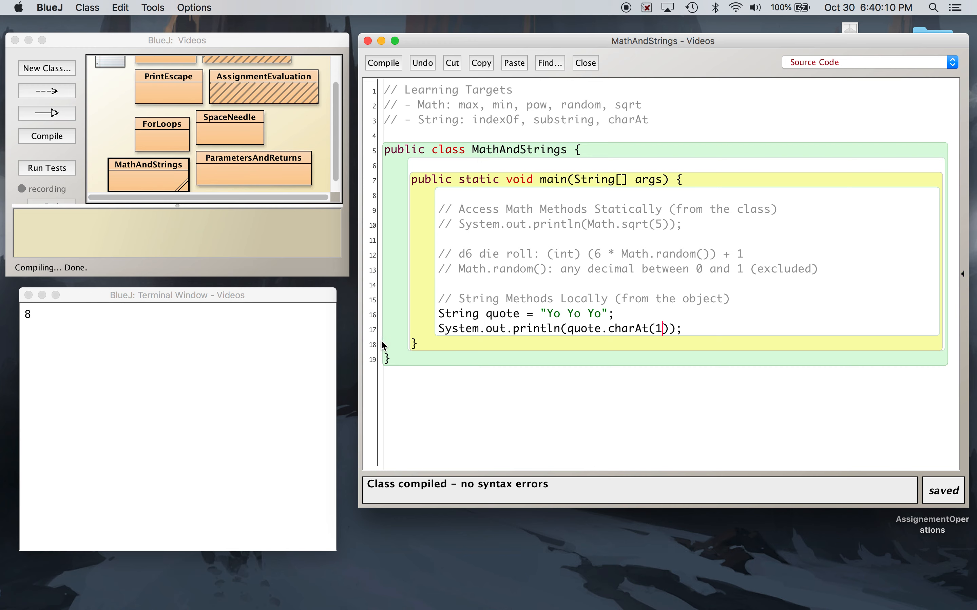
right_click(148, 170)
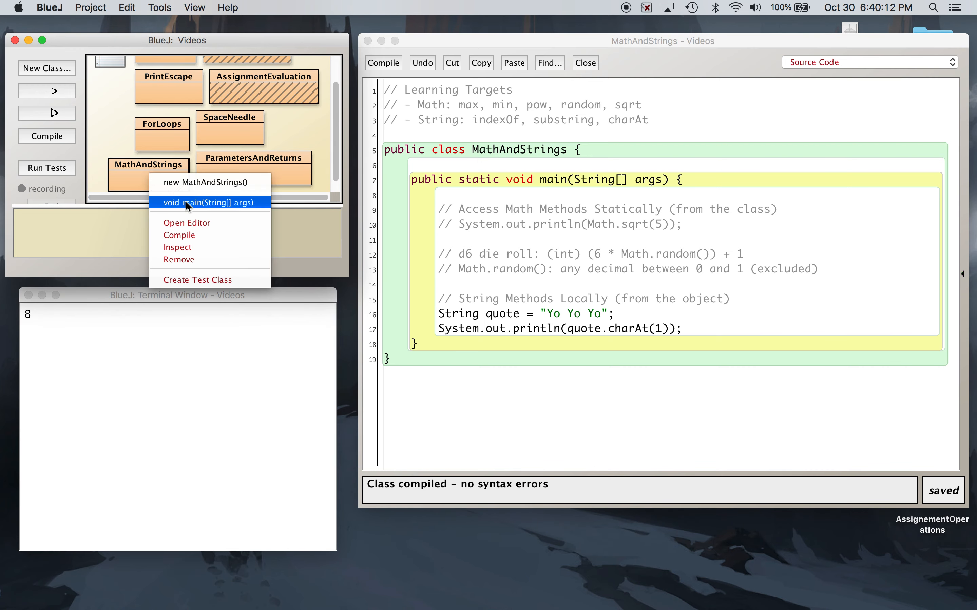
left_click(208, 202)
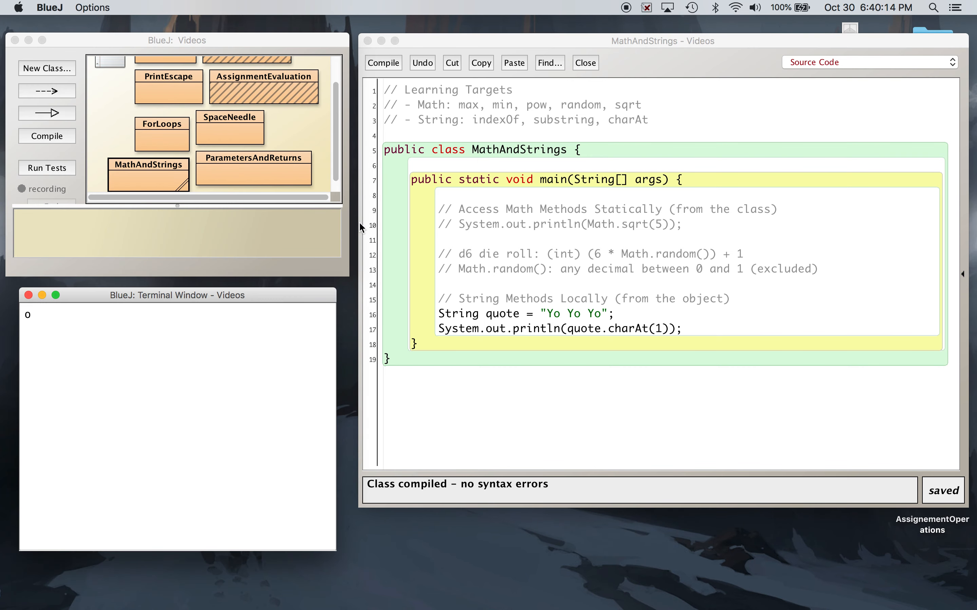
mouse_move(740, 293)
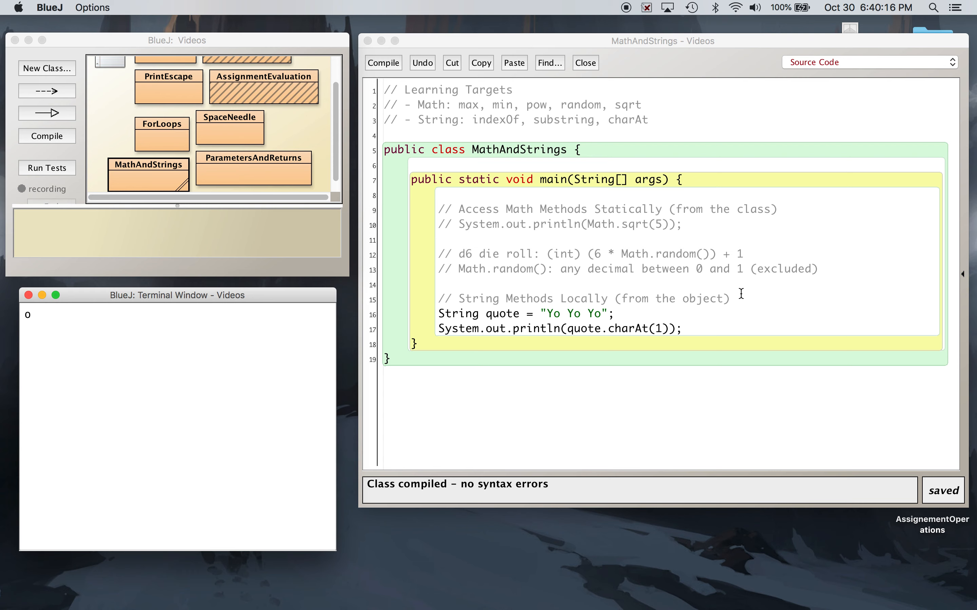
Write a comment above the quote noting Strings are 0 - Indexed
type("//")
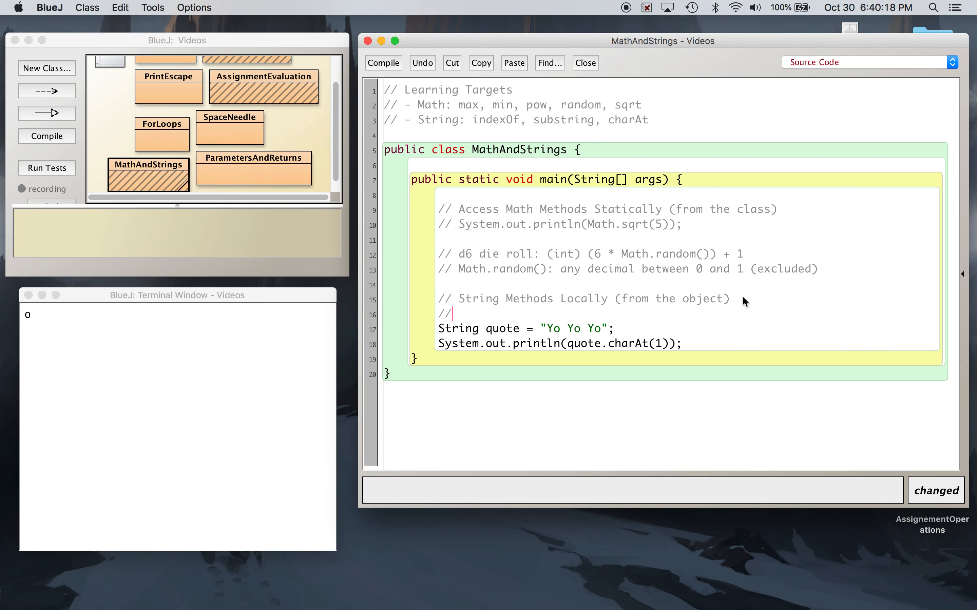
type("Strings")
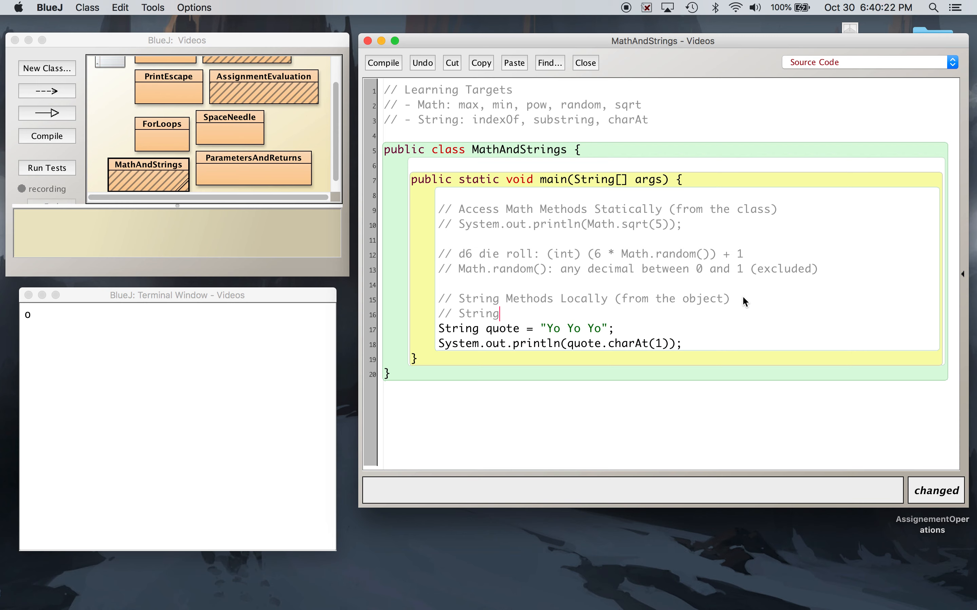
type("Index")
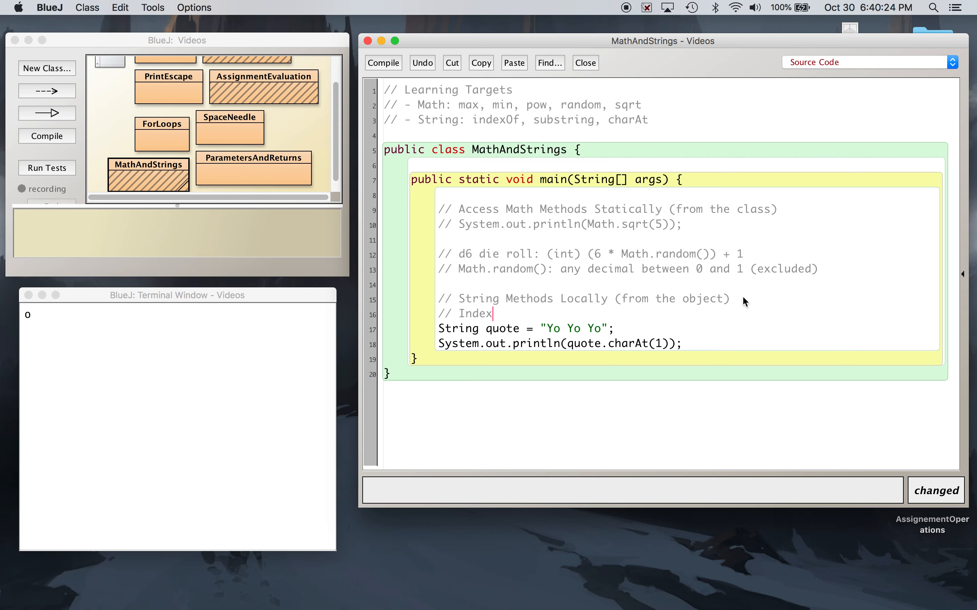
type("ed")
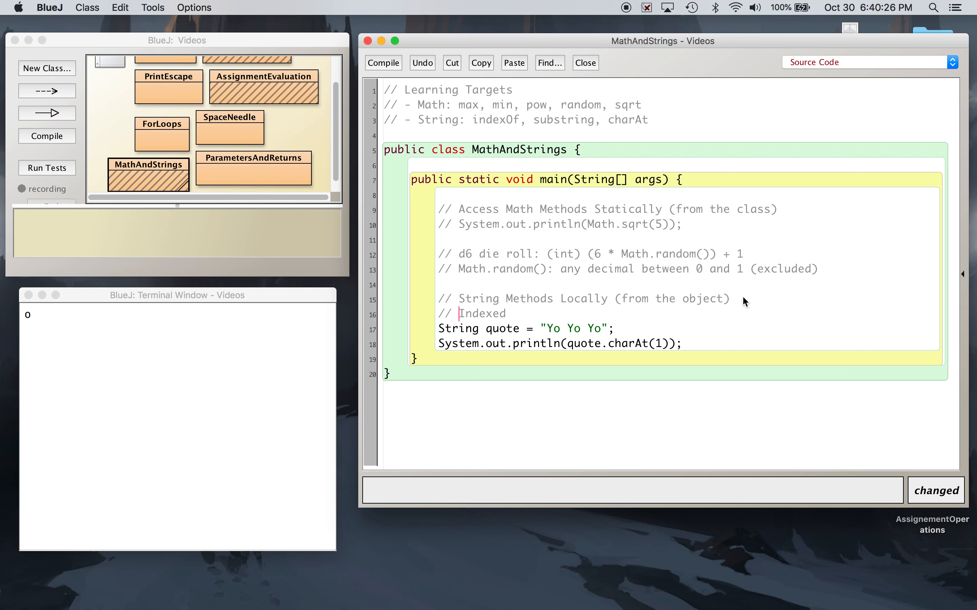
type("0-")
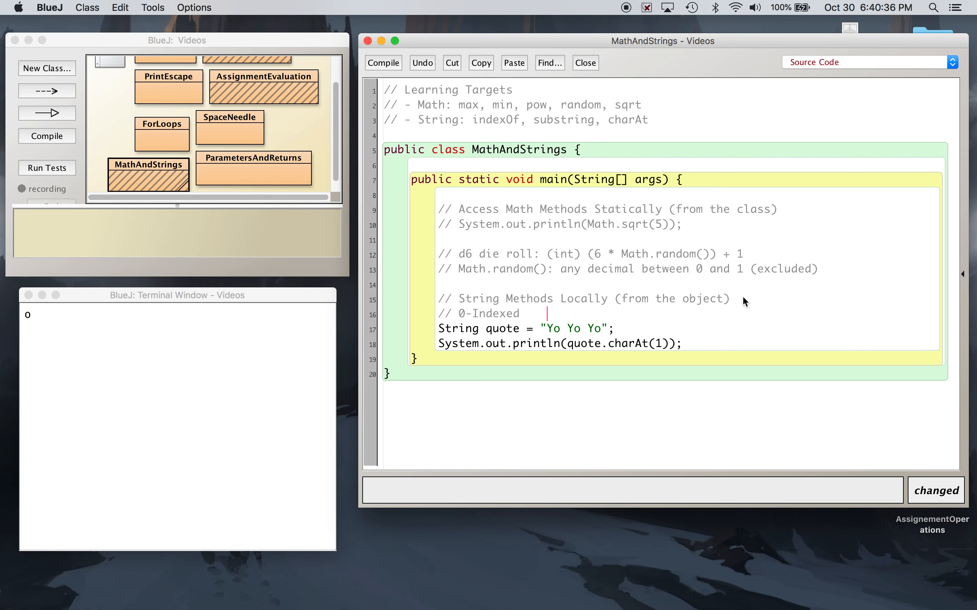
mouse_move(477, 315)
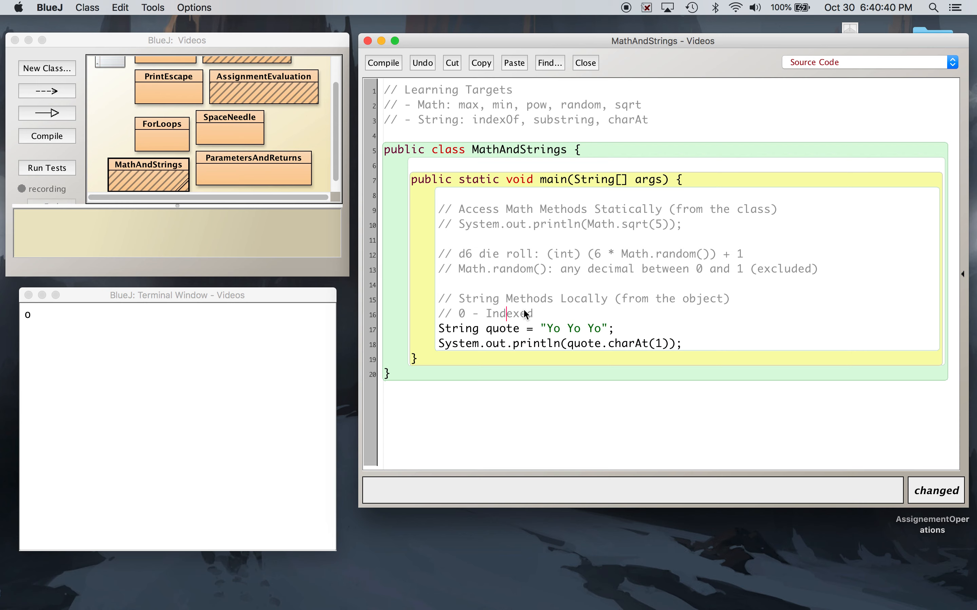
Add the index digits 01234567 under the comment and select the charAt call for replacement
type("01")
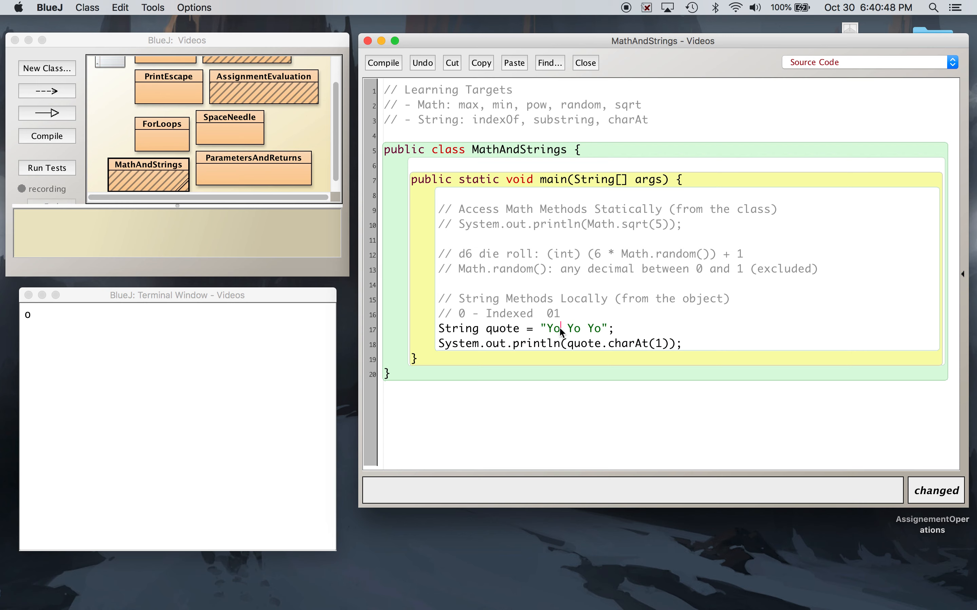
mouse_move(568, 315)
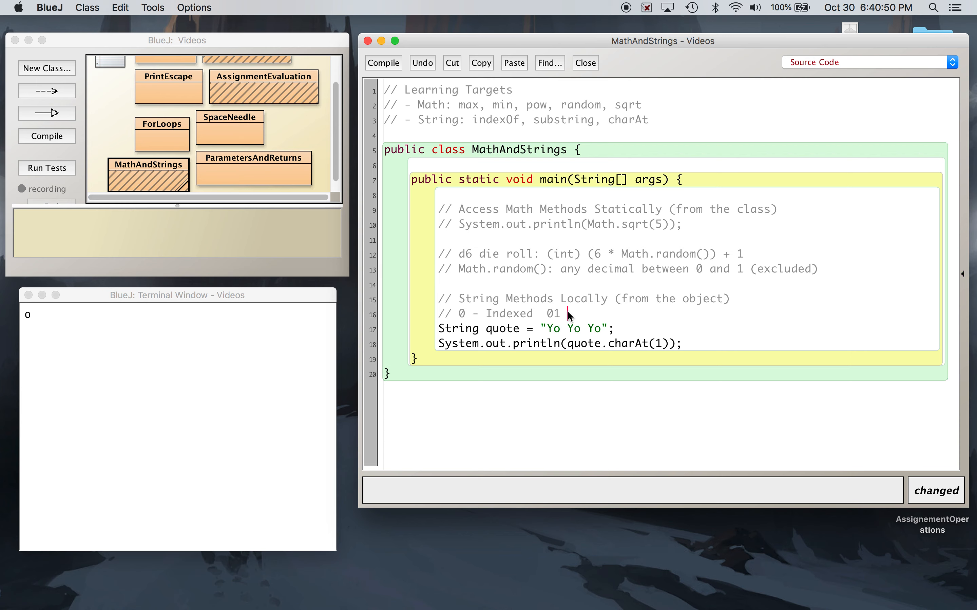
type("2")
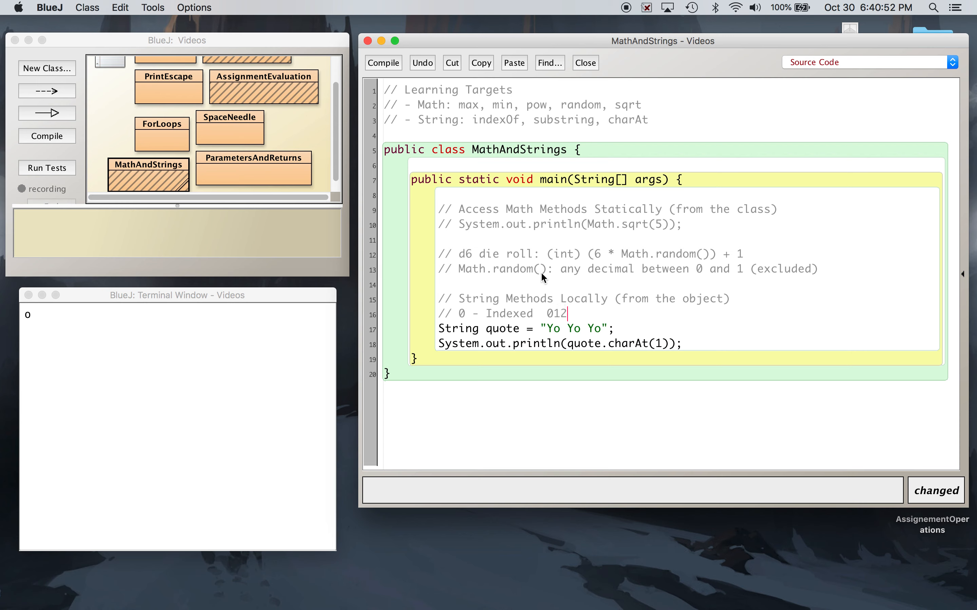
type("34567")
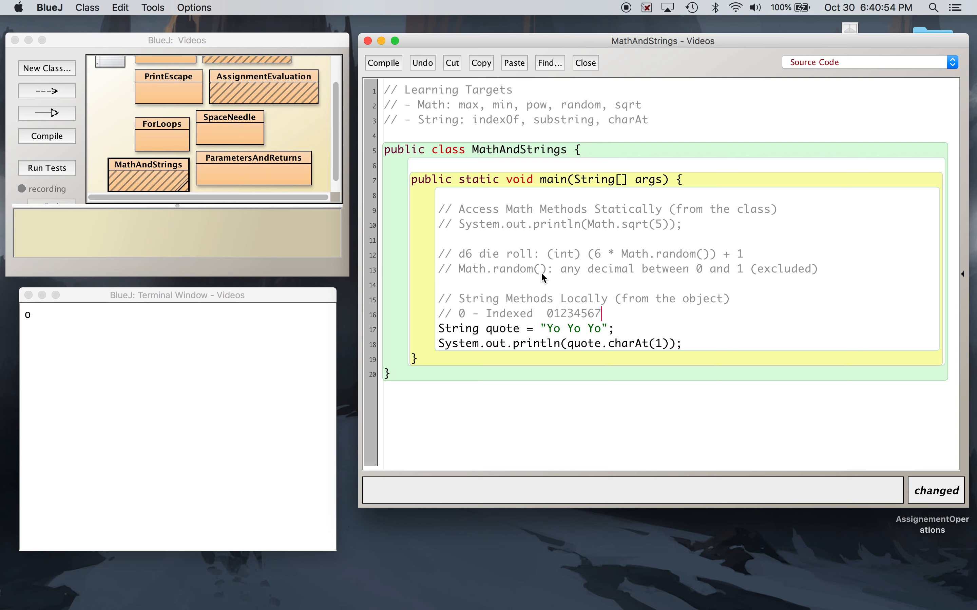
mouse_move(629, 315)
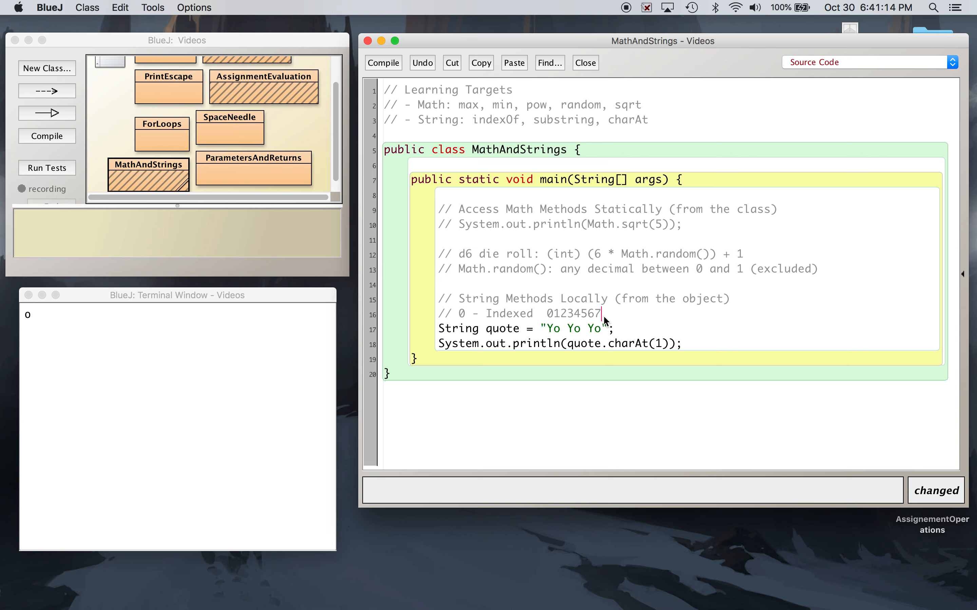
mouse_move(623, 320)
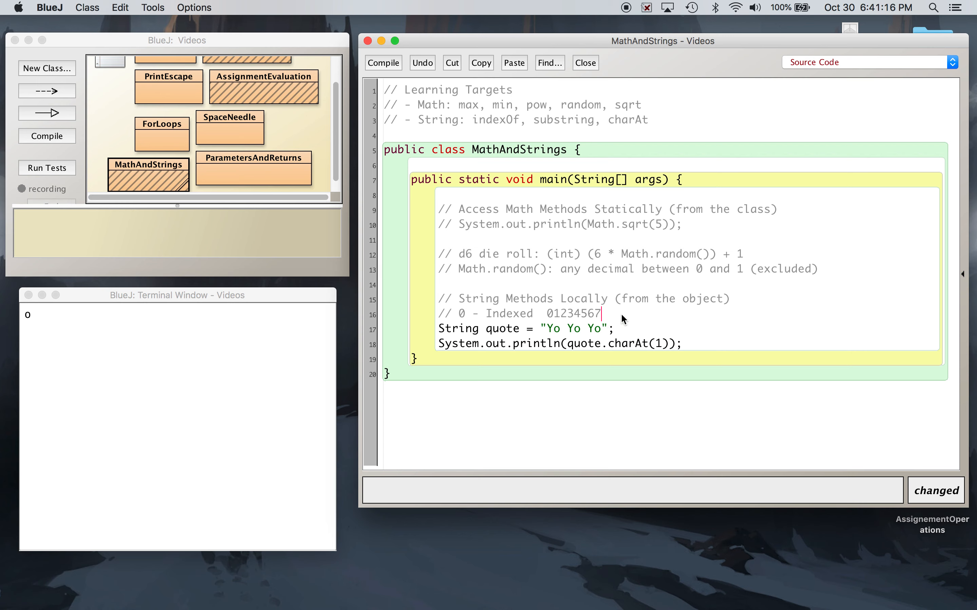
mouse_move(575, 334)
type("3")
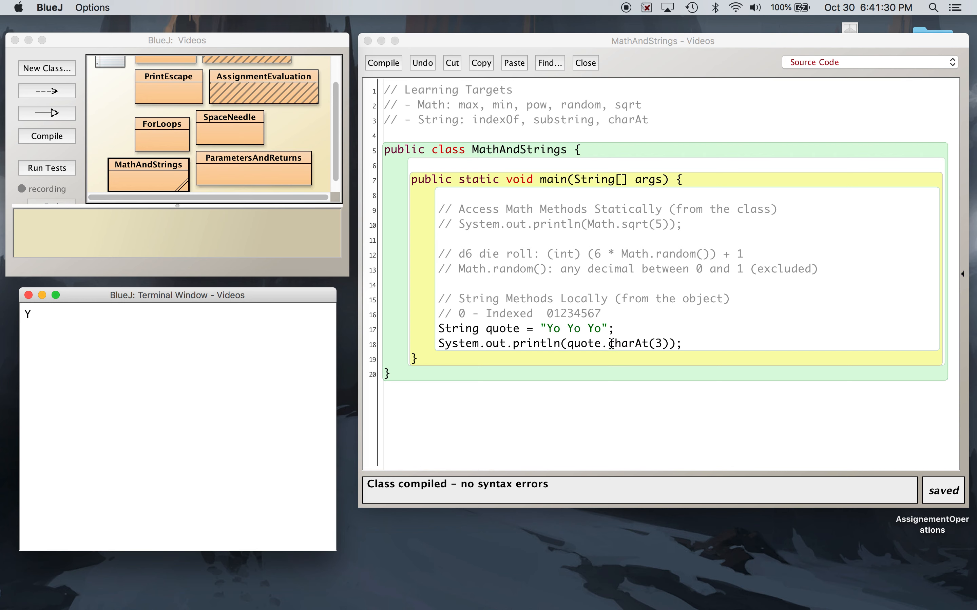
double_click(635, 344)
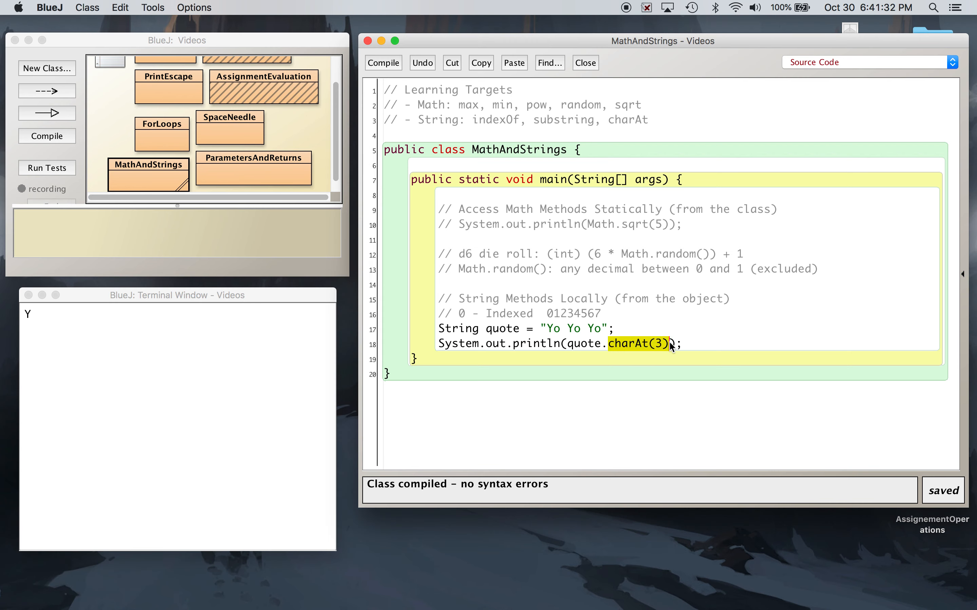
Replace the call with quote.substring(1), compile and run main to show o Yo Yo
type("substring")
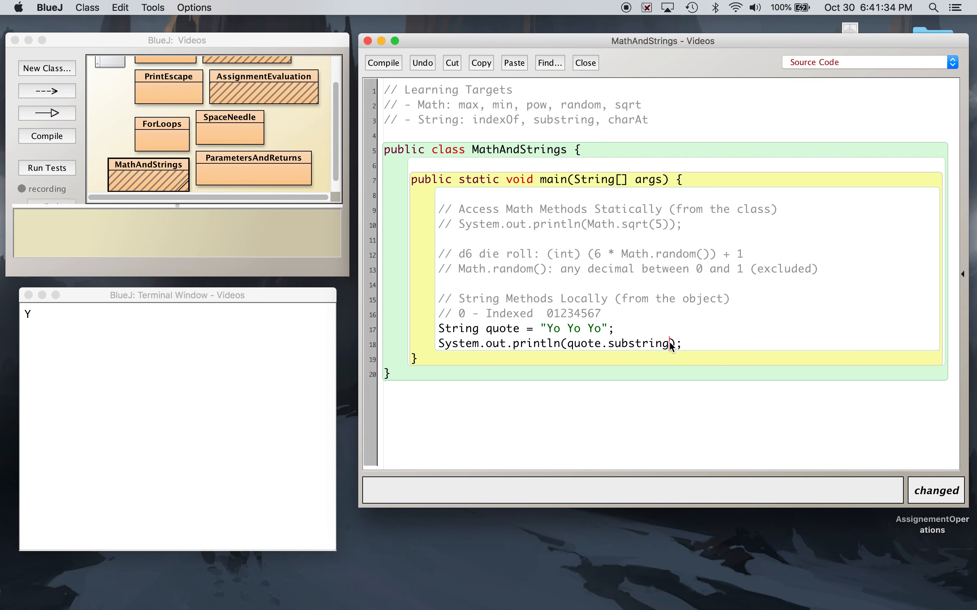
type("1)")
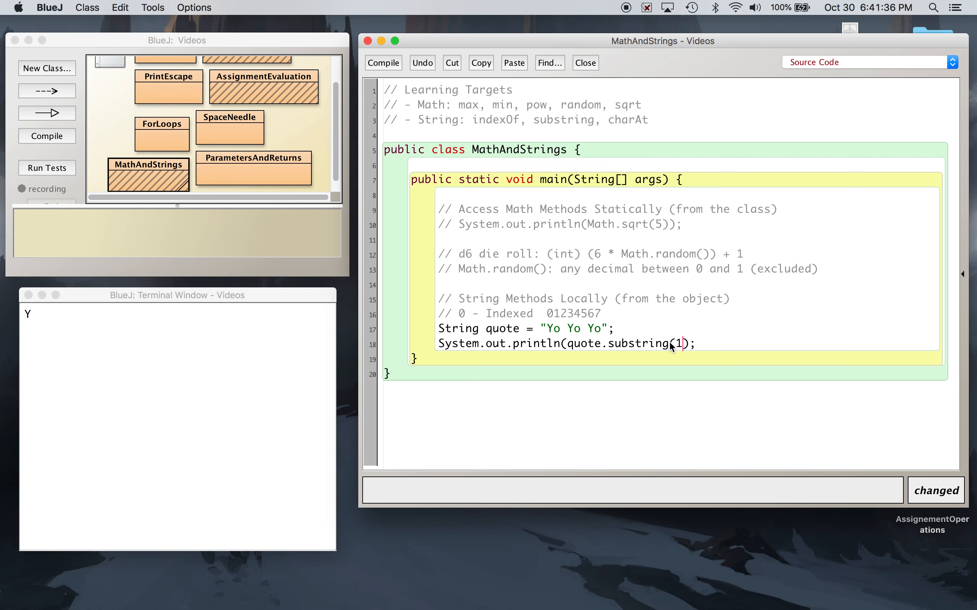
left_click(383, 62)
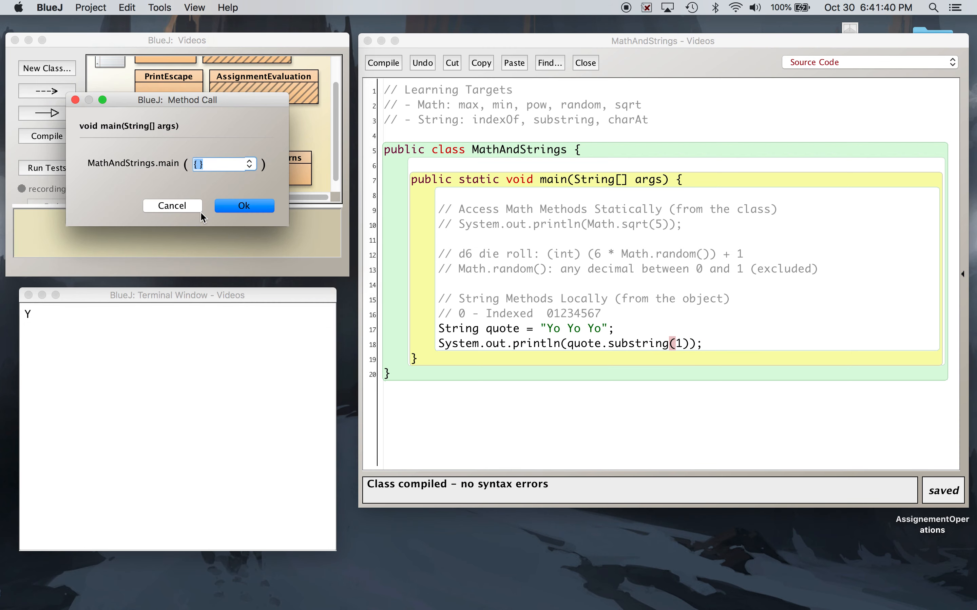
left_click(244, 205)
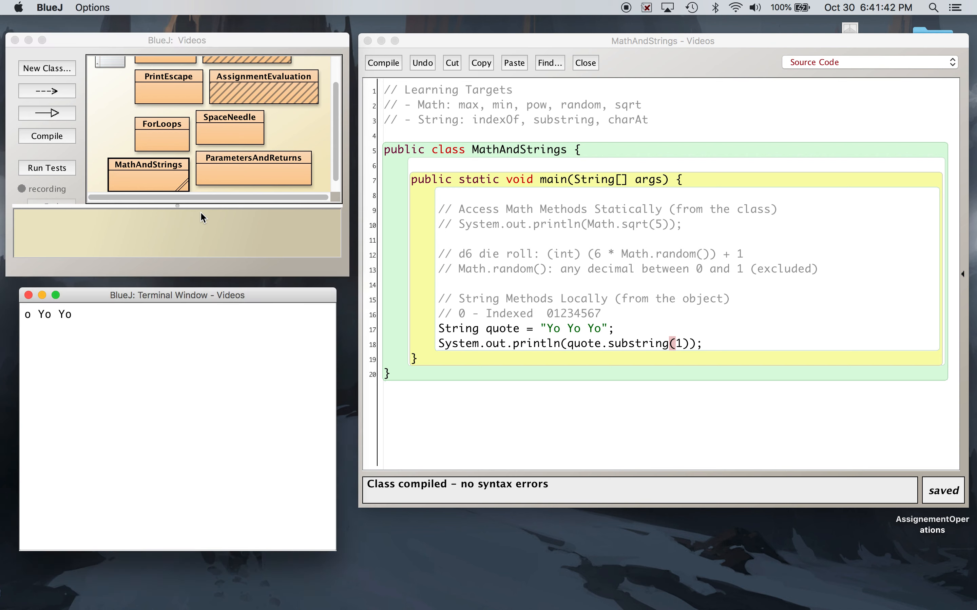
mouse_move(553, 335)
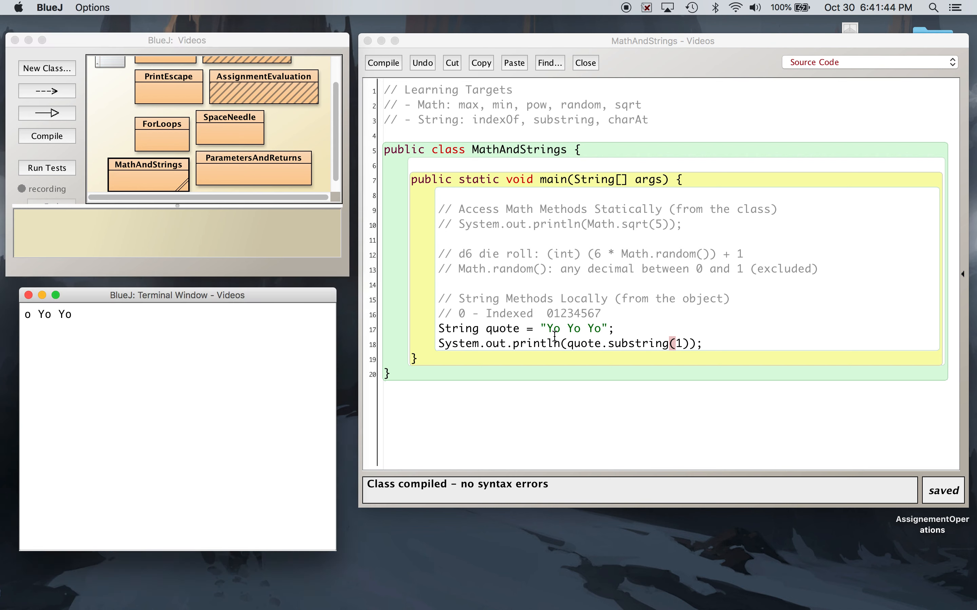
left_click(554, 333)
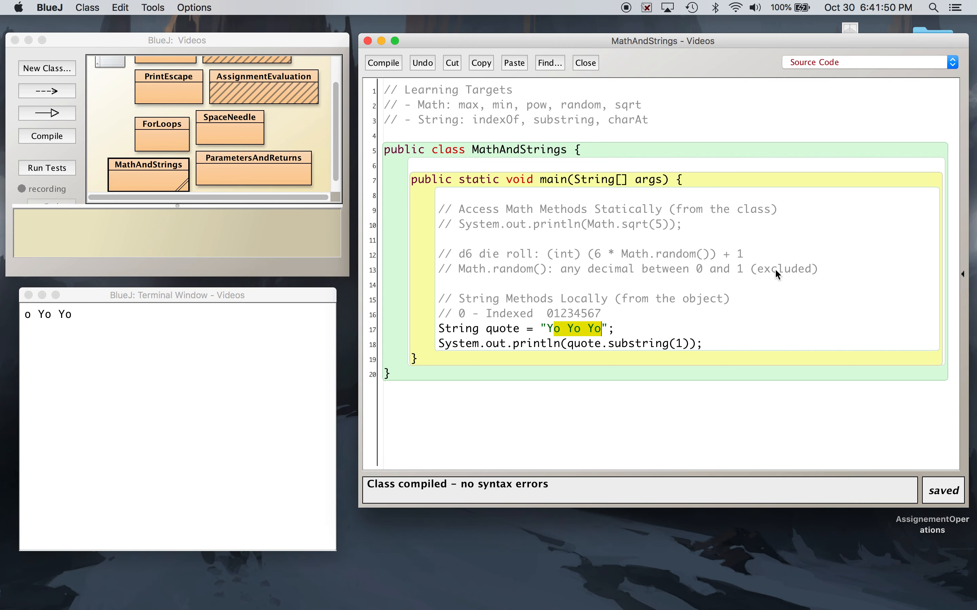
mouse_move(646, 335)
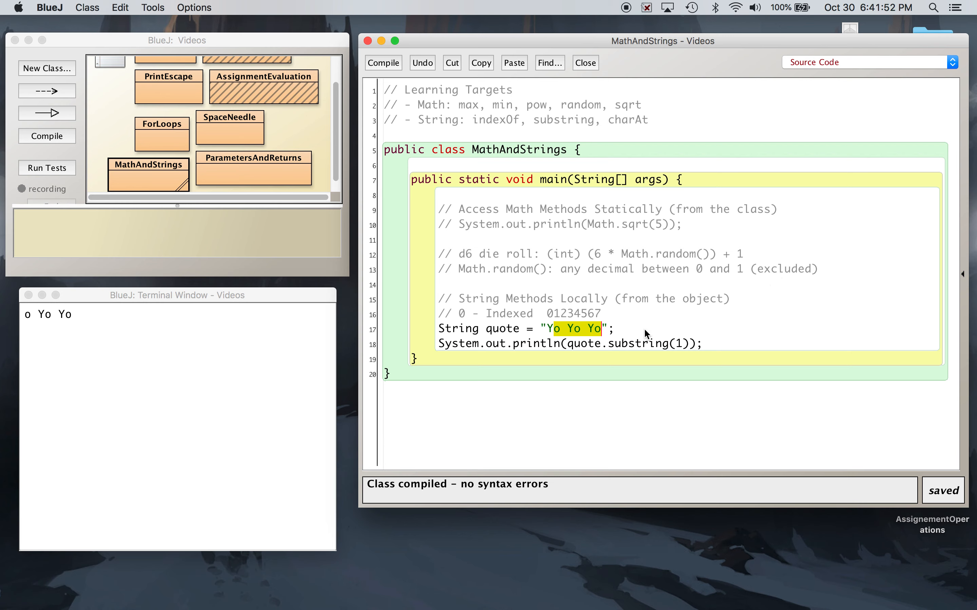
Write the line String quotePart = quote.substring(1); and comment it out so the class compiles
type("String")
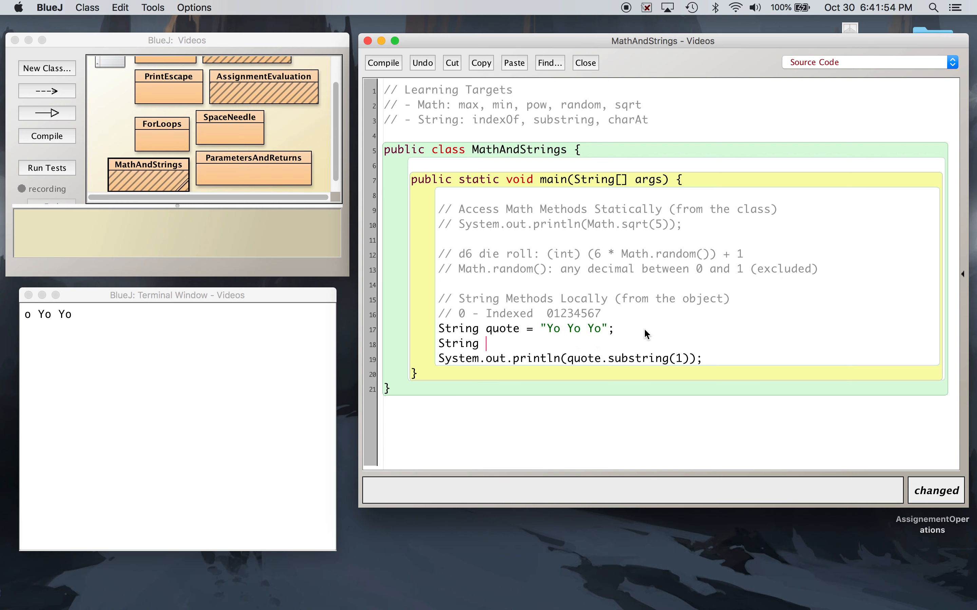
type("q")
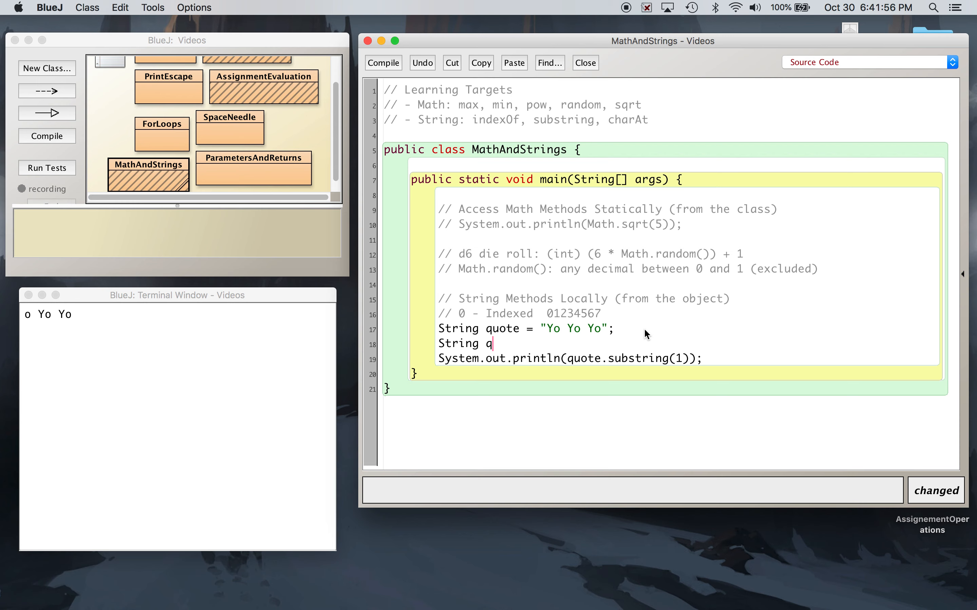
type("uotePa")
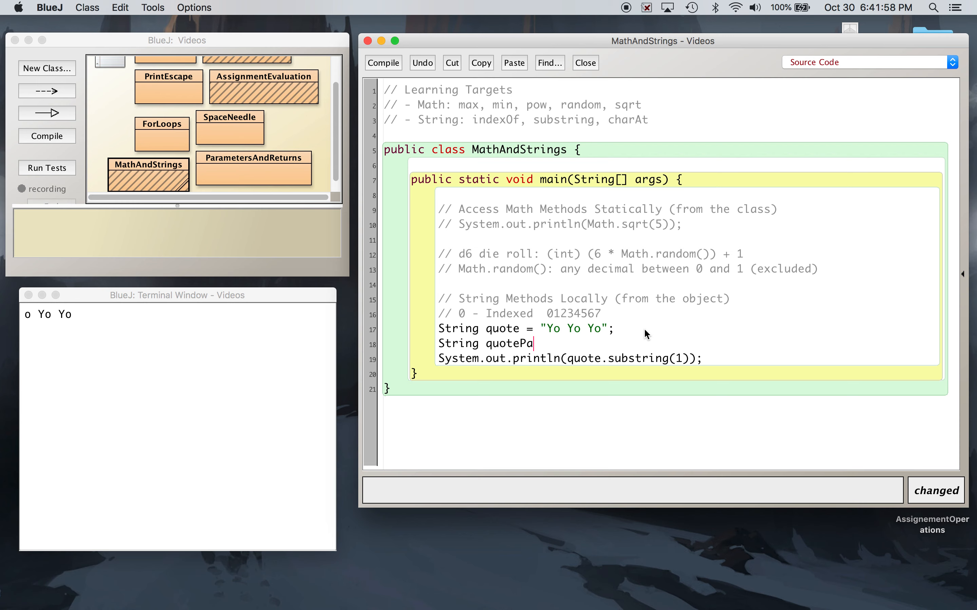
key("Backspace")
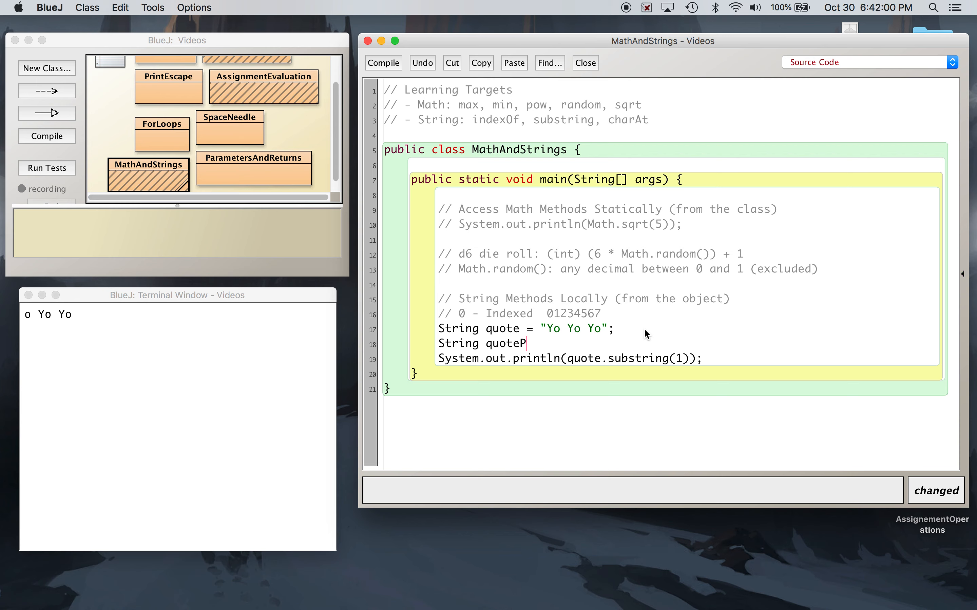
type("art =")
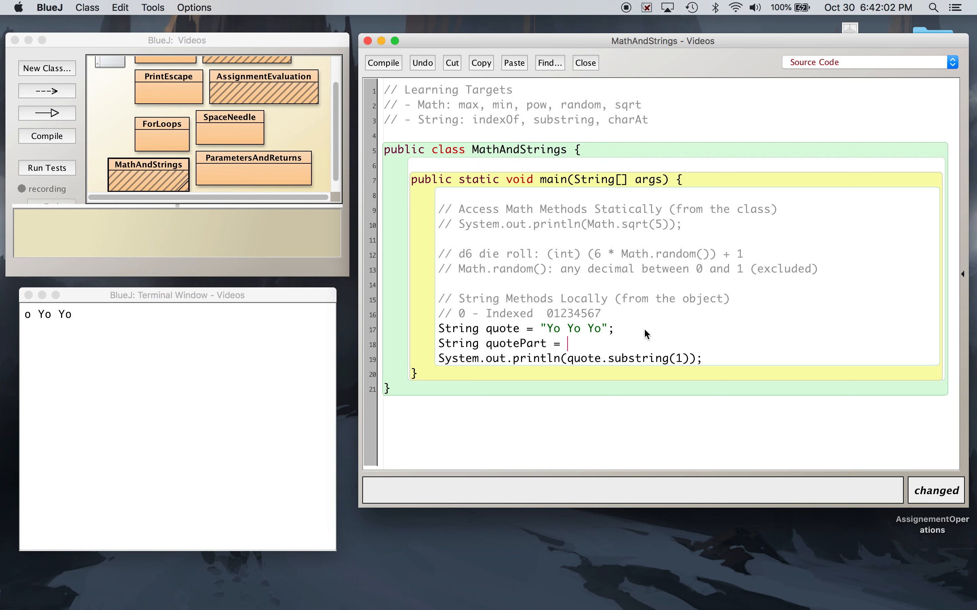
type("q")
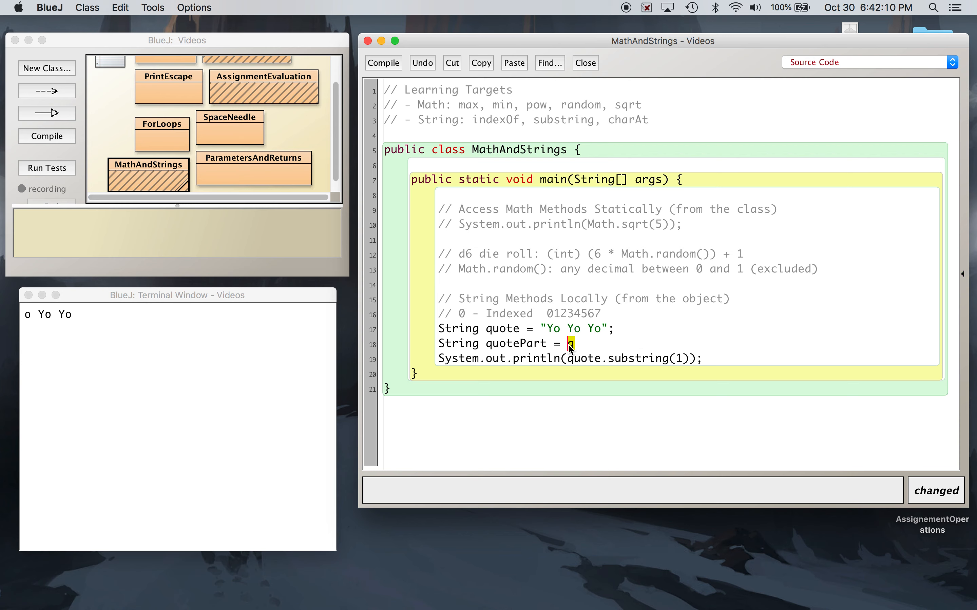
left_click(383, 63)
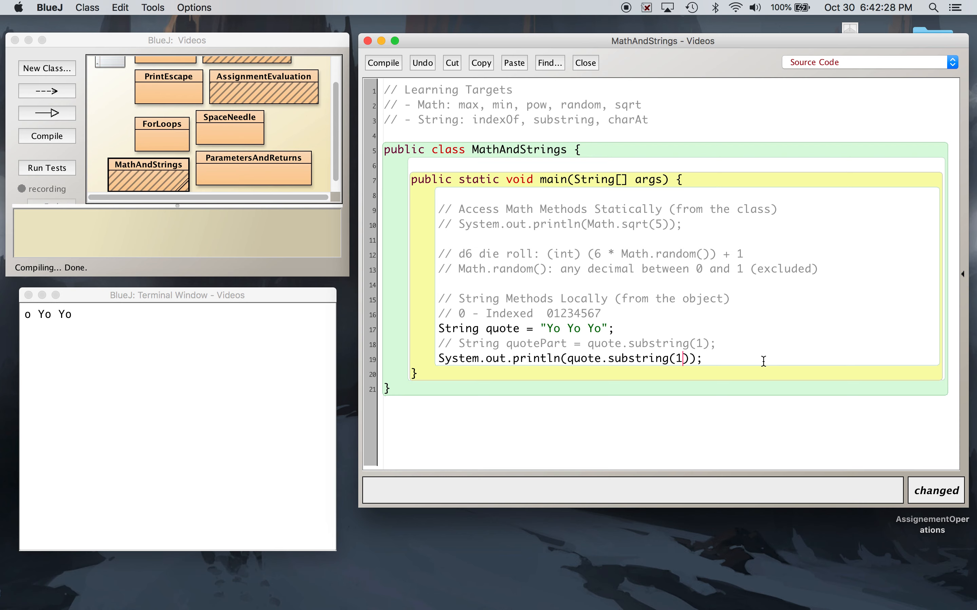
Change the call to quote.substring(1,7) and compile the class
type(",7")
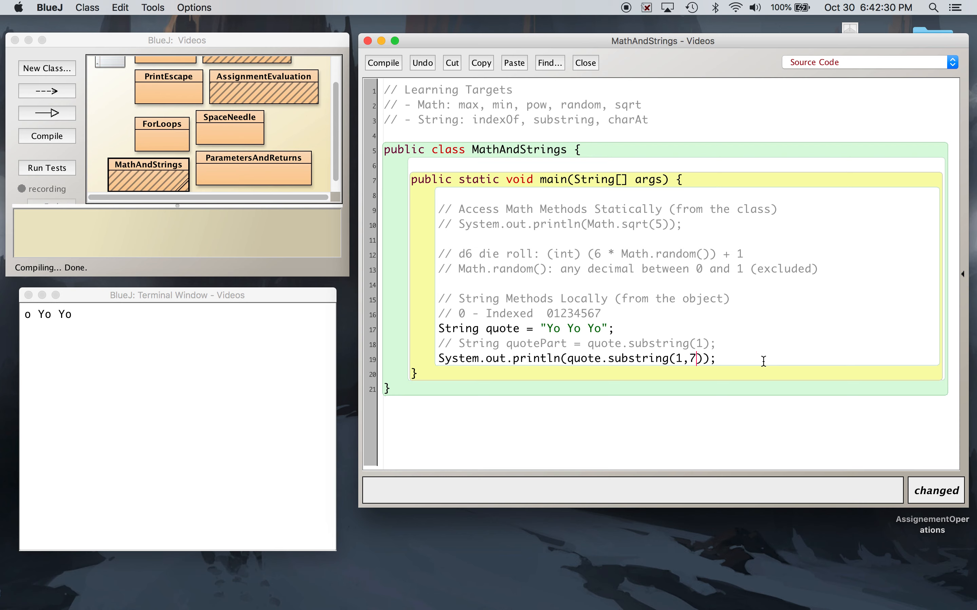
left_click(383, 62)
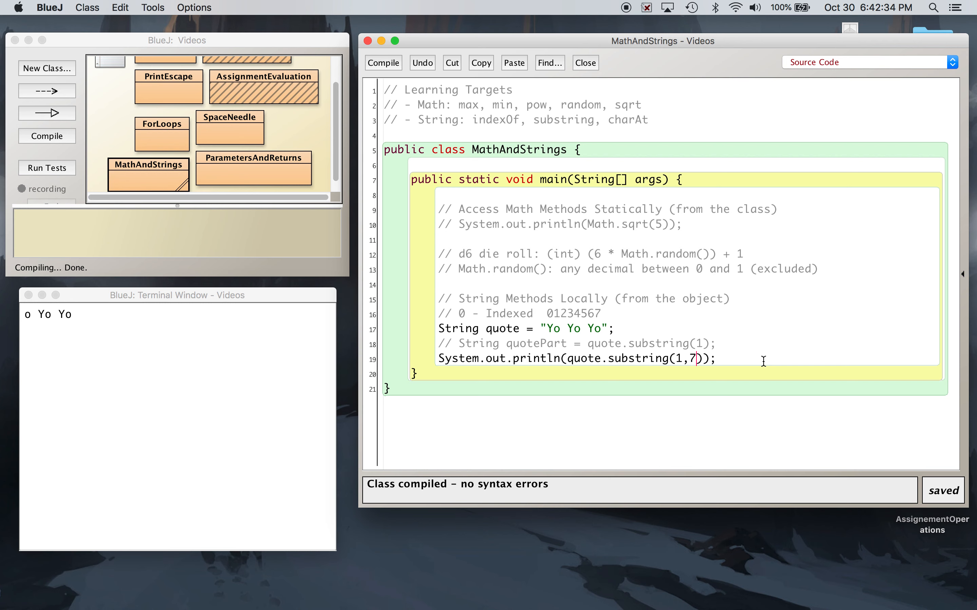
key("Return")
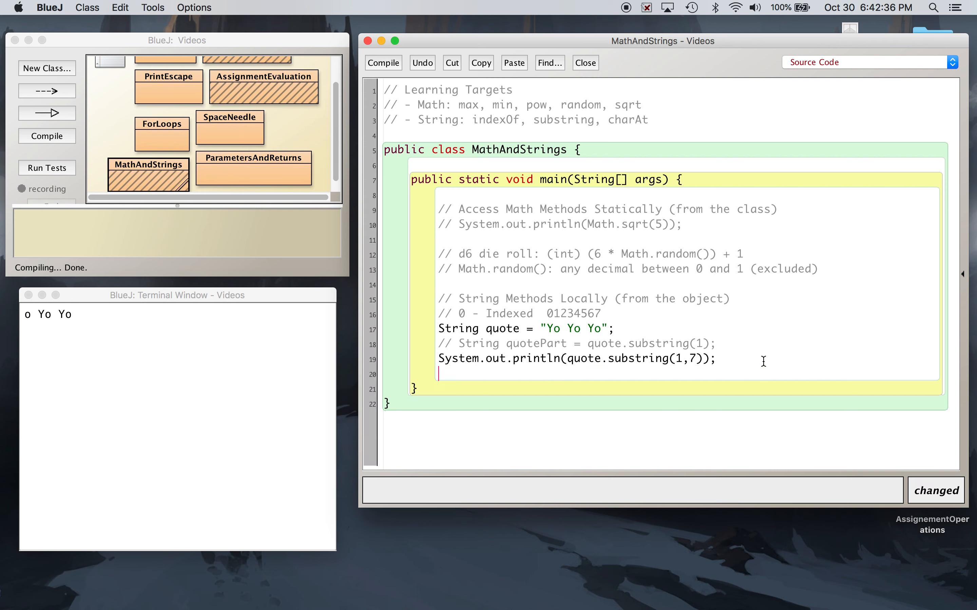
Add the comment // Overloading: multiple methods, same name, different parameters
type("// Overlao")
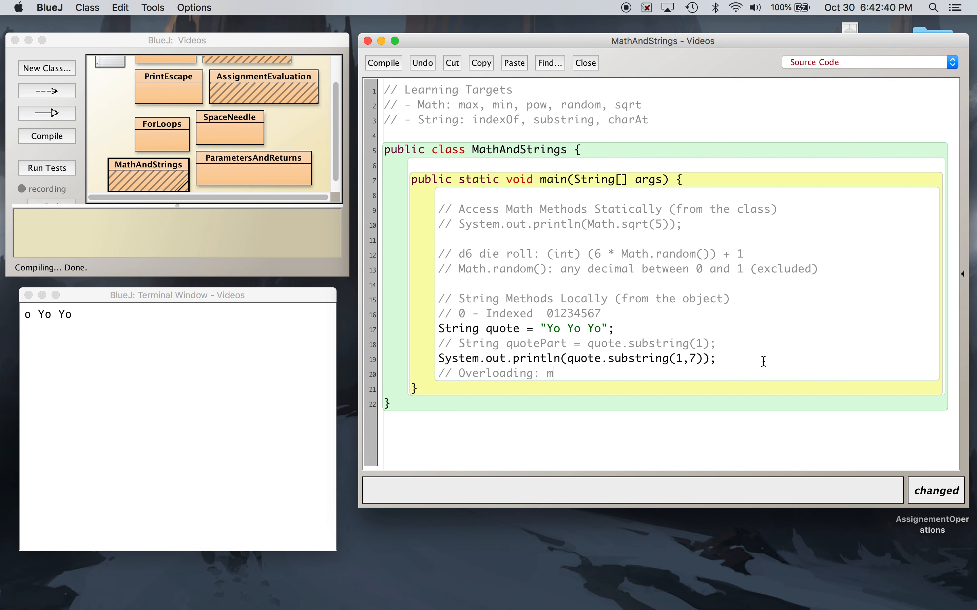
type("ultiple methods, sam")
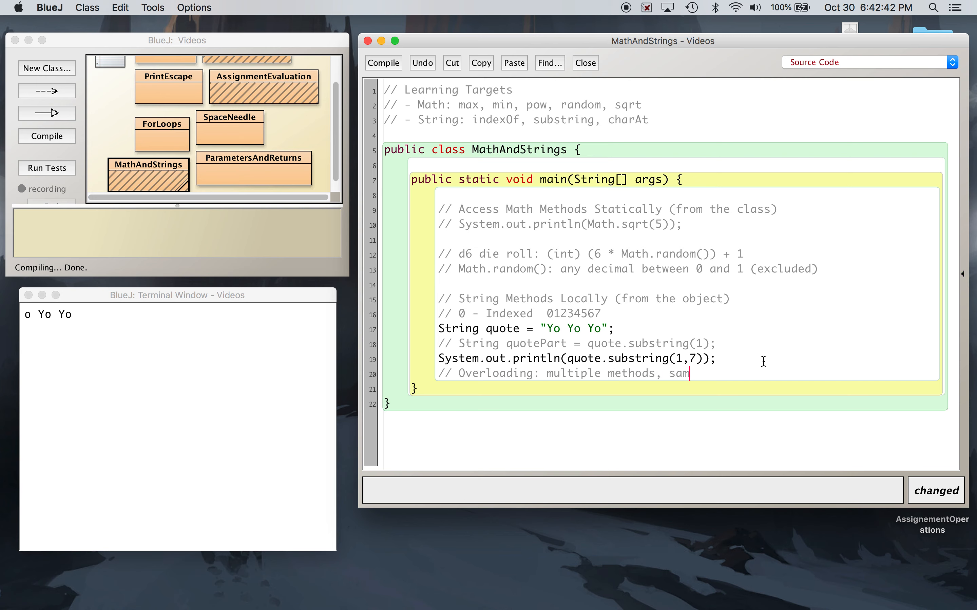
type("e name, different")
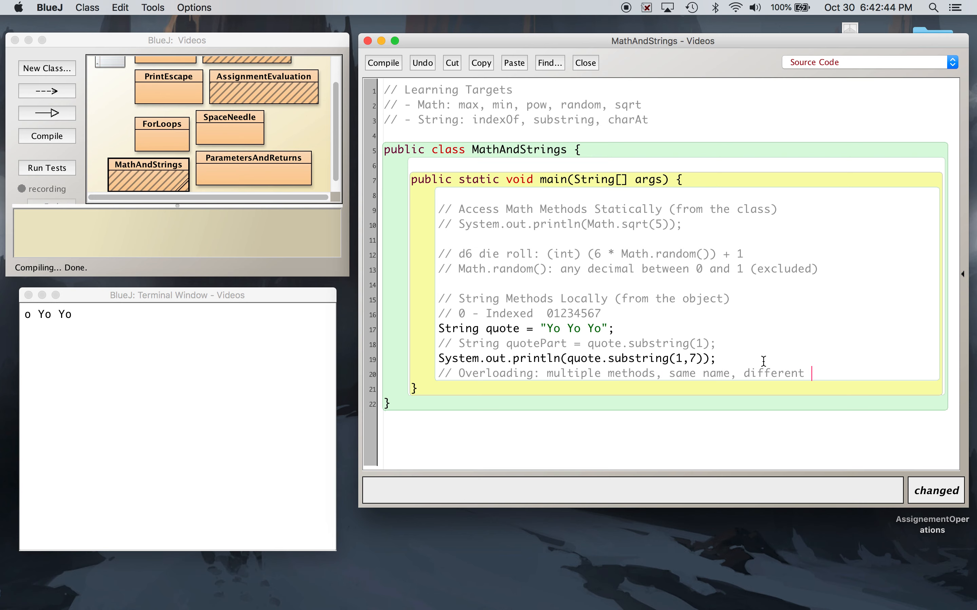
type("parameters")
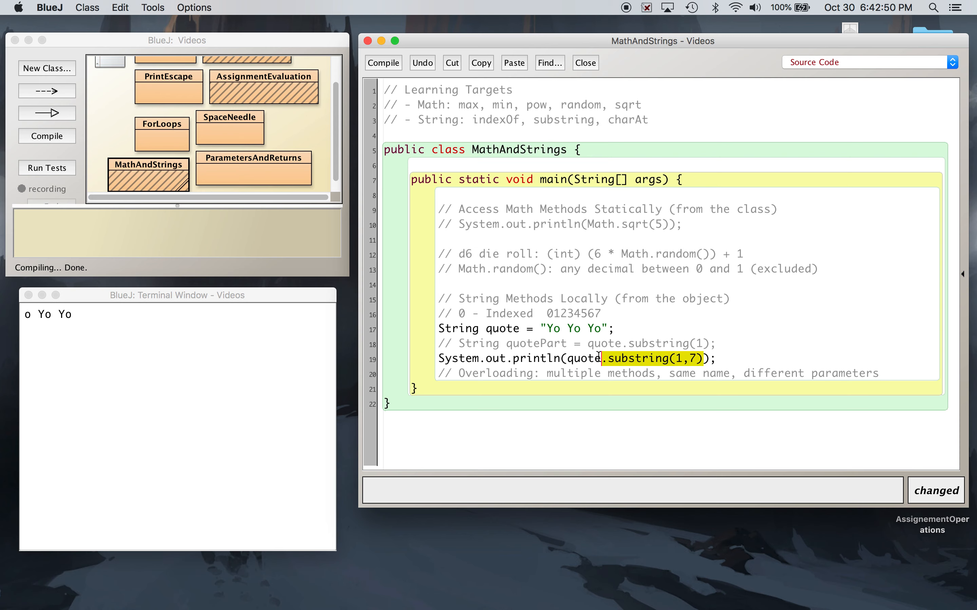
left_click(682, 344)
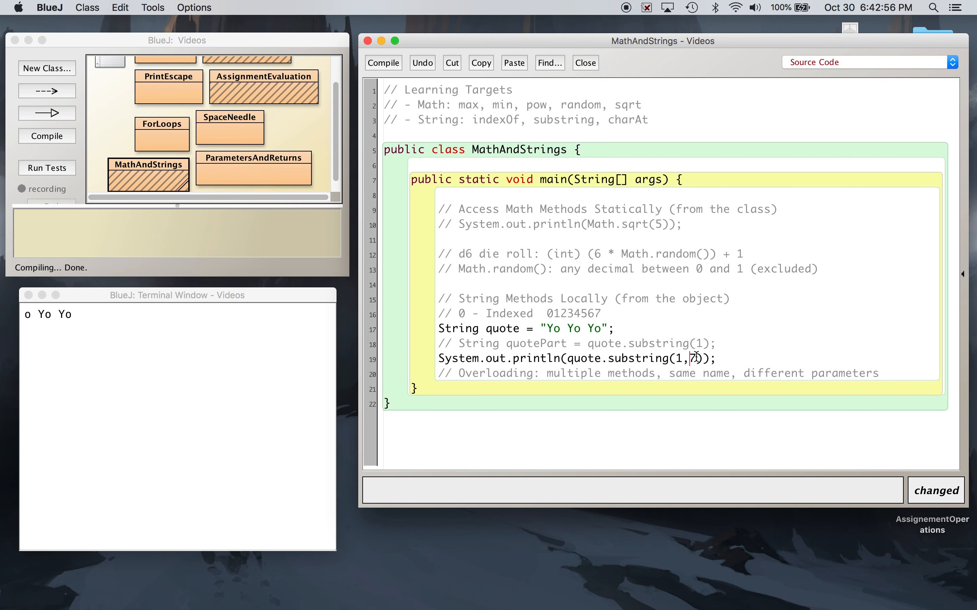
Compile and run main with no arguments so the terminal prints o Yo Y
double_click(682, 359)
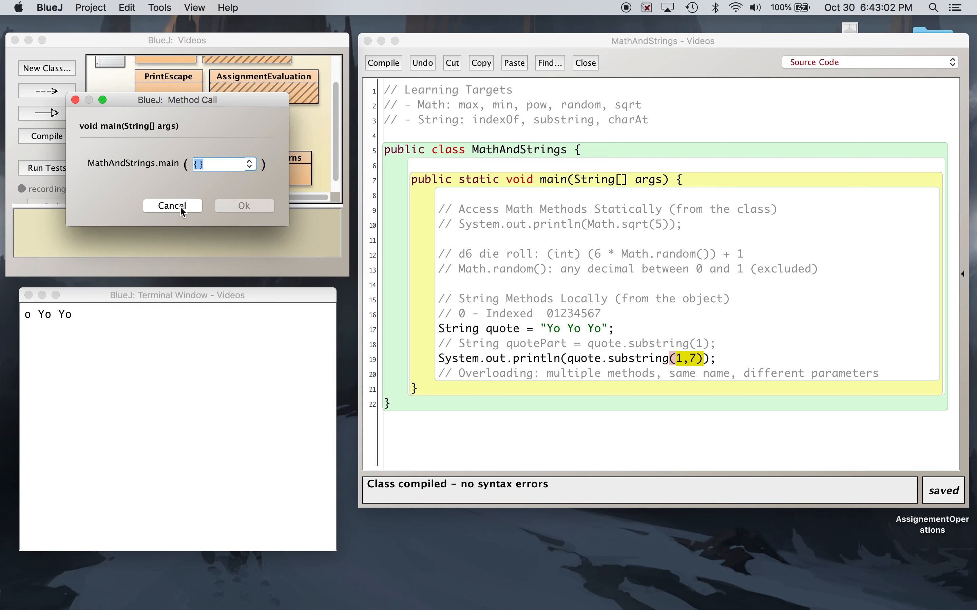
left_click(172, 205)
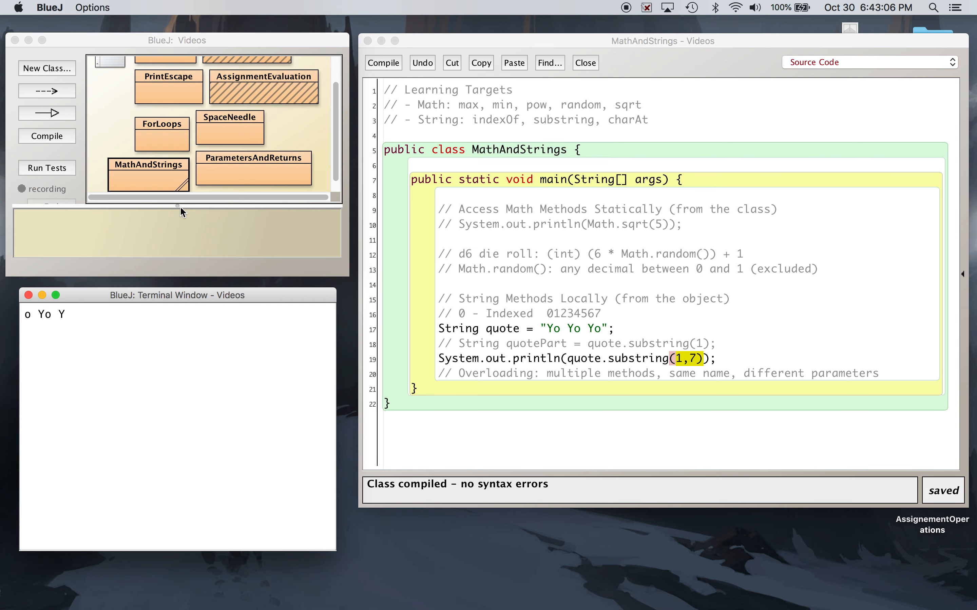
mouse_move(541, 327)
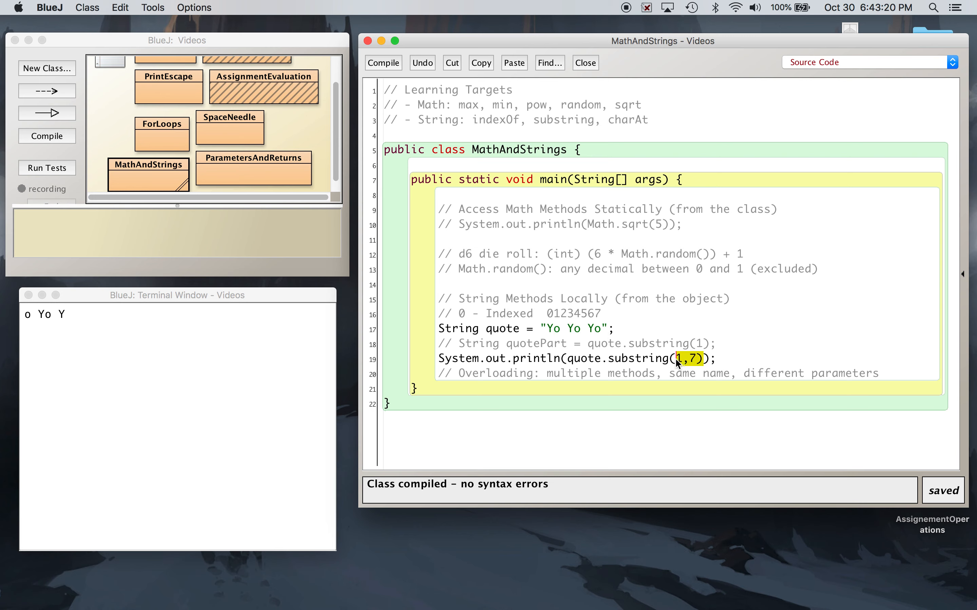
mouse_move(561, 324)
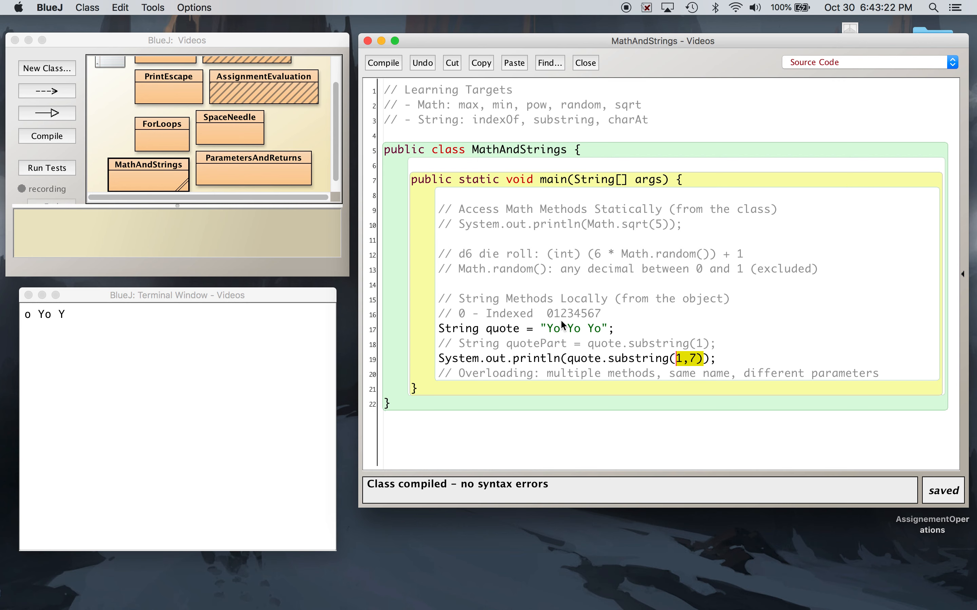
Add the comment // Java: Identify a Range, include first term, exclude the last term
key("enter")
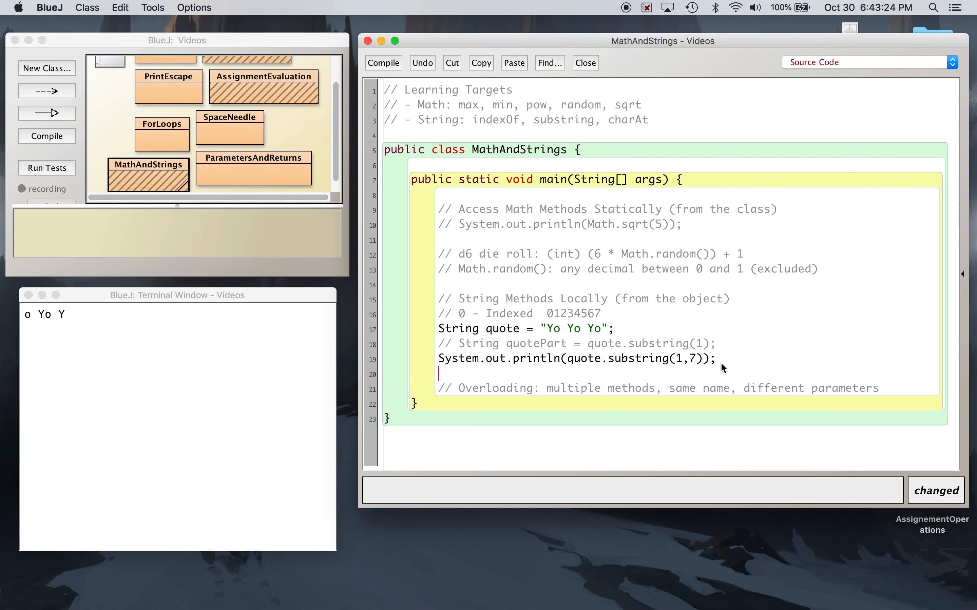
type("//")
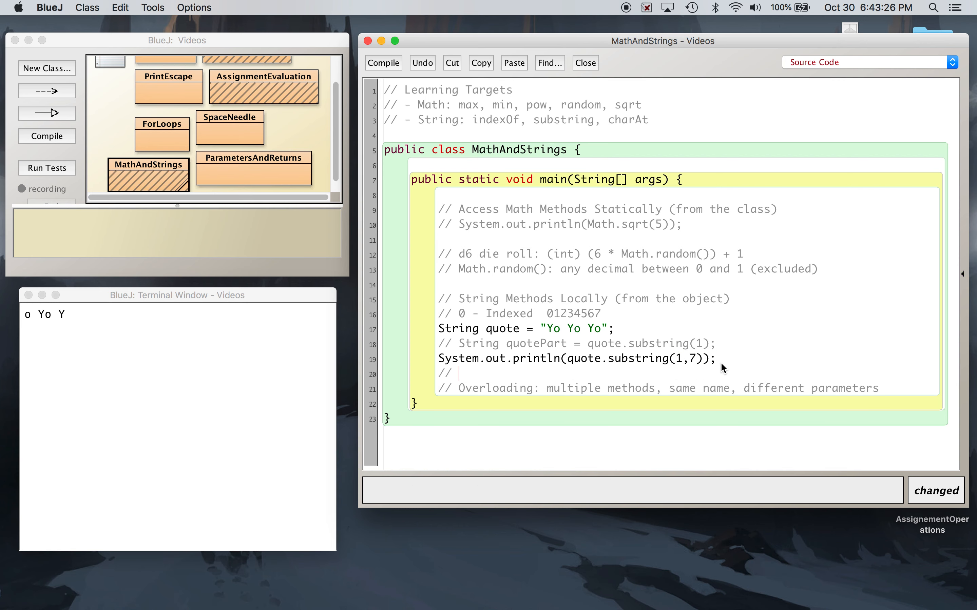
type("Java: Identi")
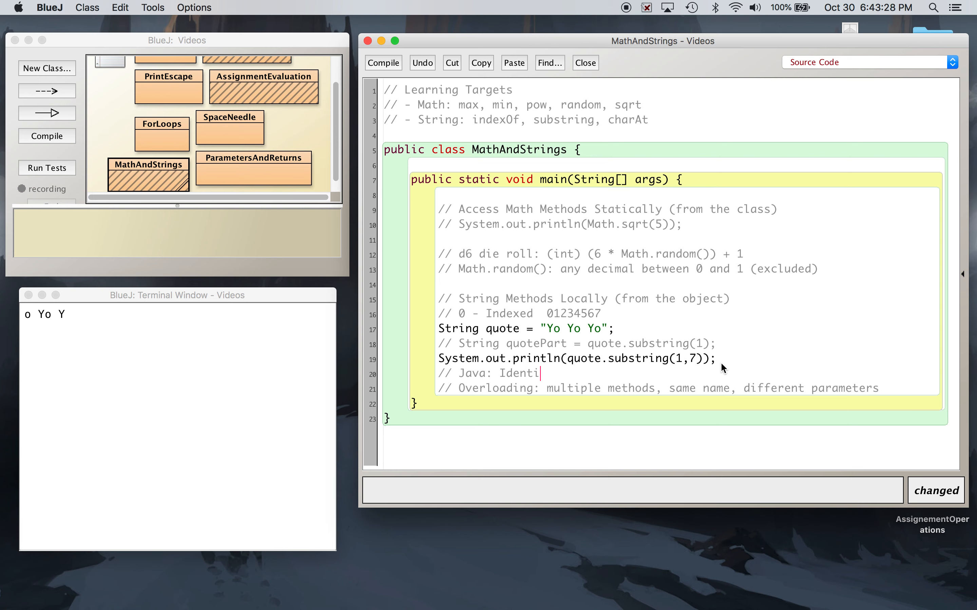
type("fy a Range")
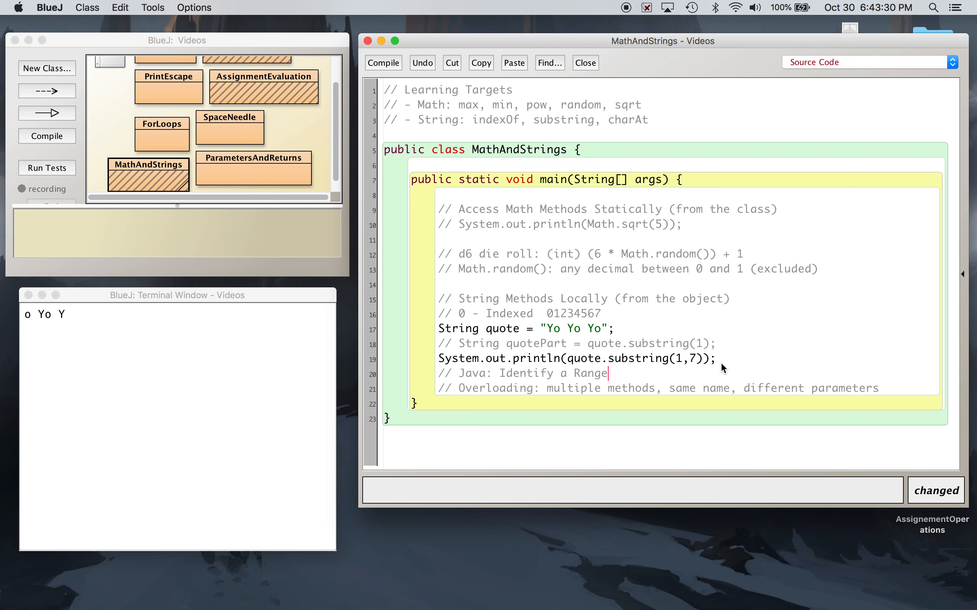
type(", include firs")
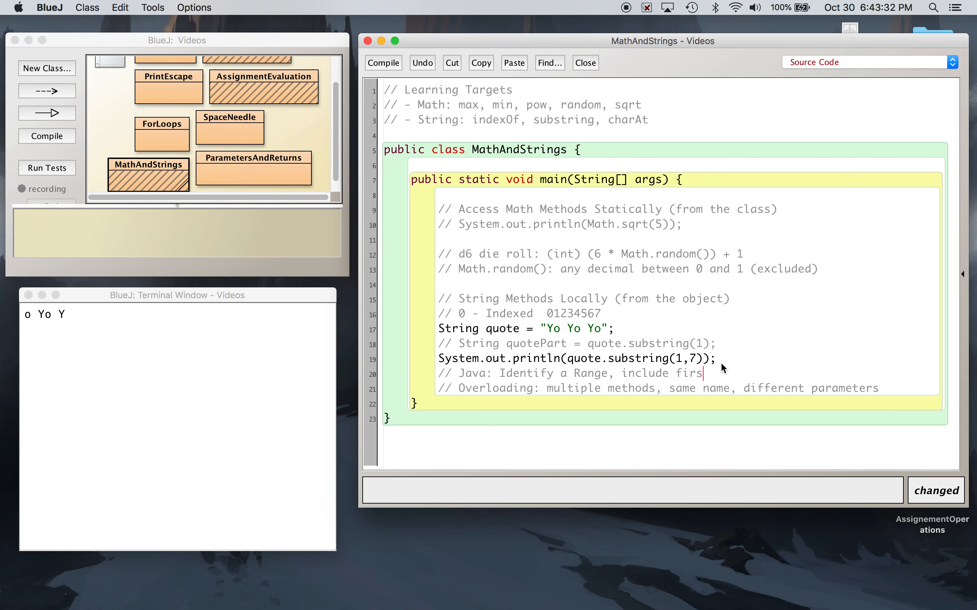
type("t term, exclude the las")
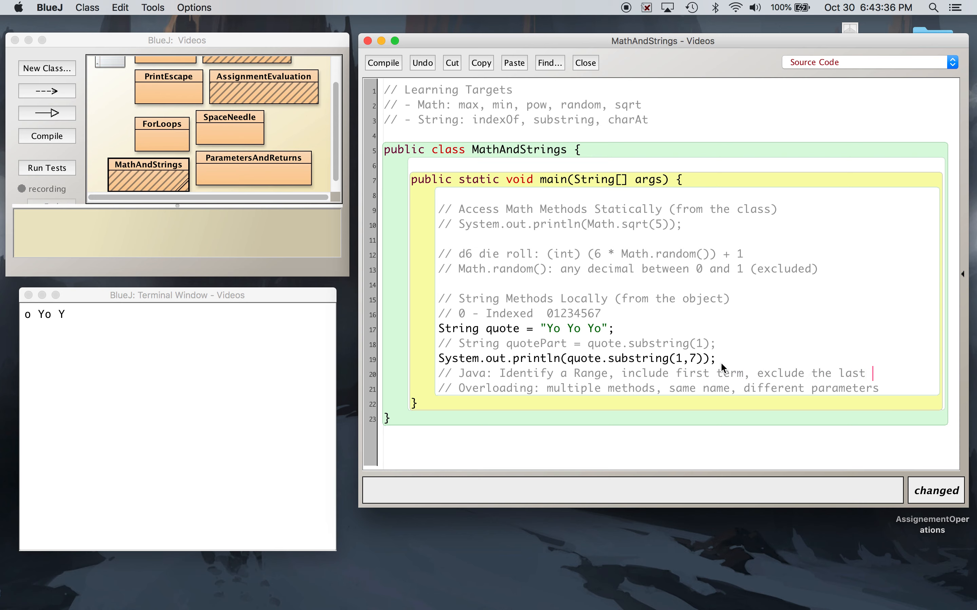
type("term")
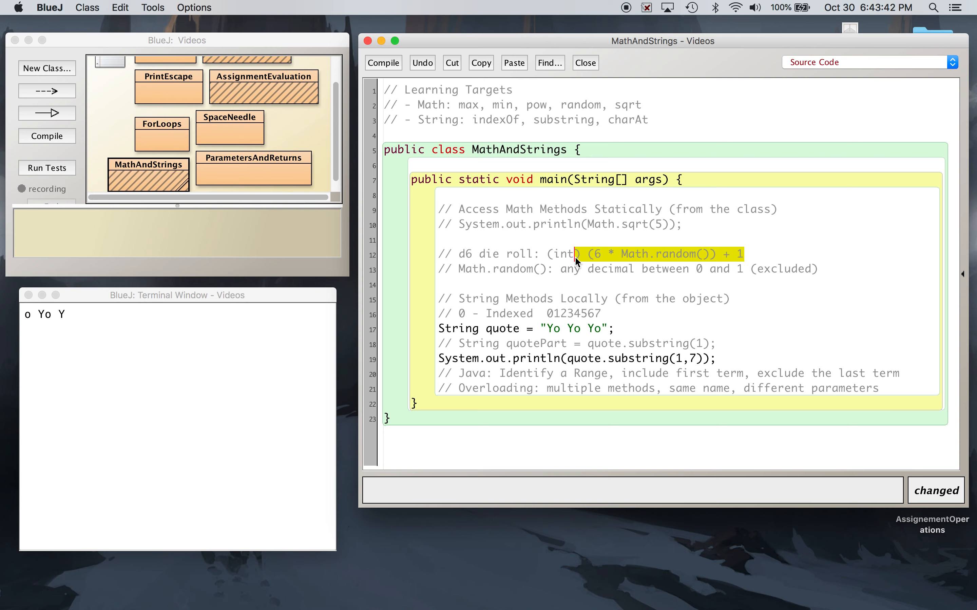
mouse_move(817, 330)
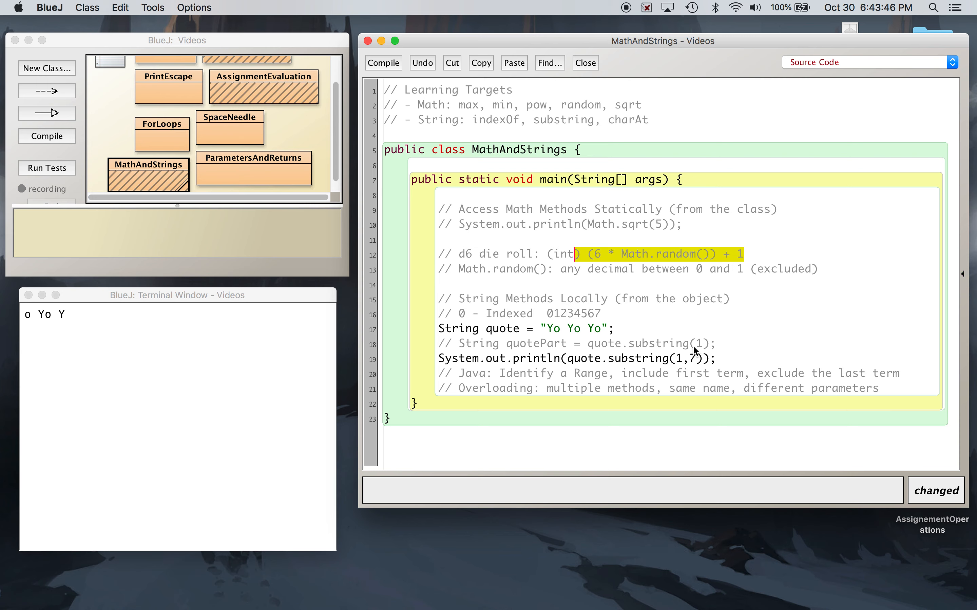
left_click(691, 359)
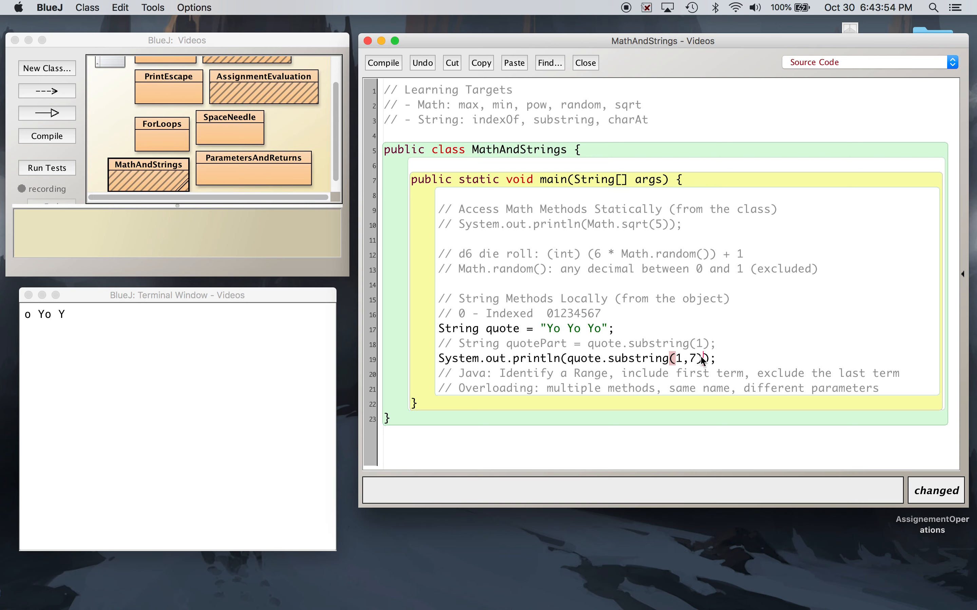
mouse_move(484, 224)
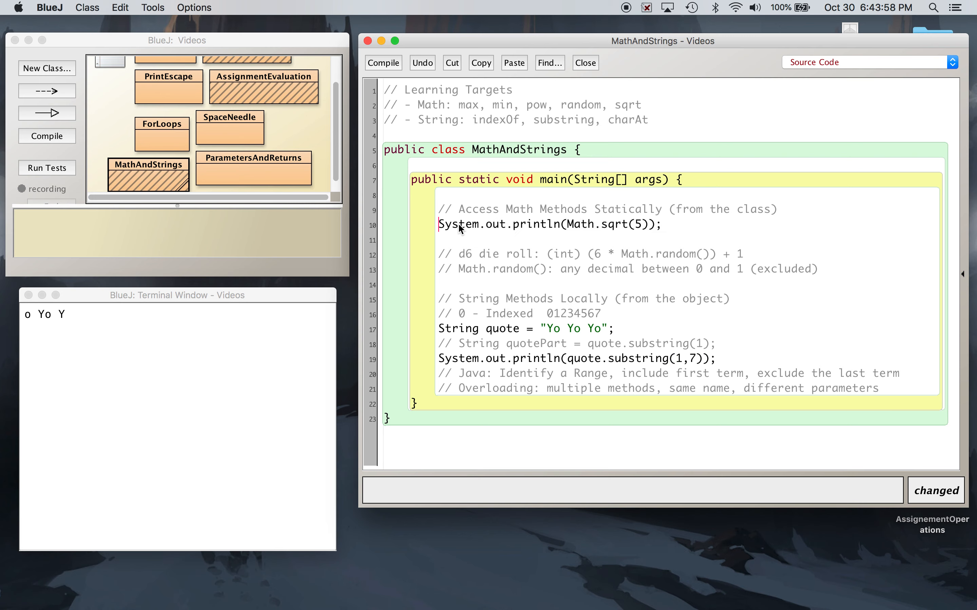
mouse_move(585, 227)
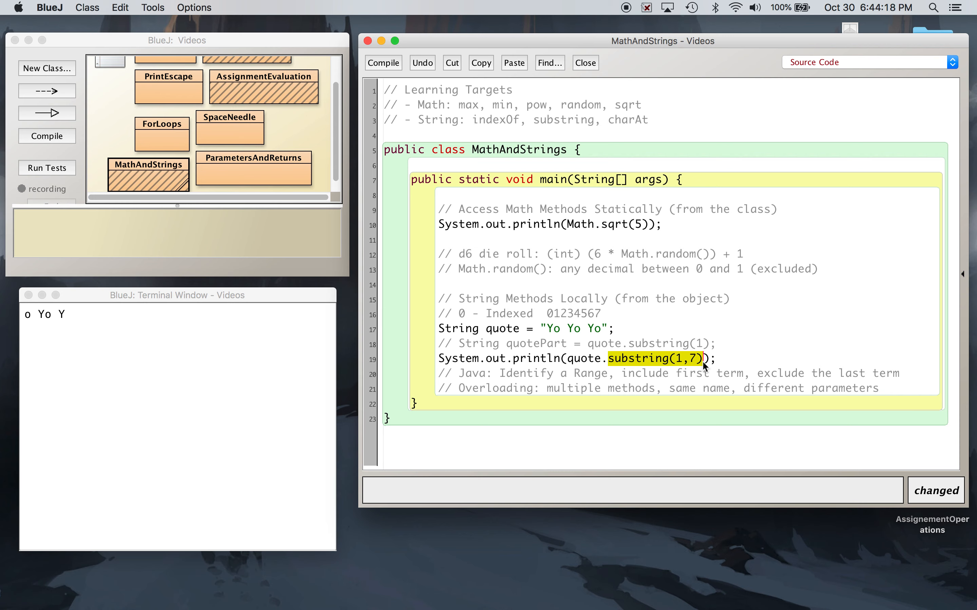
mouse_move(695, 338)
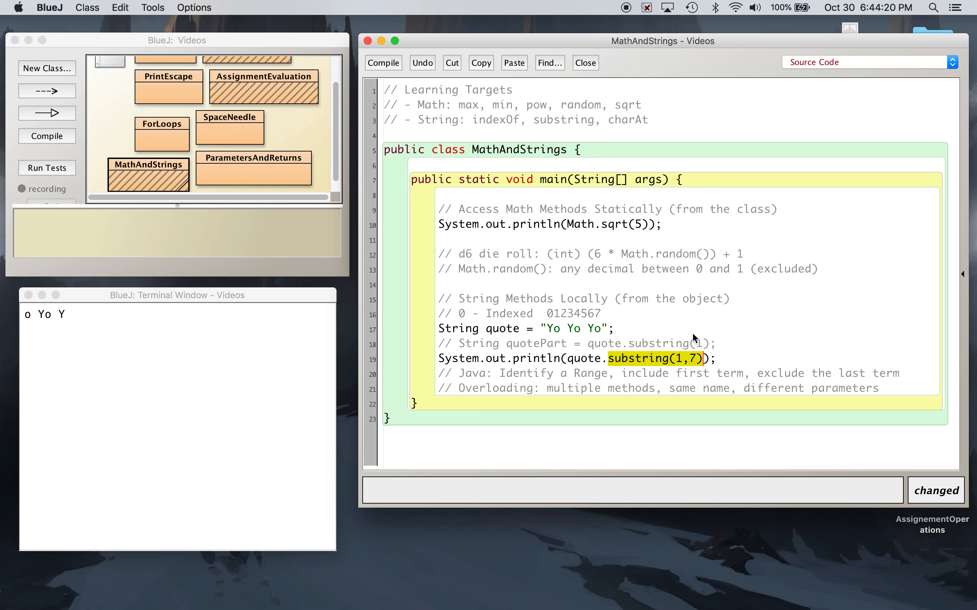